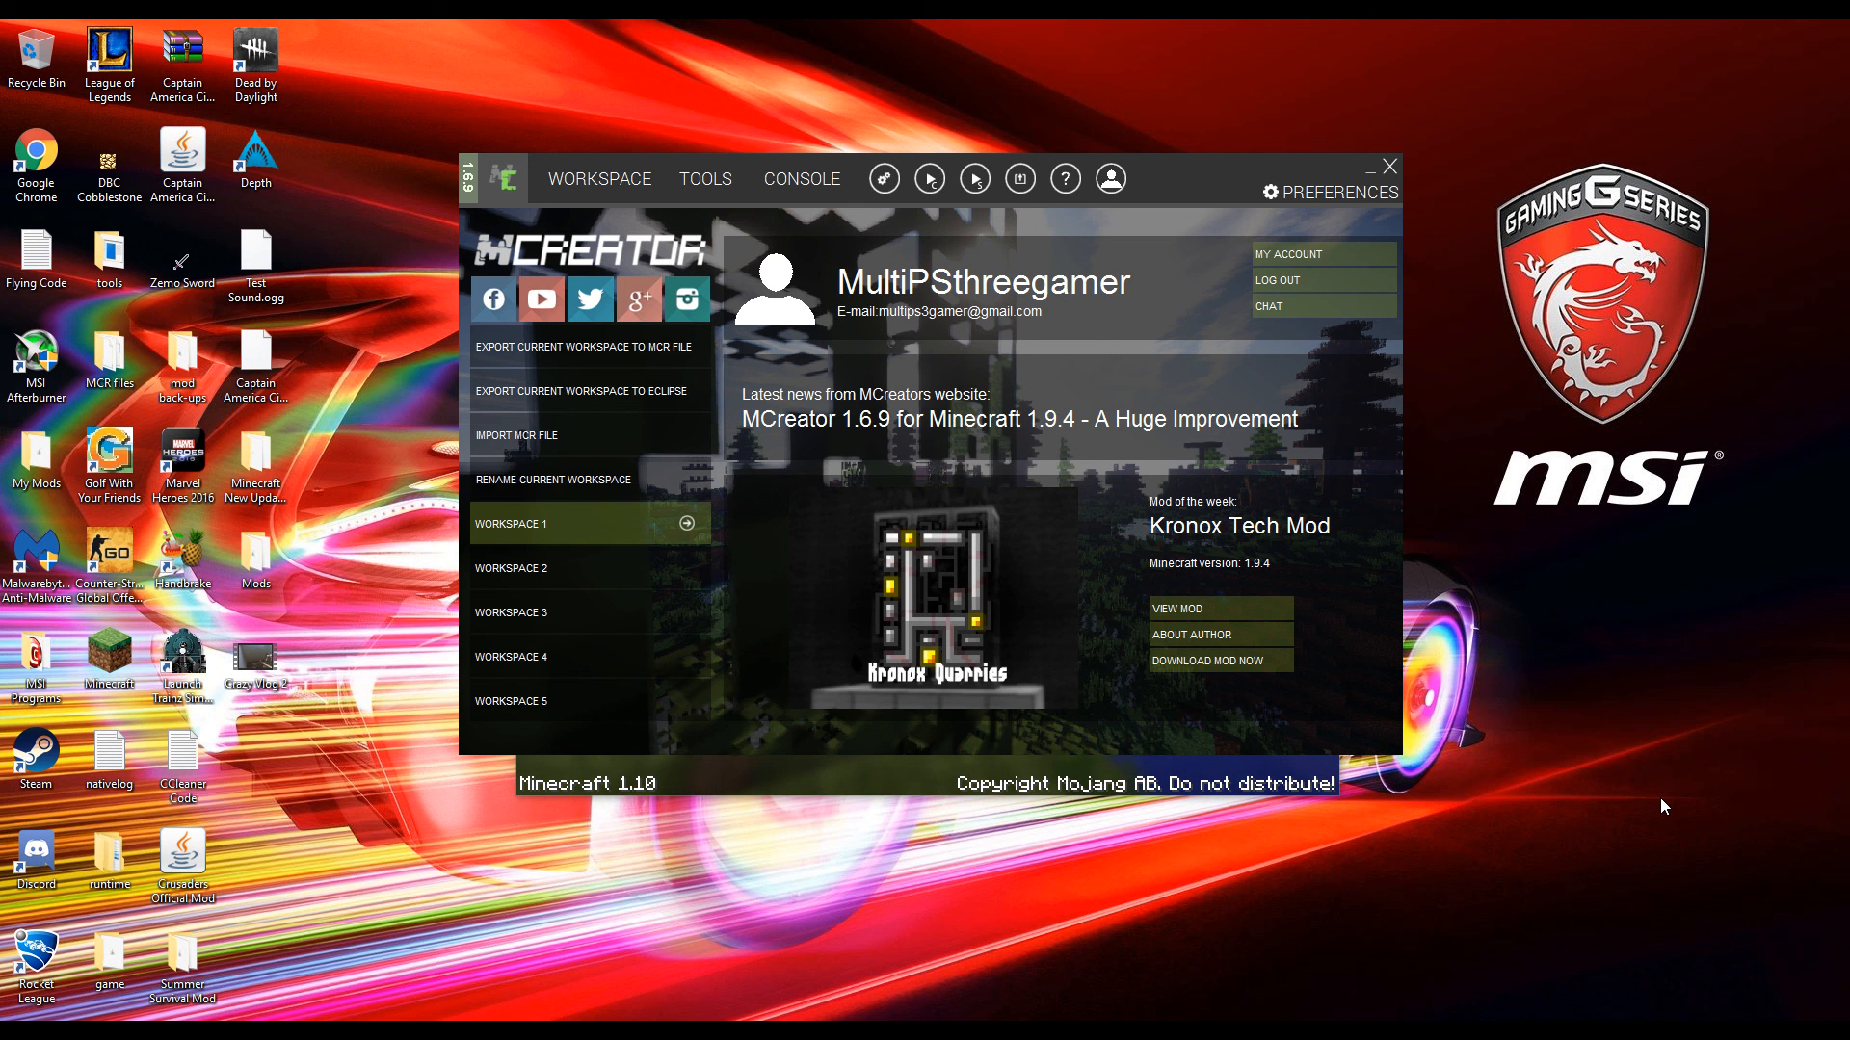
pyautogui.moveTo(1314, 890)
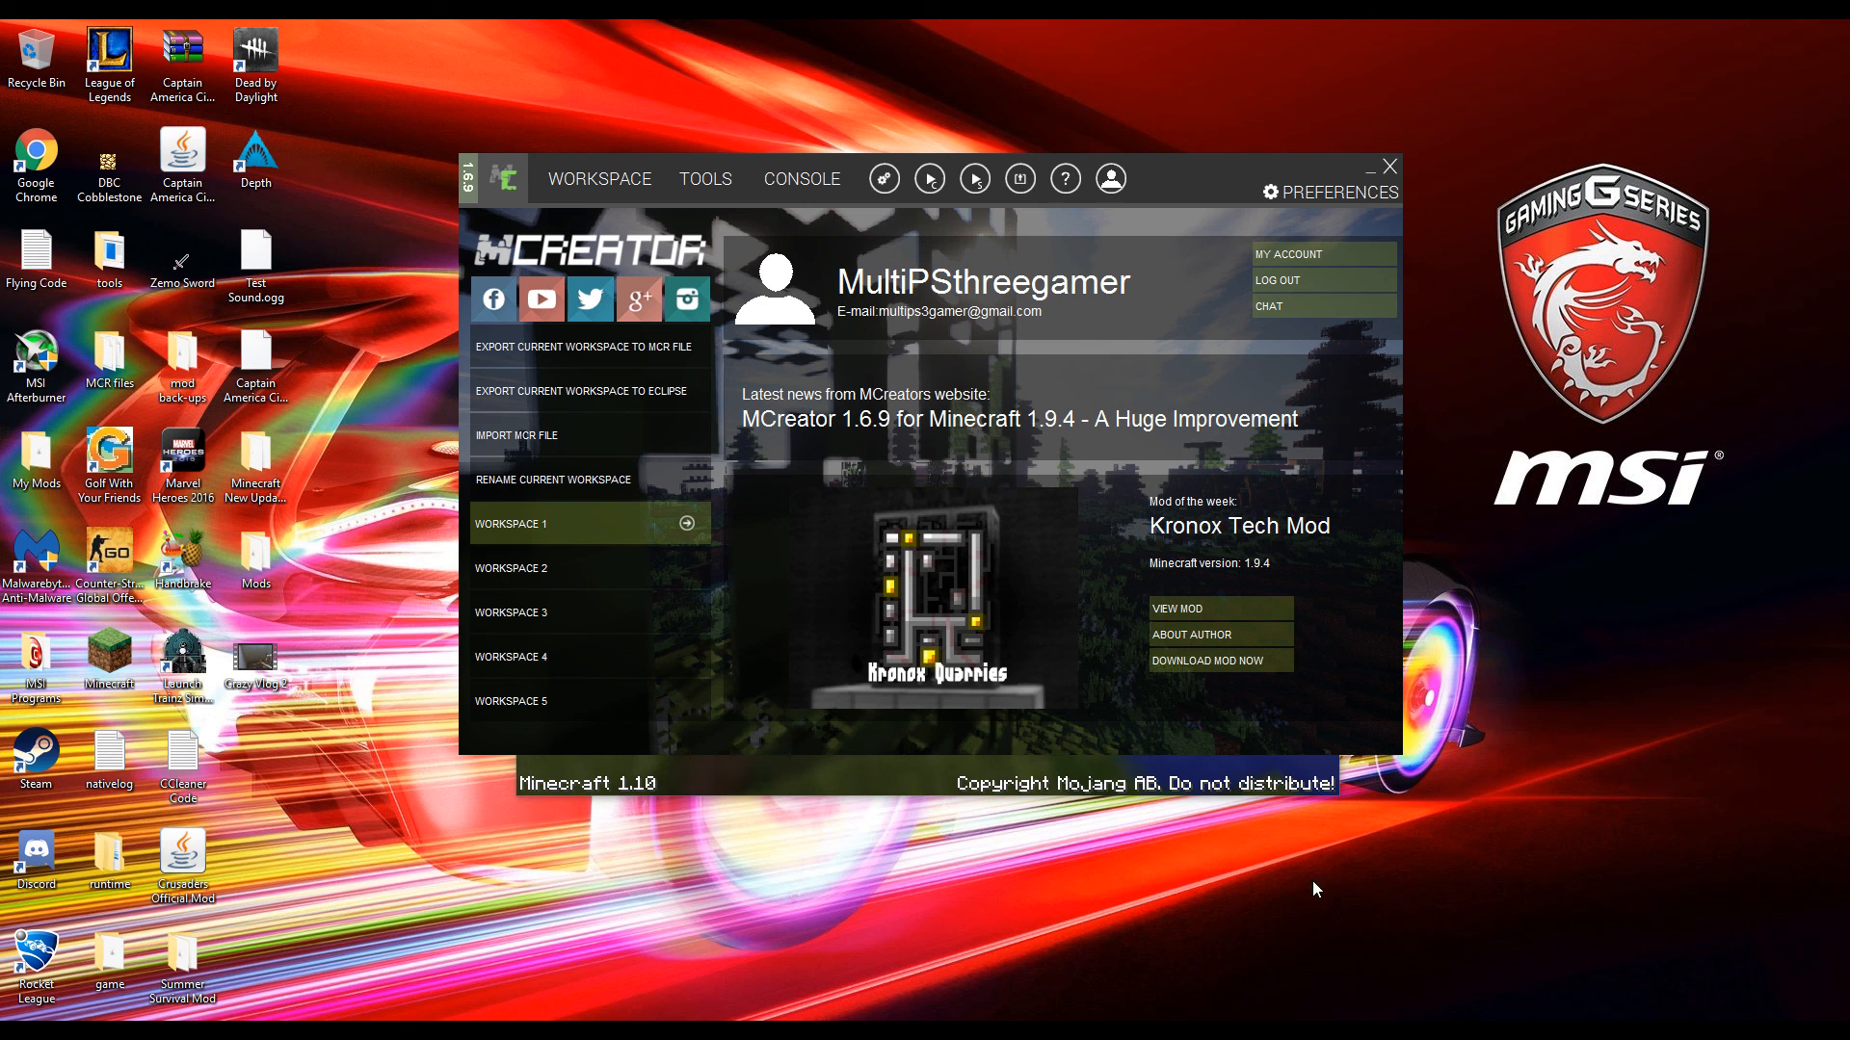
pyautogui.moveTo(1176, 251)
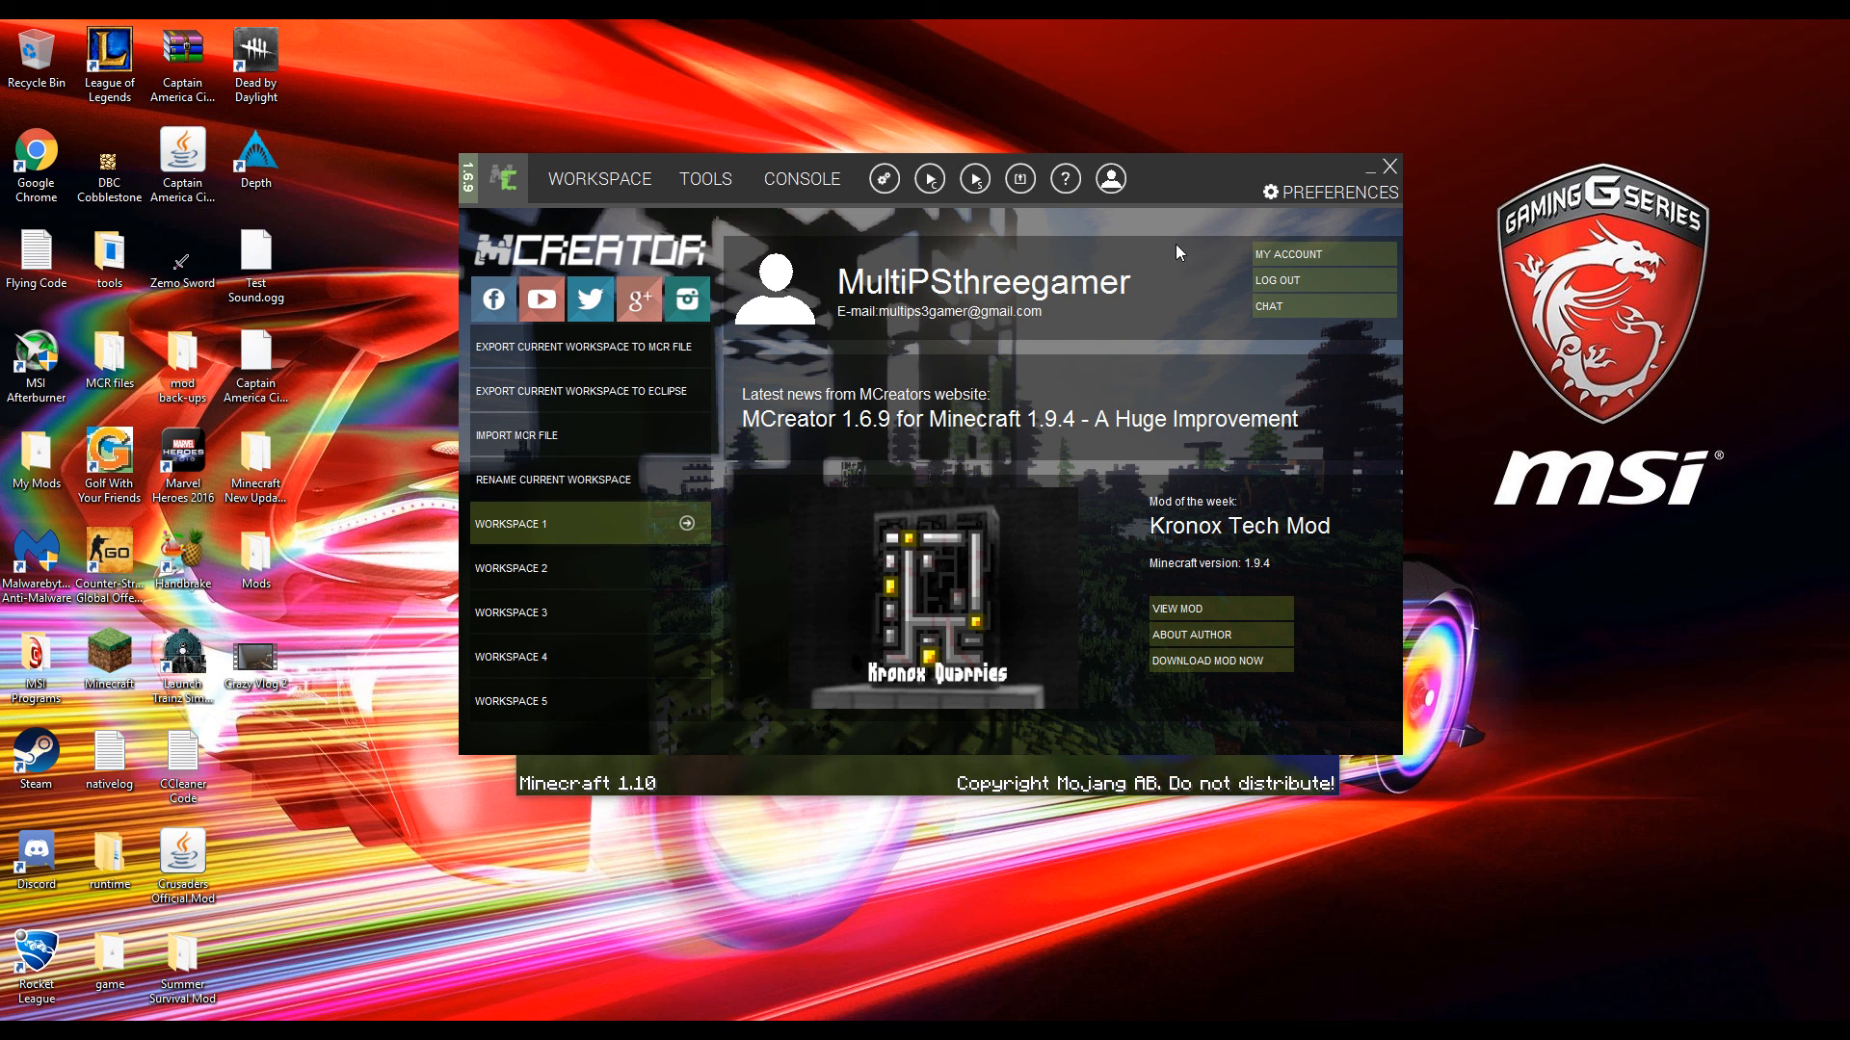
pyautogui.moveTo(1514, 245)
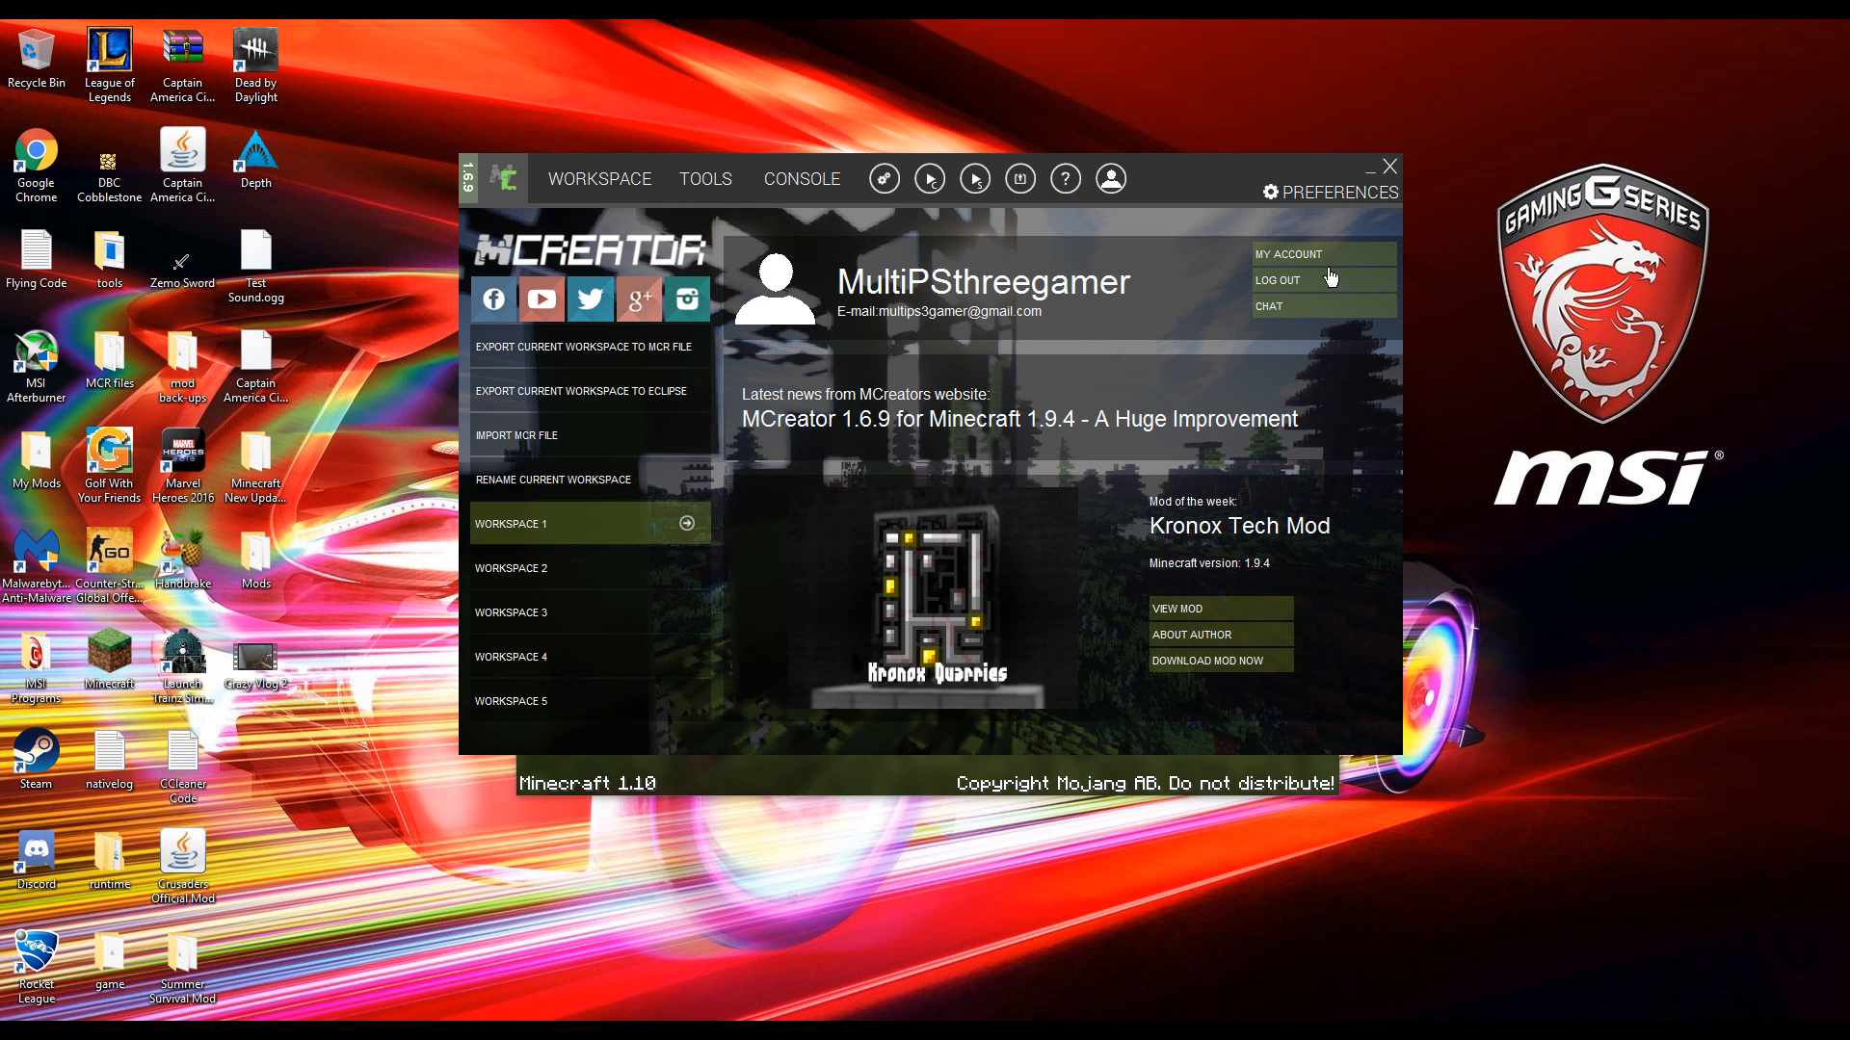
pyautogui.moveTo(825, 792)
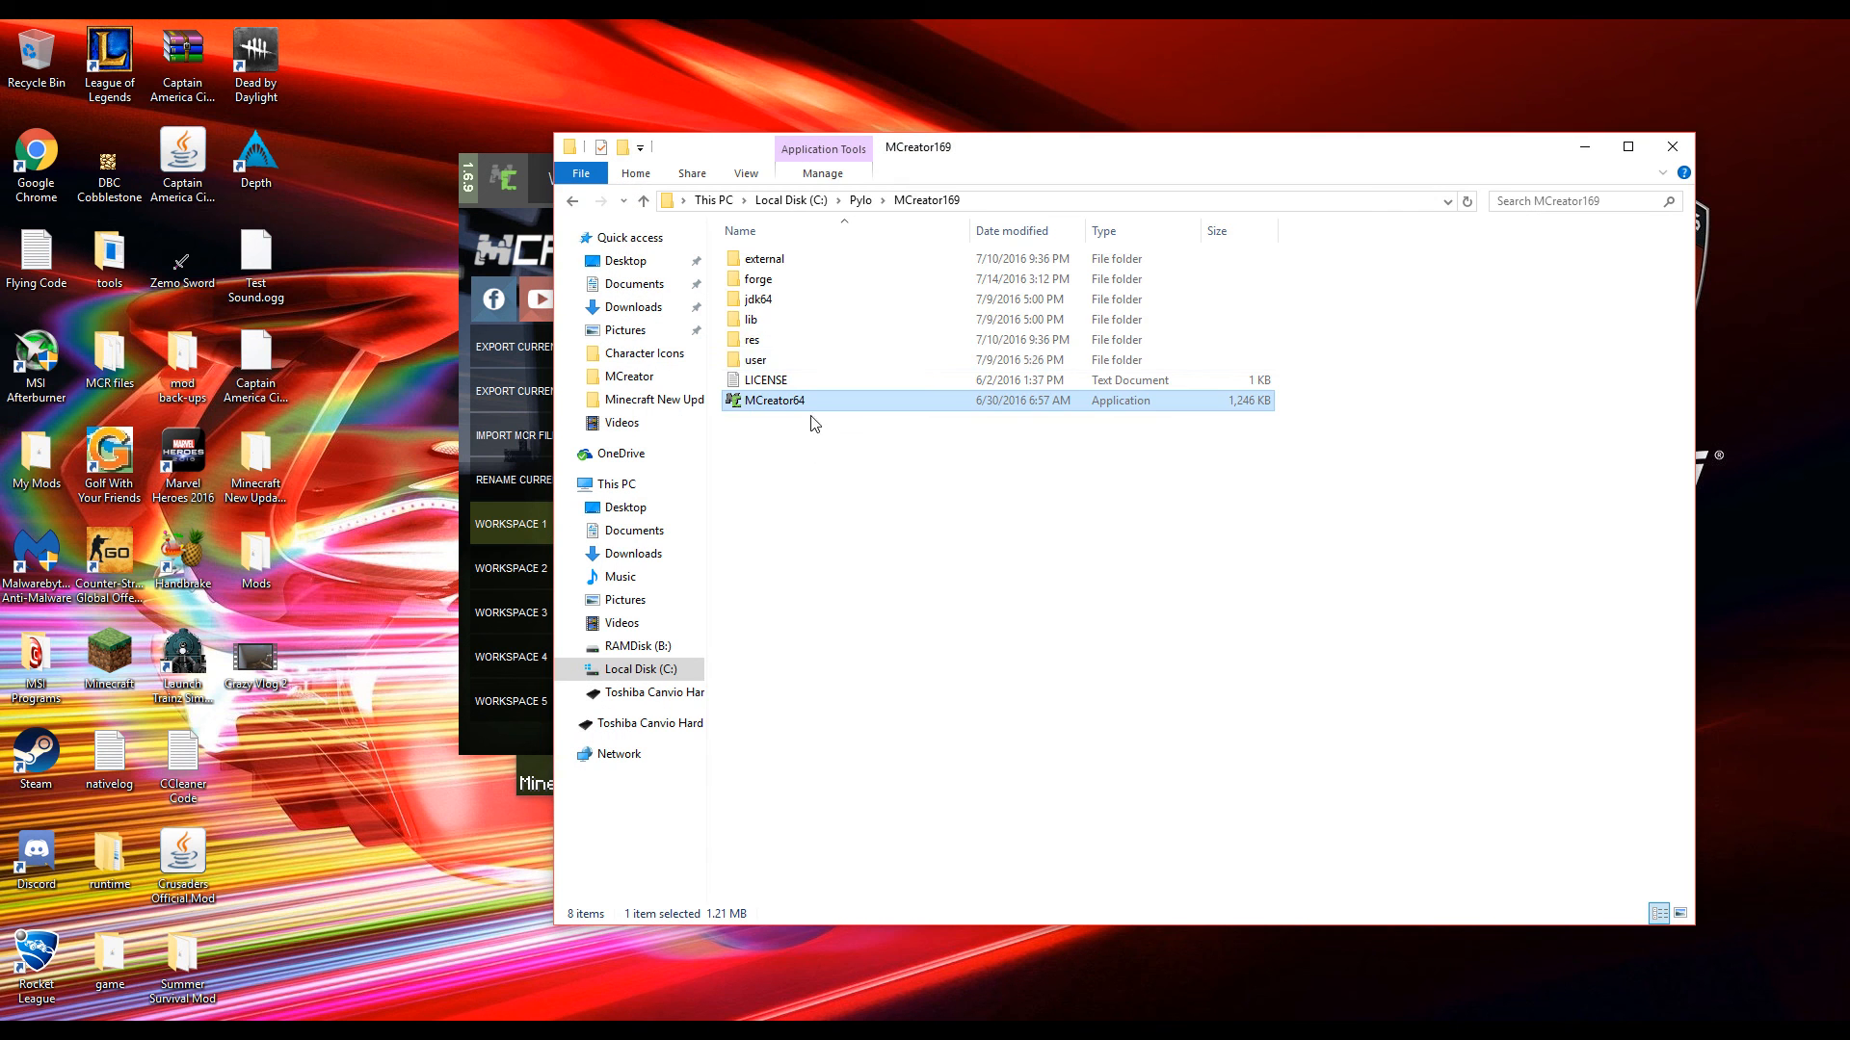
# - Browse to Downloads > MCreator and enter its MCEdit folder
pyautogui.click(644, 198)
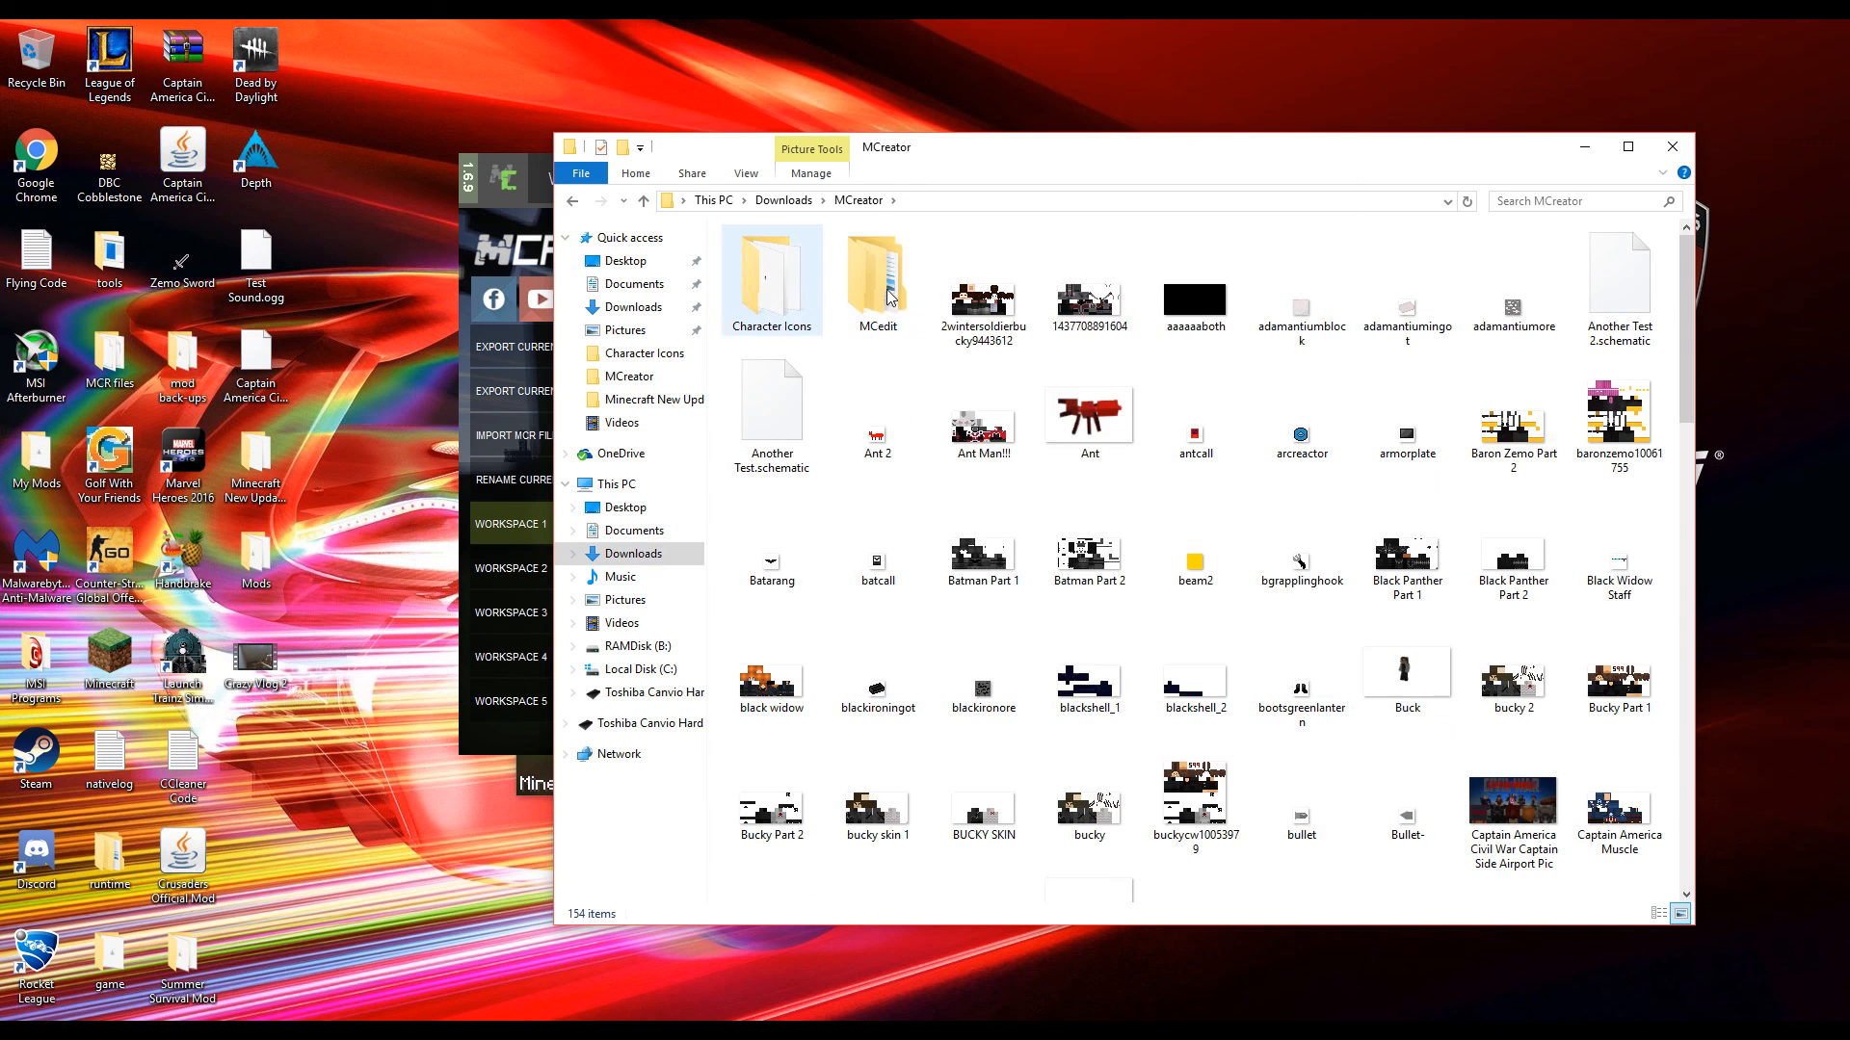
pyautogui.doubleClick(877, 273)
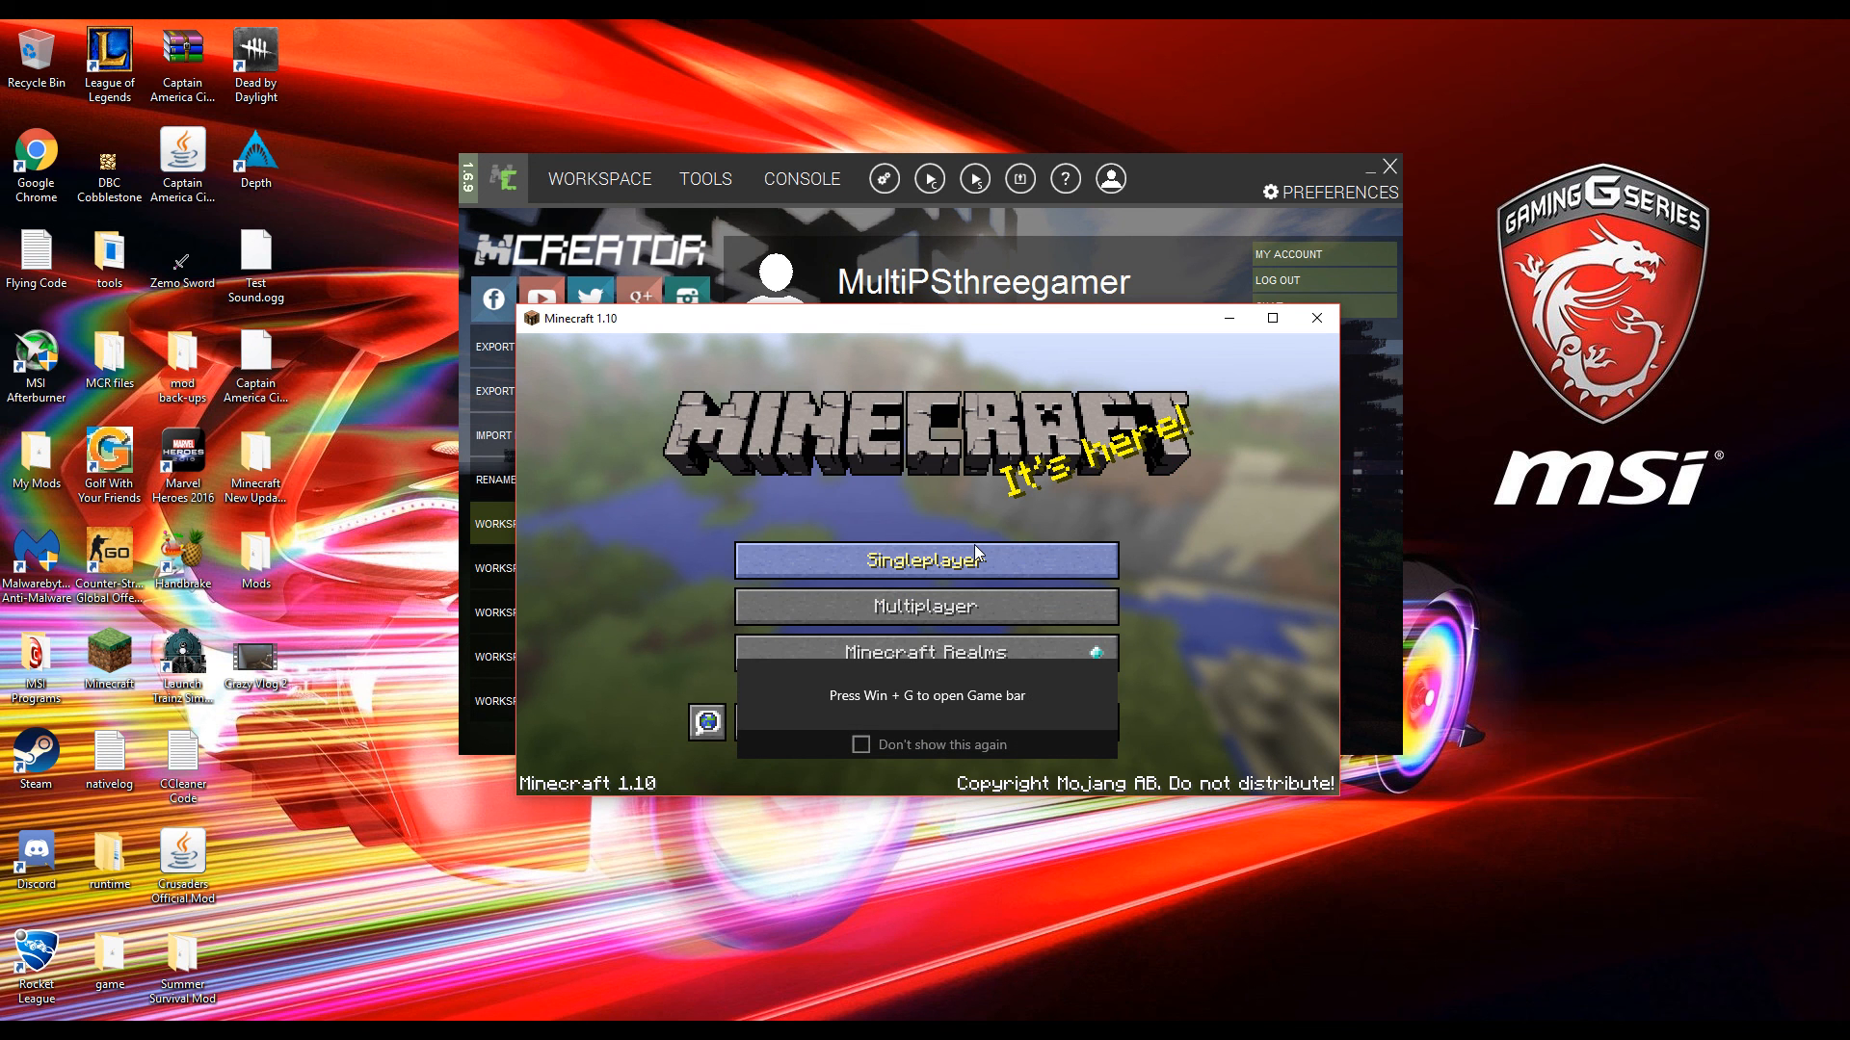
# - Play the saved singleplayer world, then pause and resume the game
pyautogui.click(924, 558)
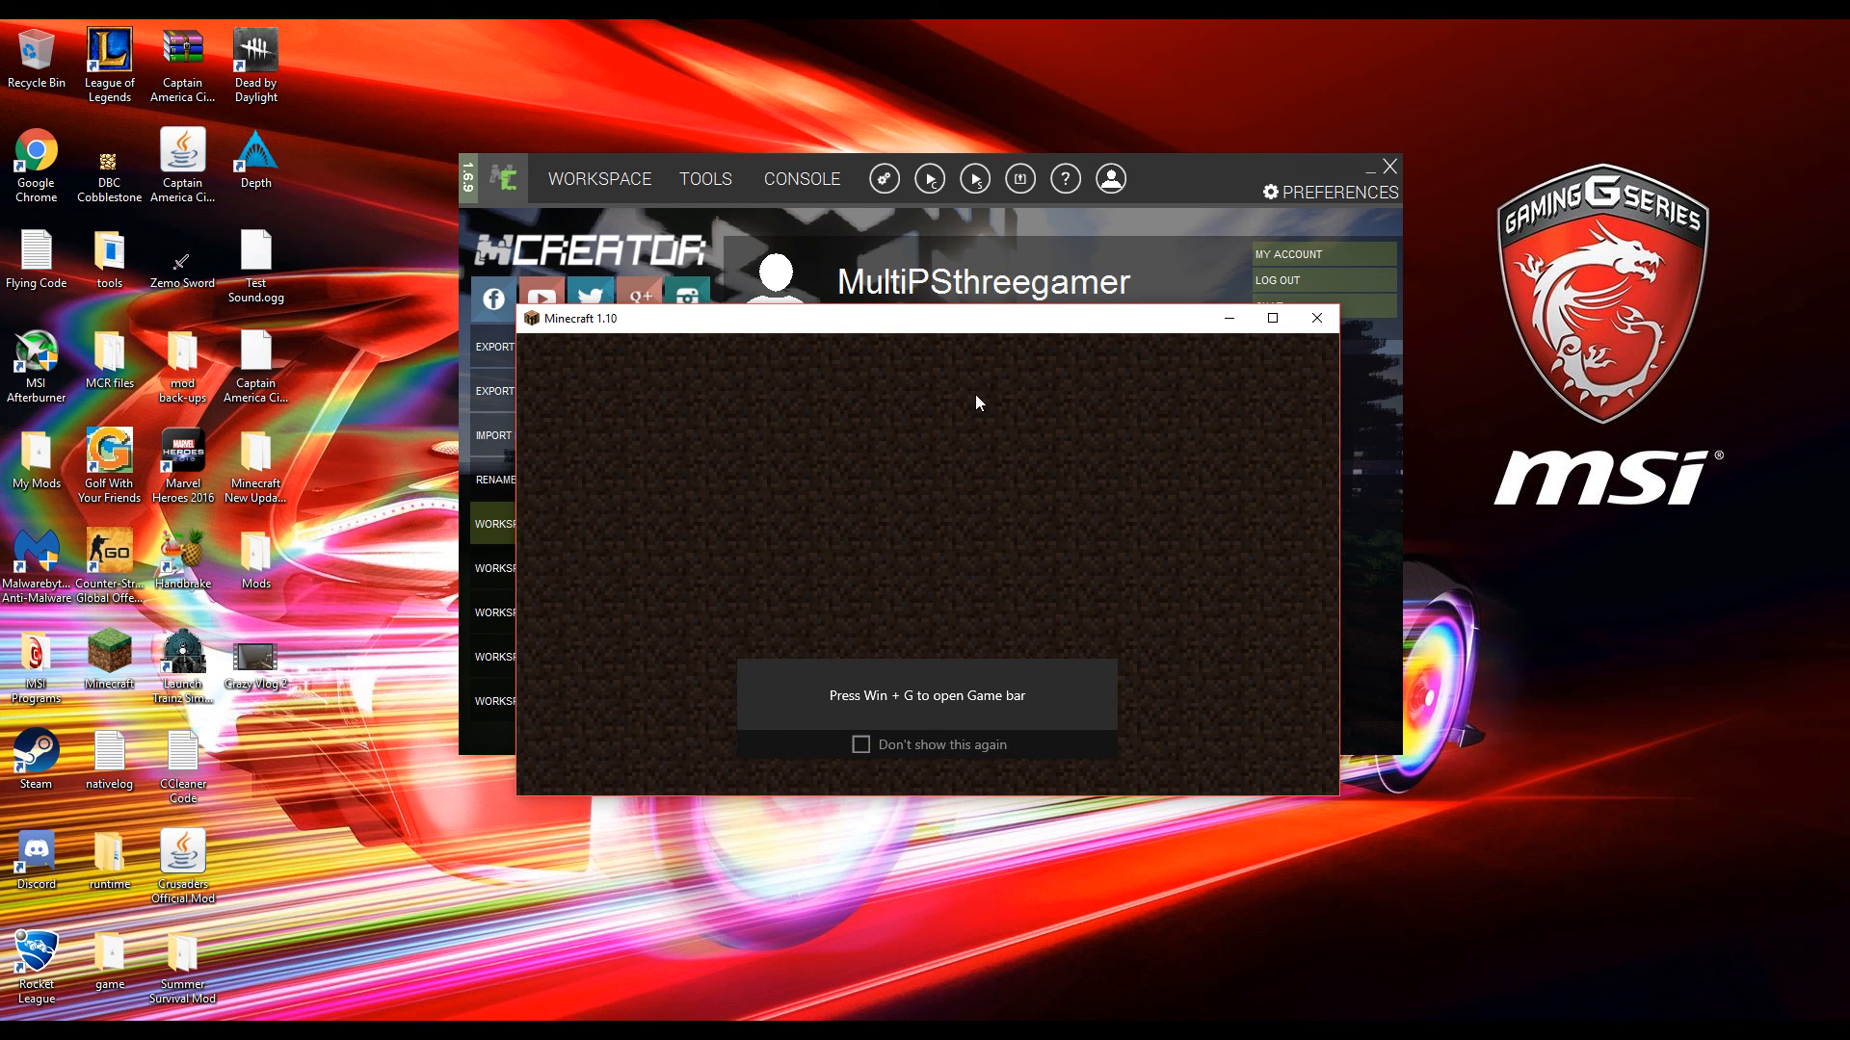
pyautogui.click(1272, 318)
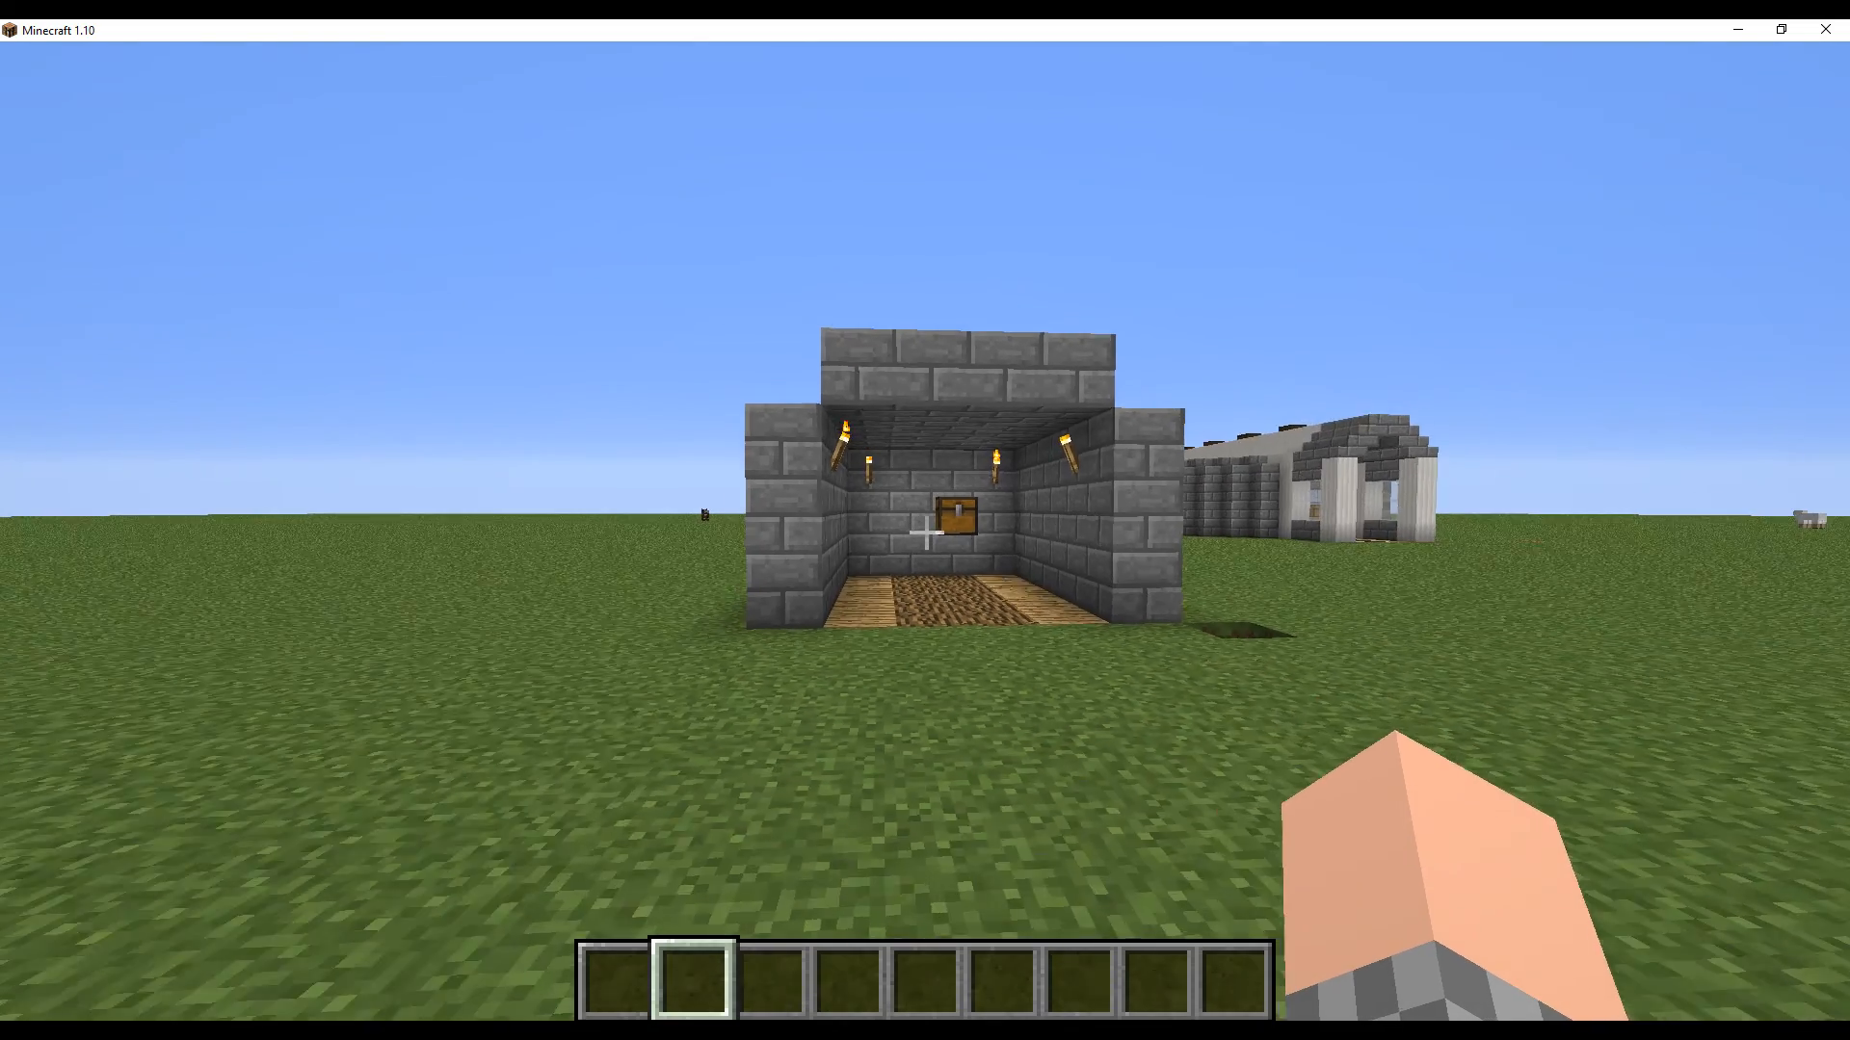
pyautogui.press('Escape')
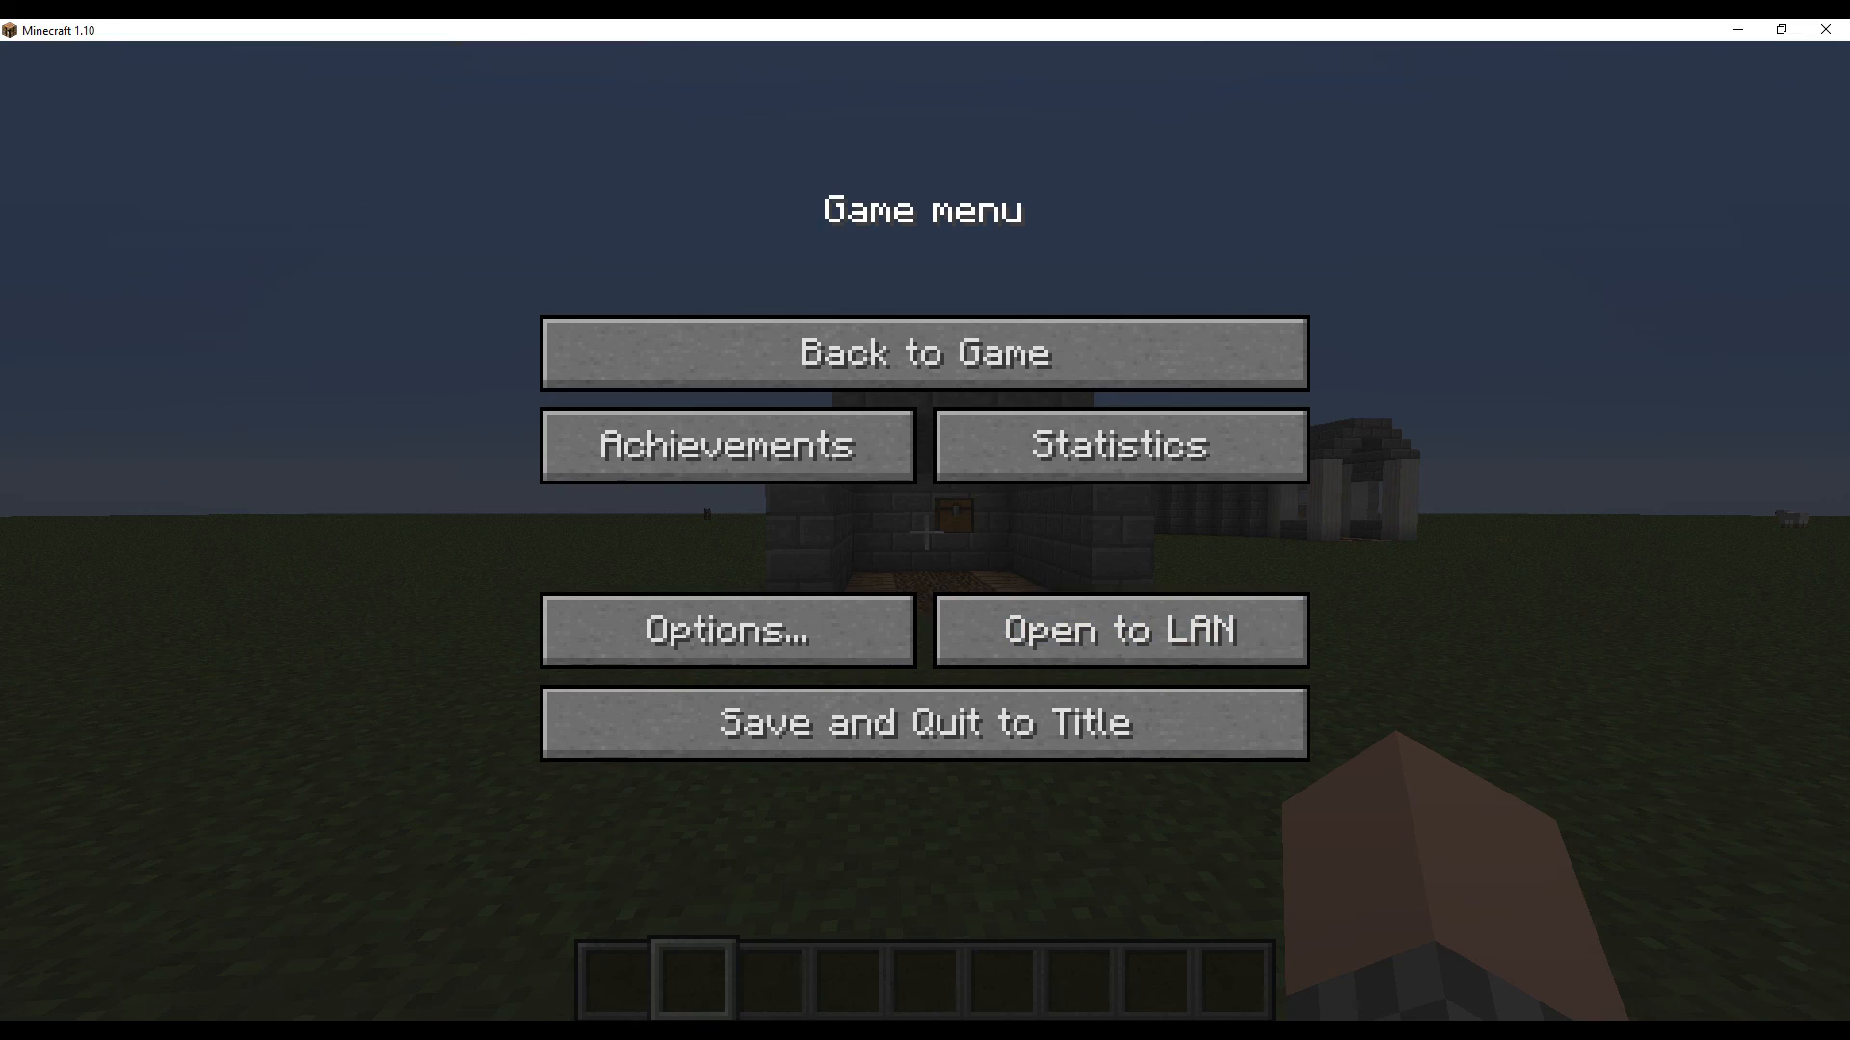
pyautogui.click(923, 351)
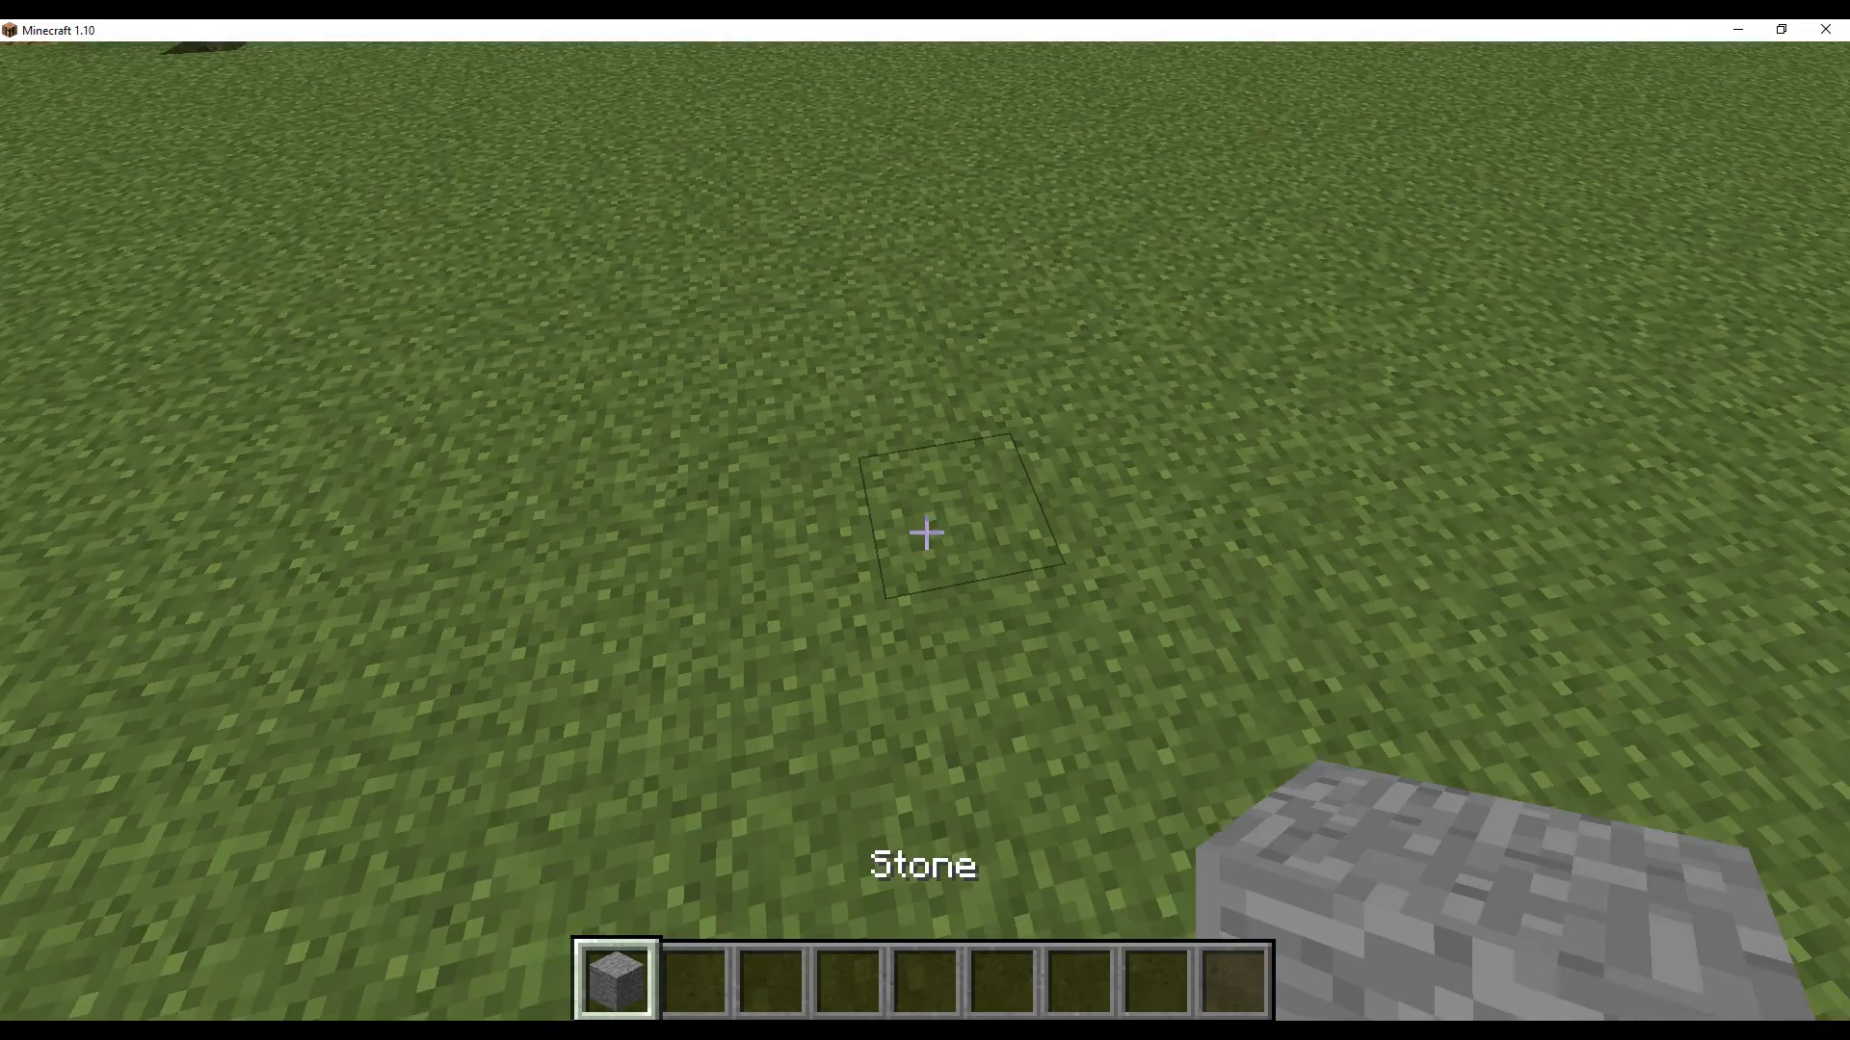
# - Check coordinates with the F3 overlay and dig a grass block beside the wall
pyautogui.press('F3')
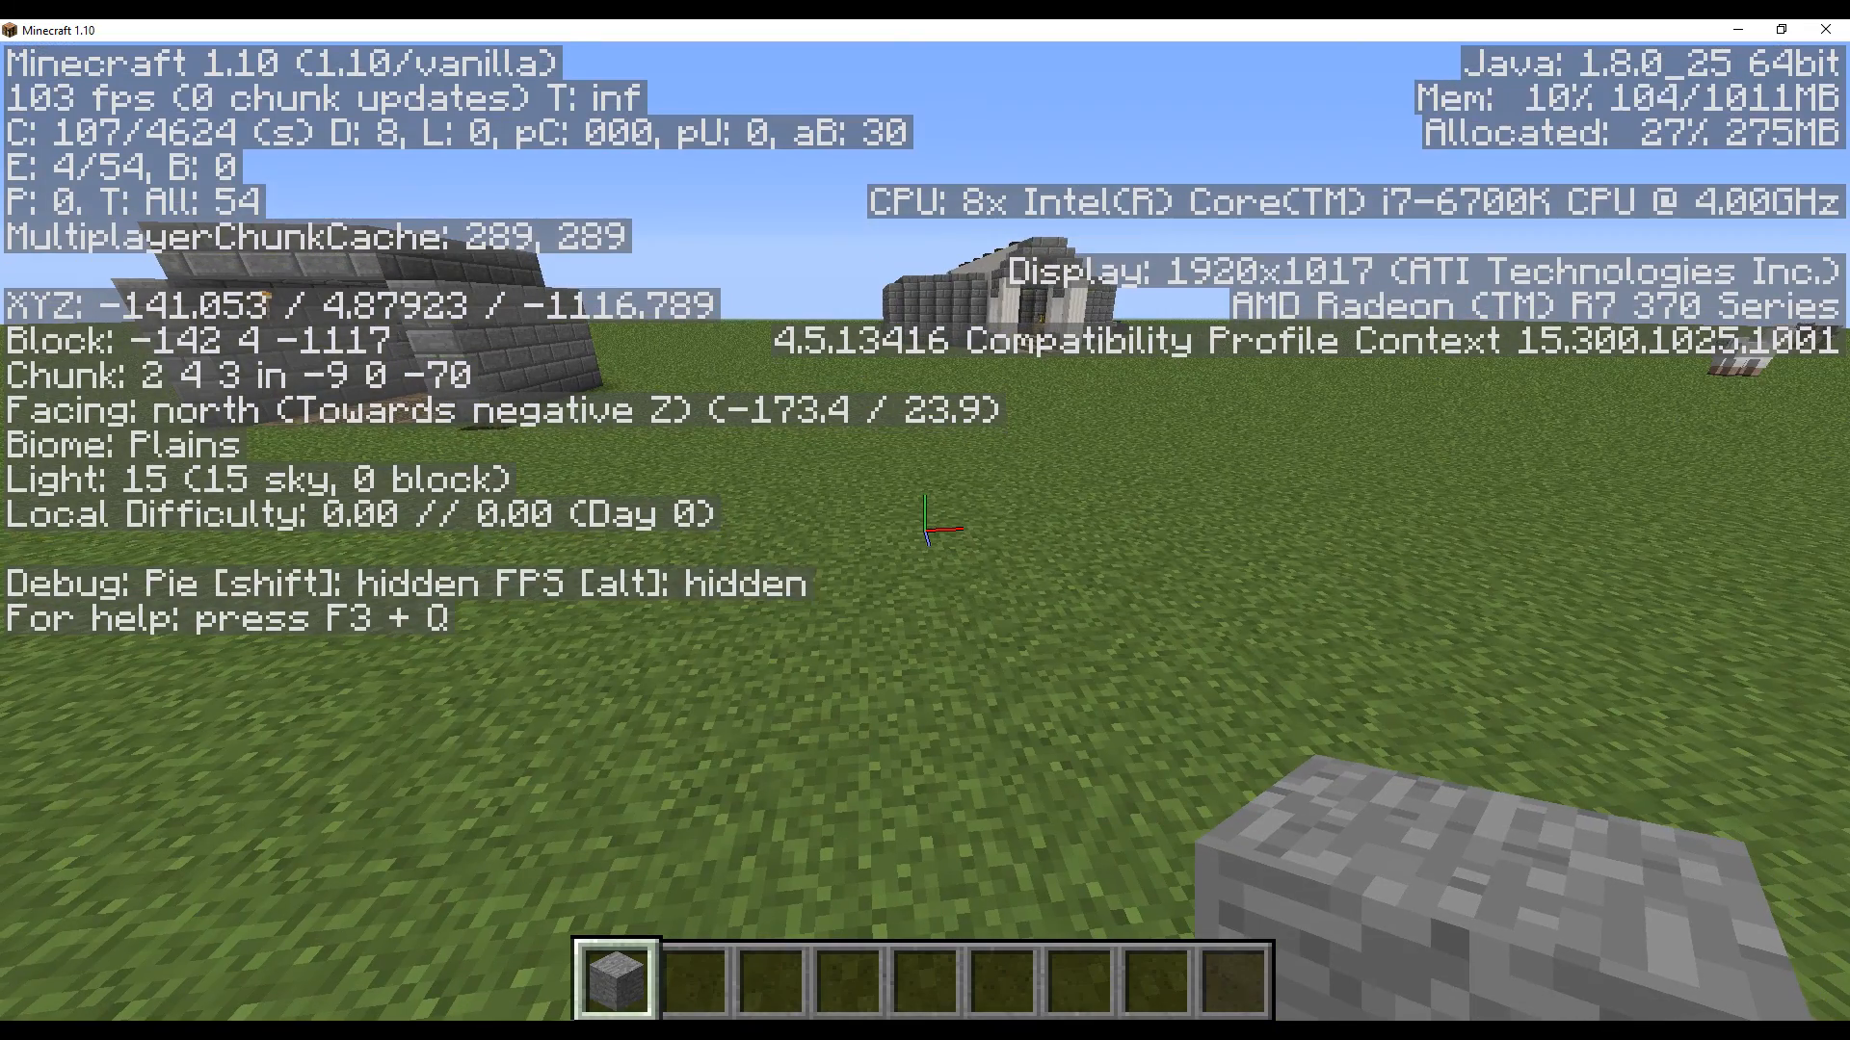
pyautogui.press('f3')
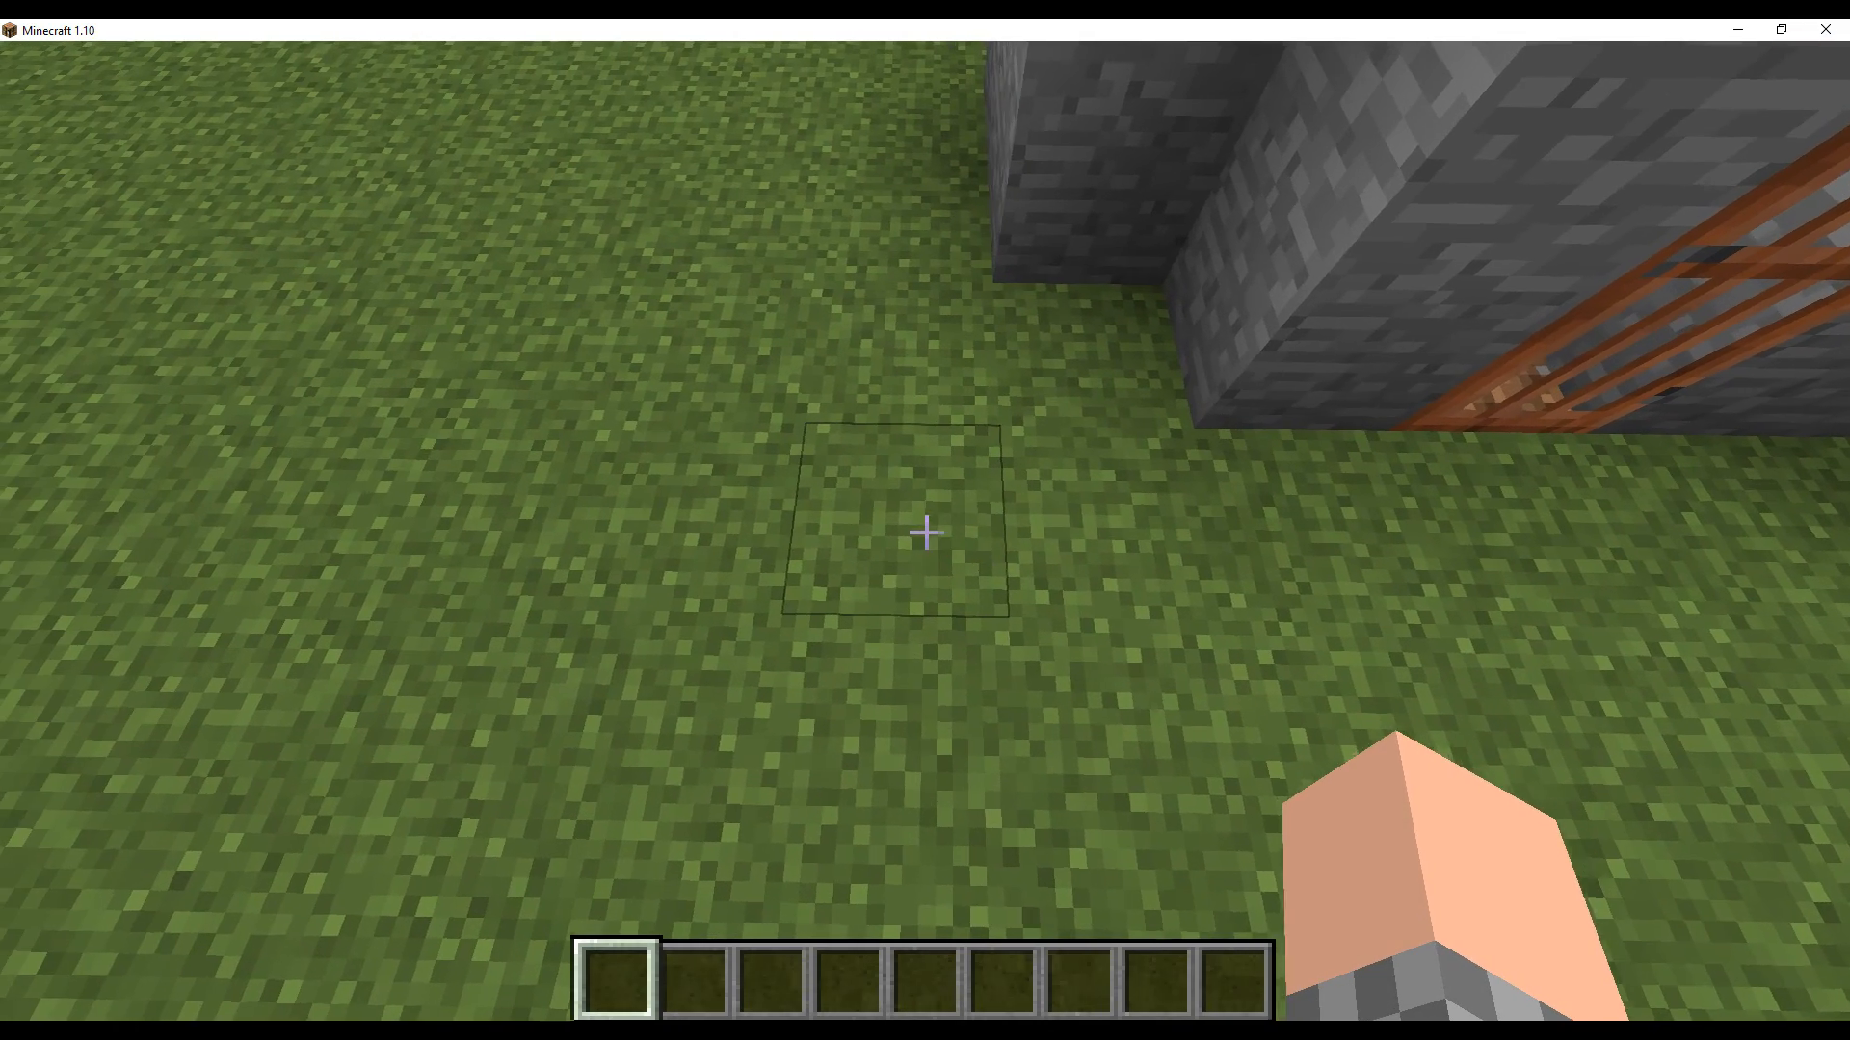
pyautogui.click(923, 533)
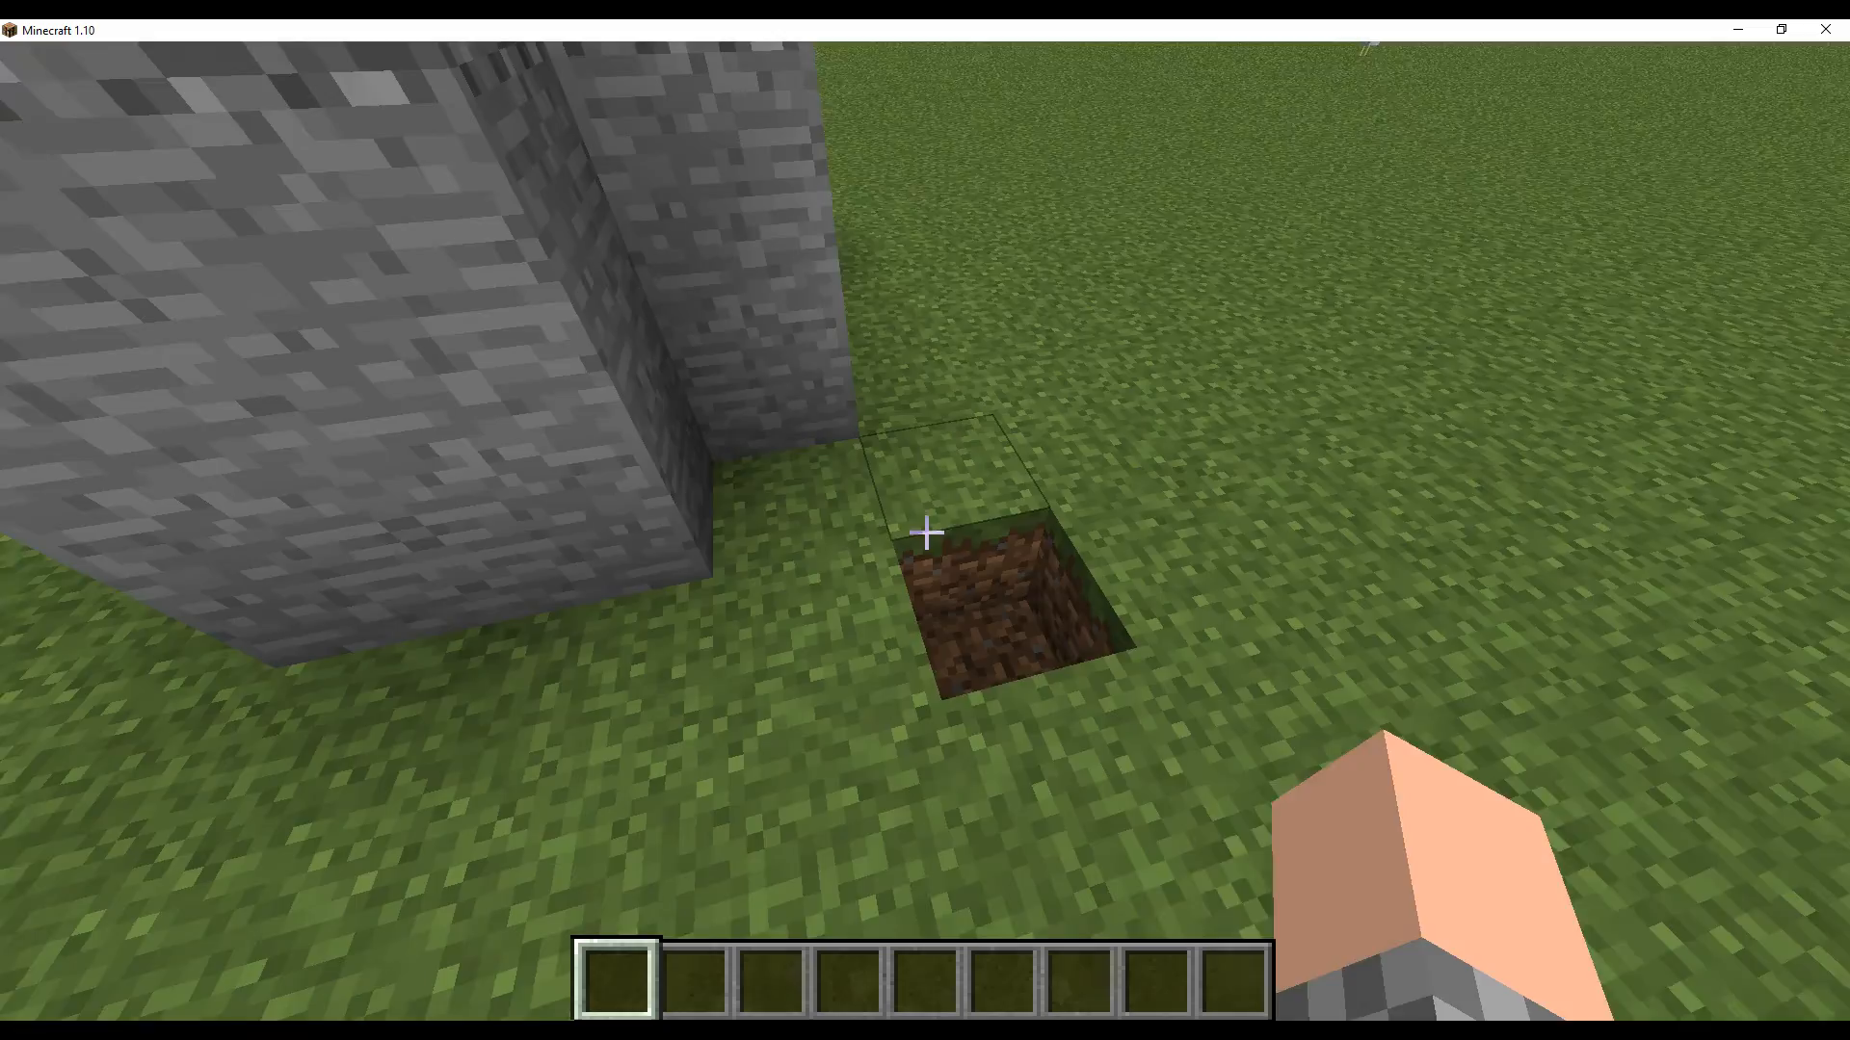
pyautogui.moveTo(925, 531)
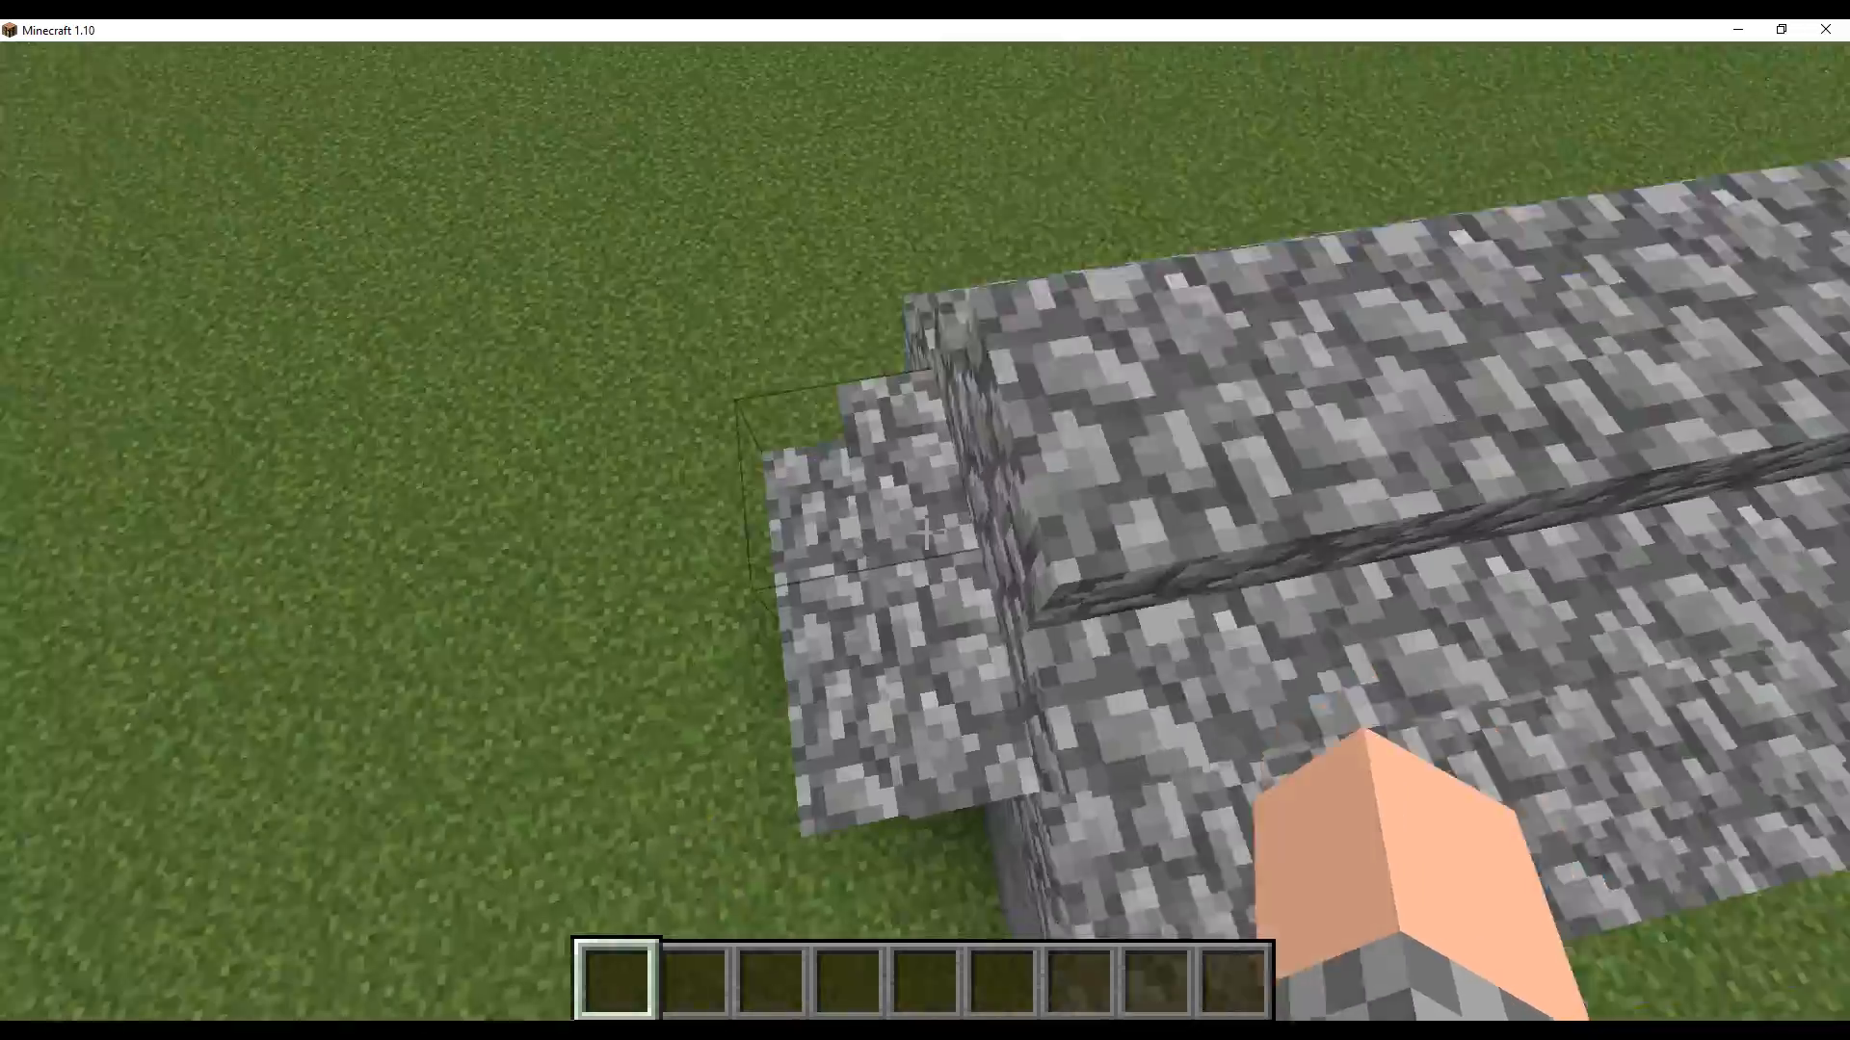
pyautogui.moveTo(924, 518)
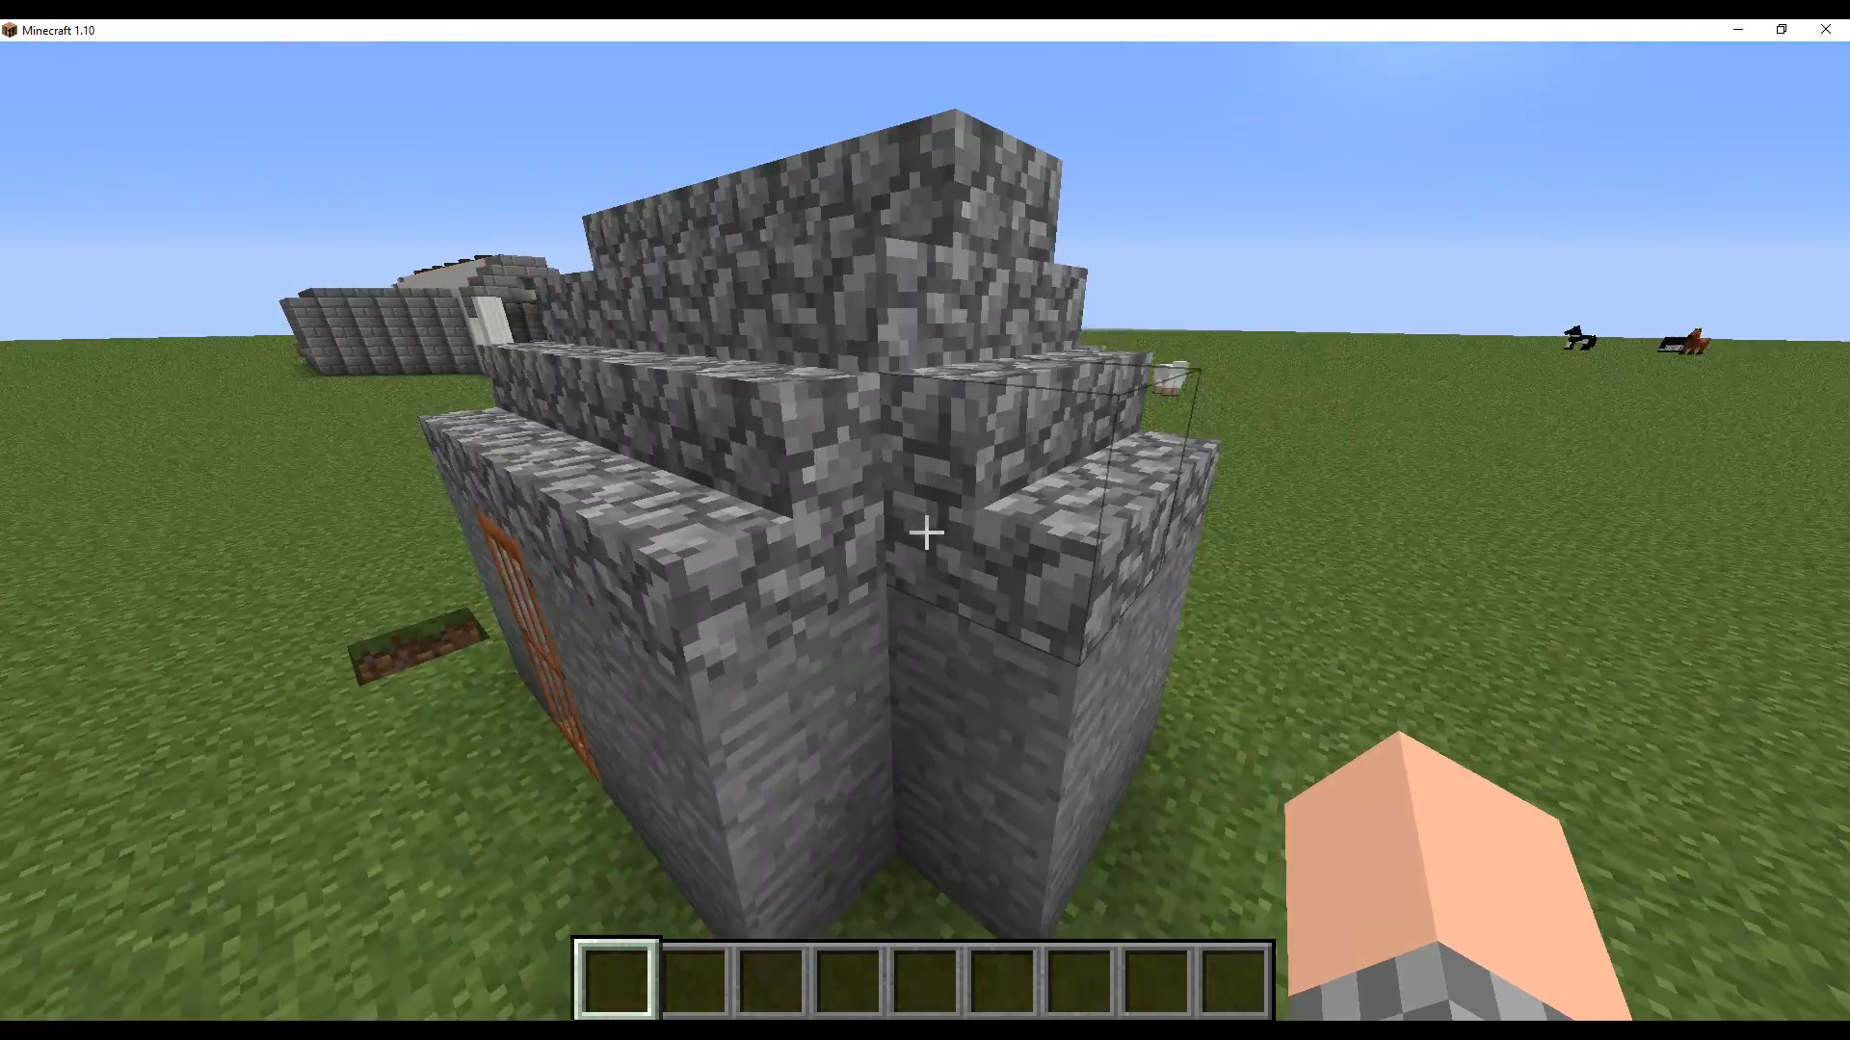
# - Quit Minecraft from the title screen
pyautogui.scroll(-3)
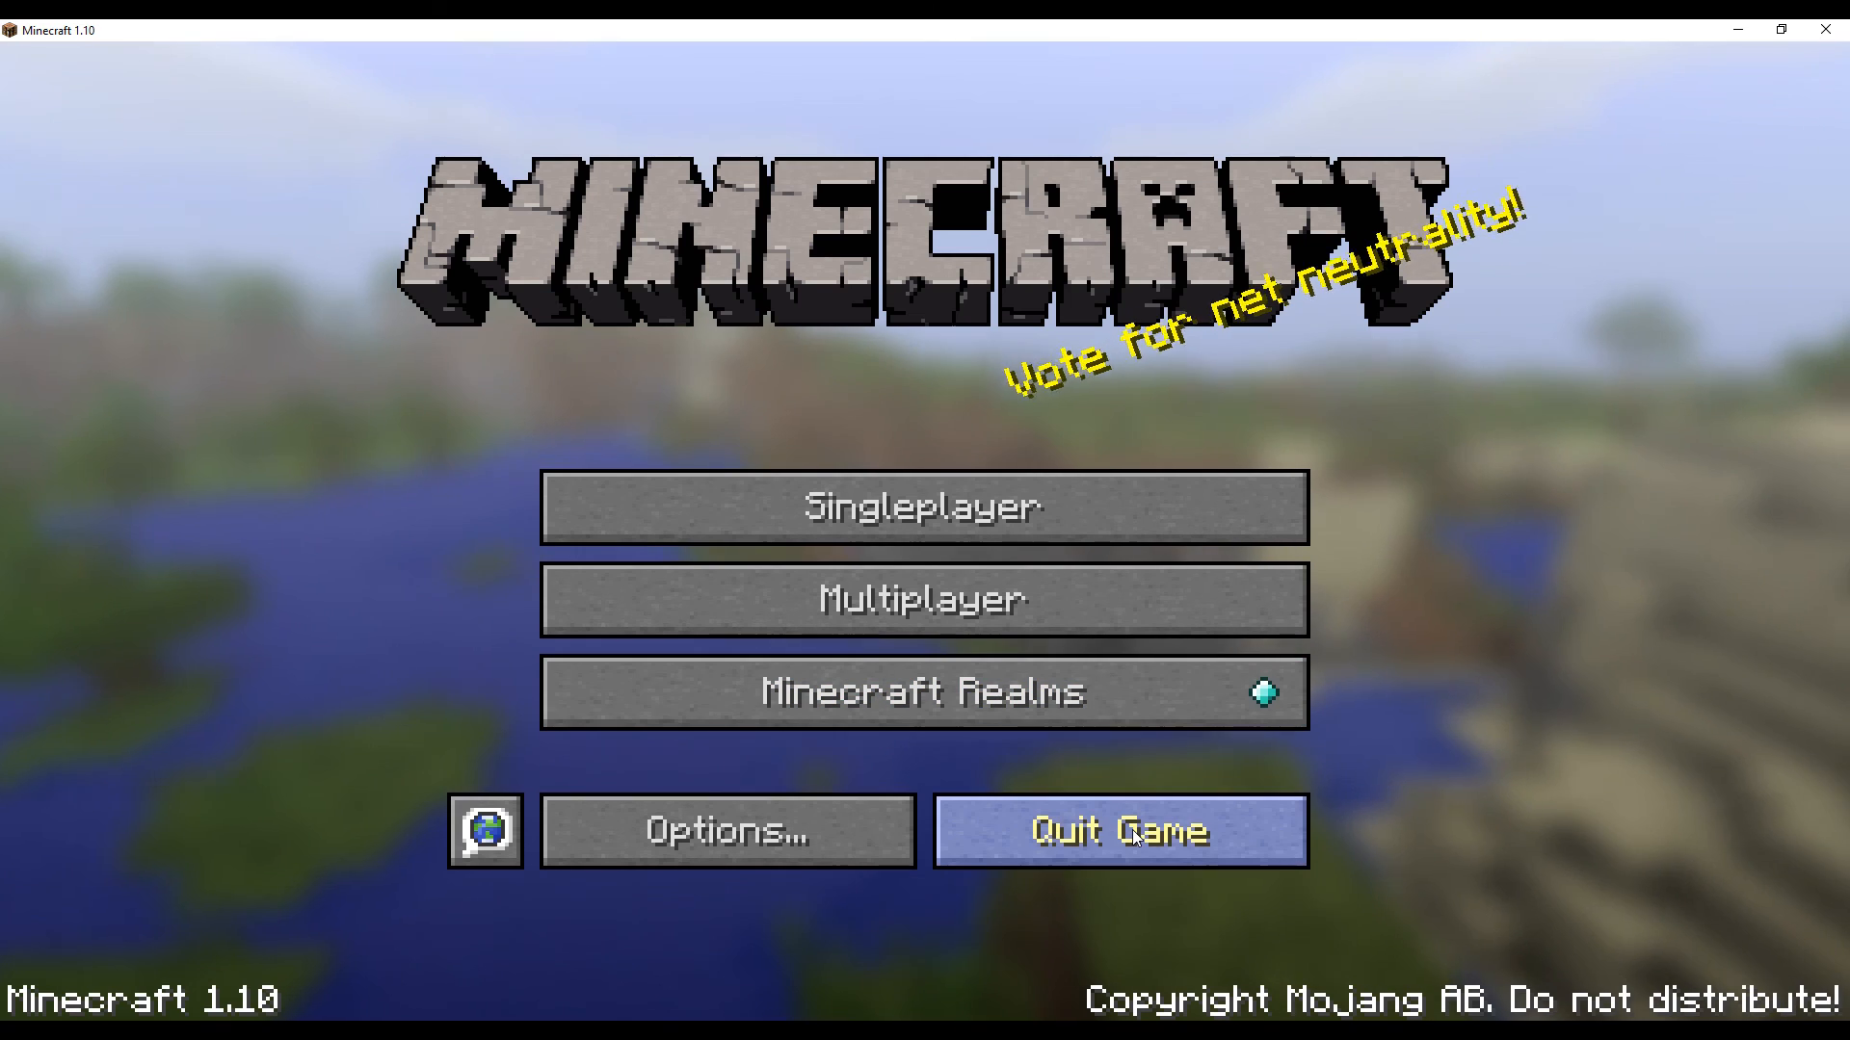
pyautogui.click(1118, 830)
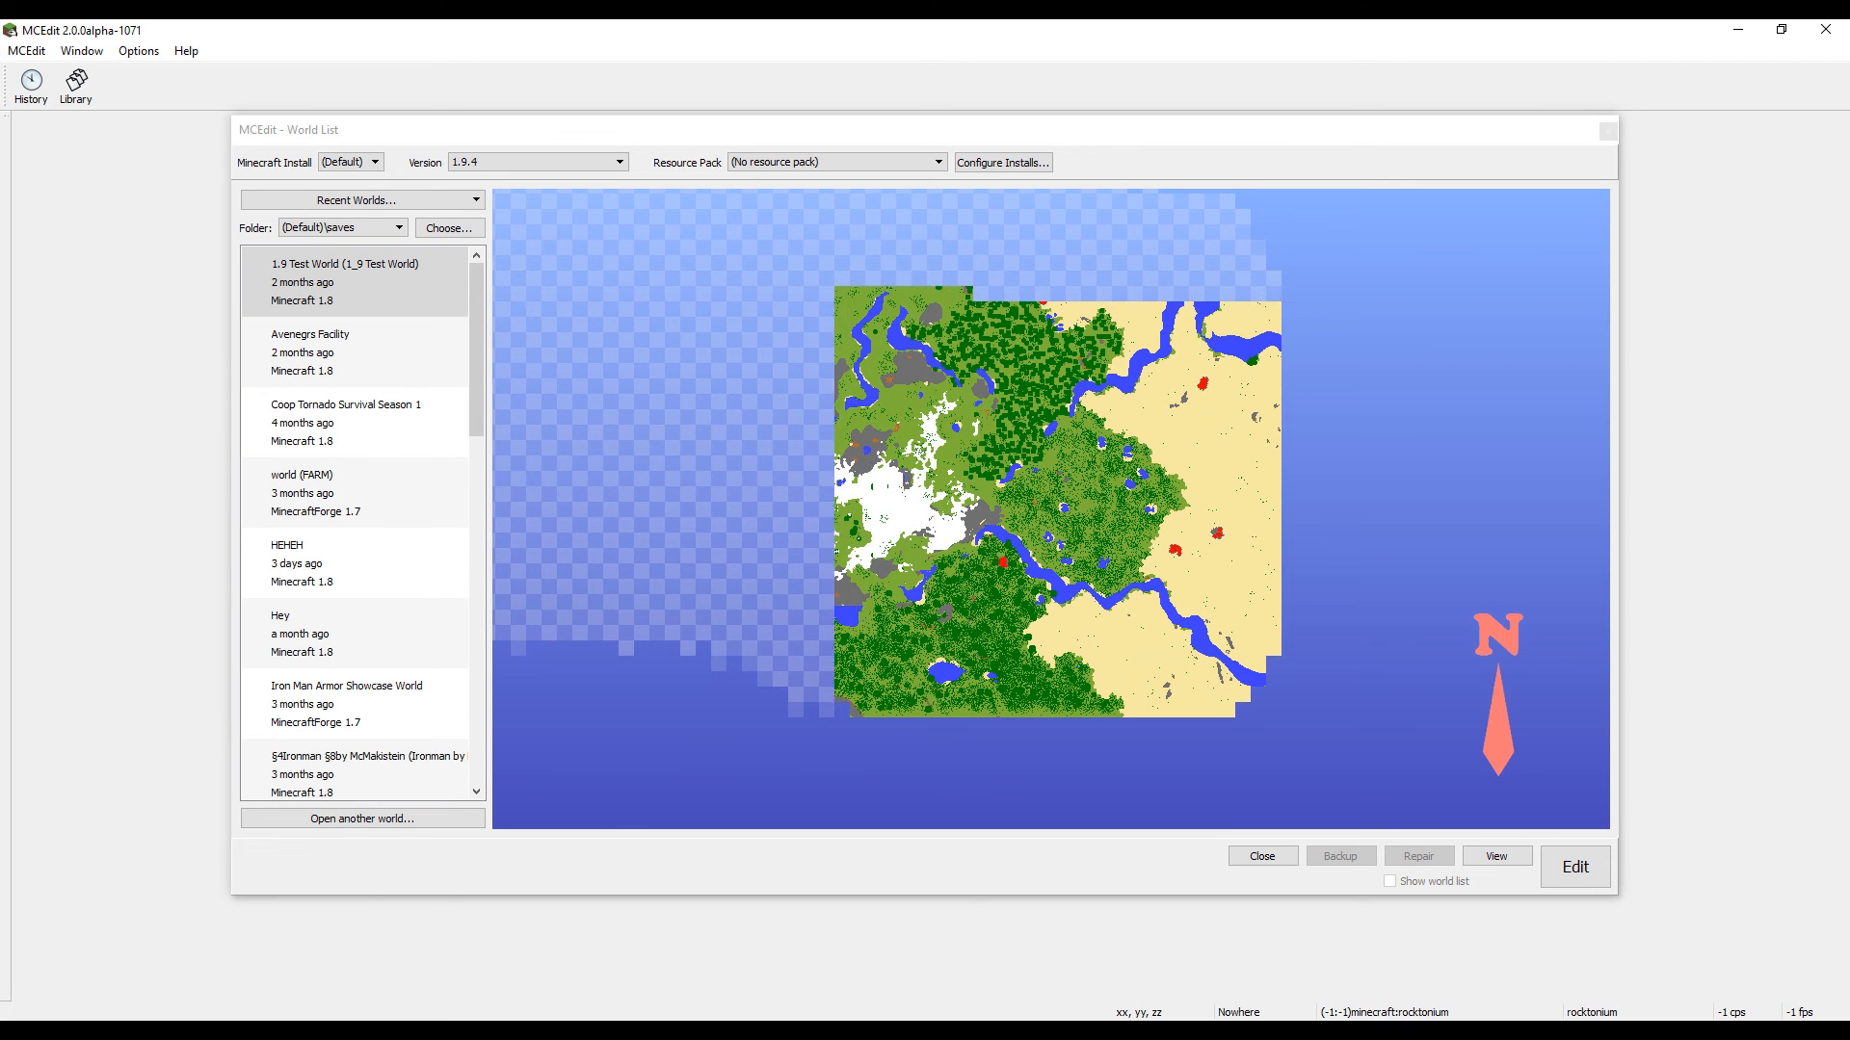
# - Choose the World!!! save in the MCEdit World List
pyautogui.click(343, 562)
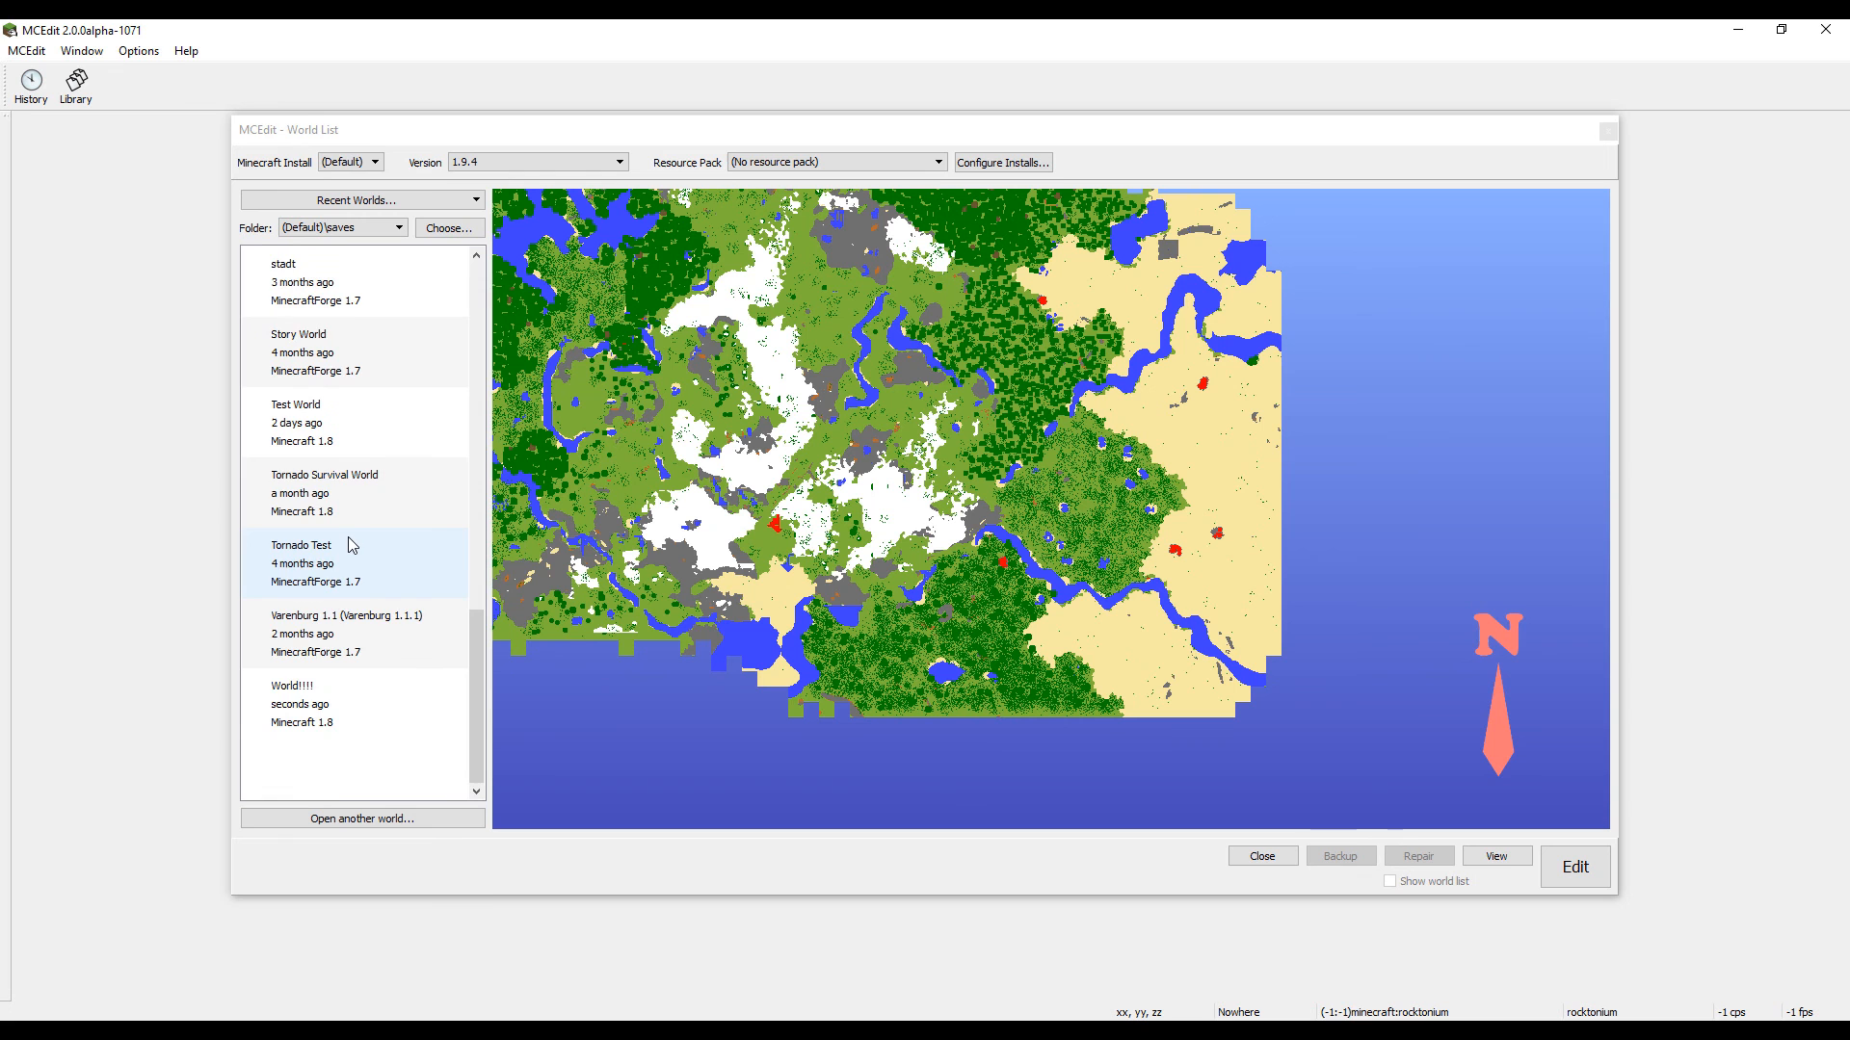
pyautogui.click(329, 703)
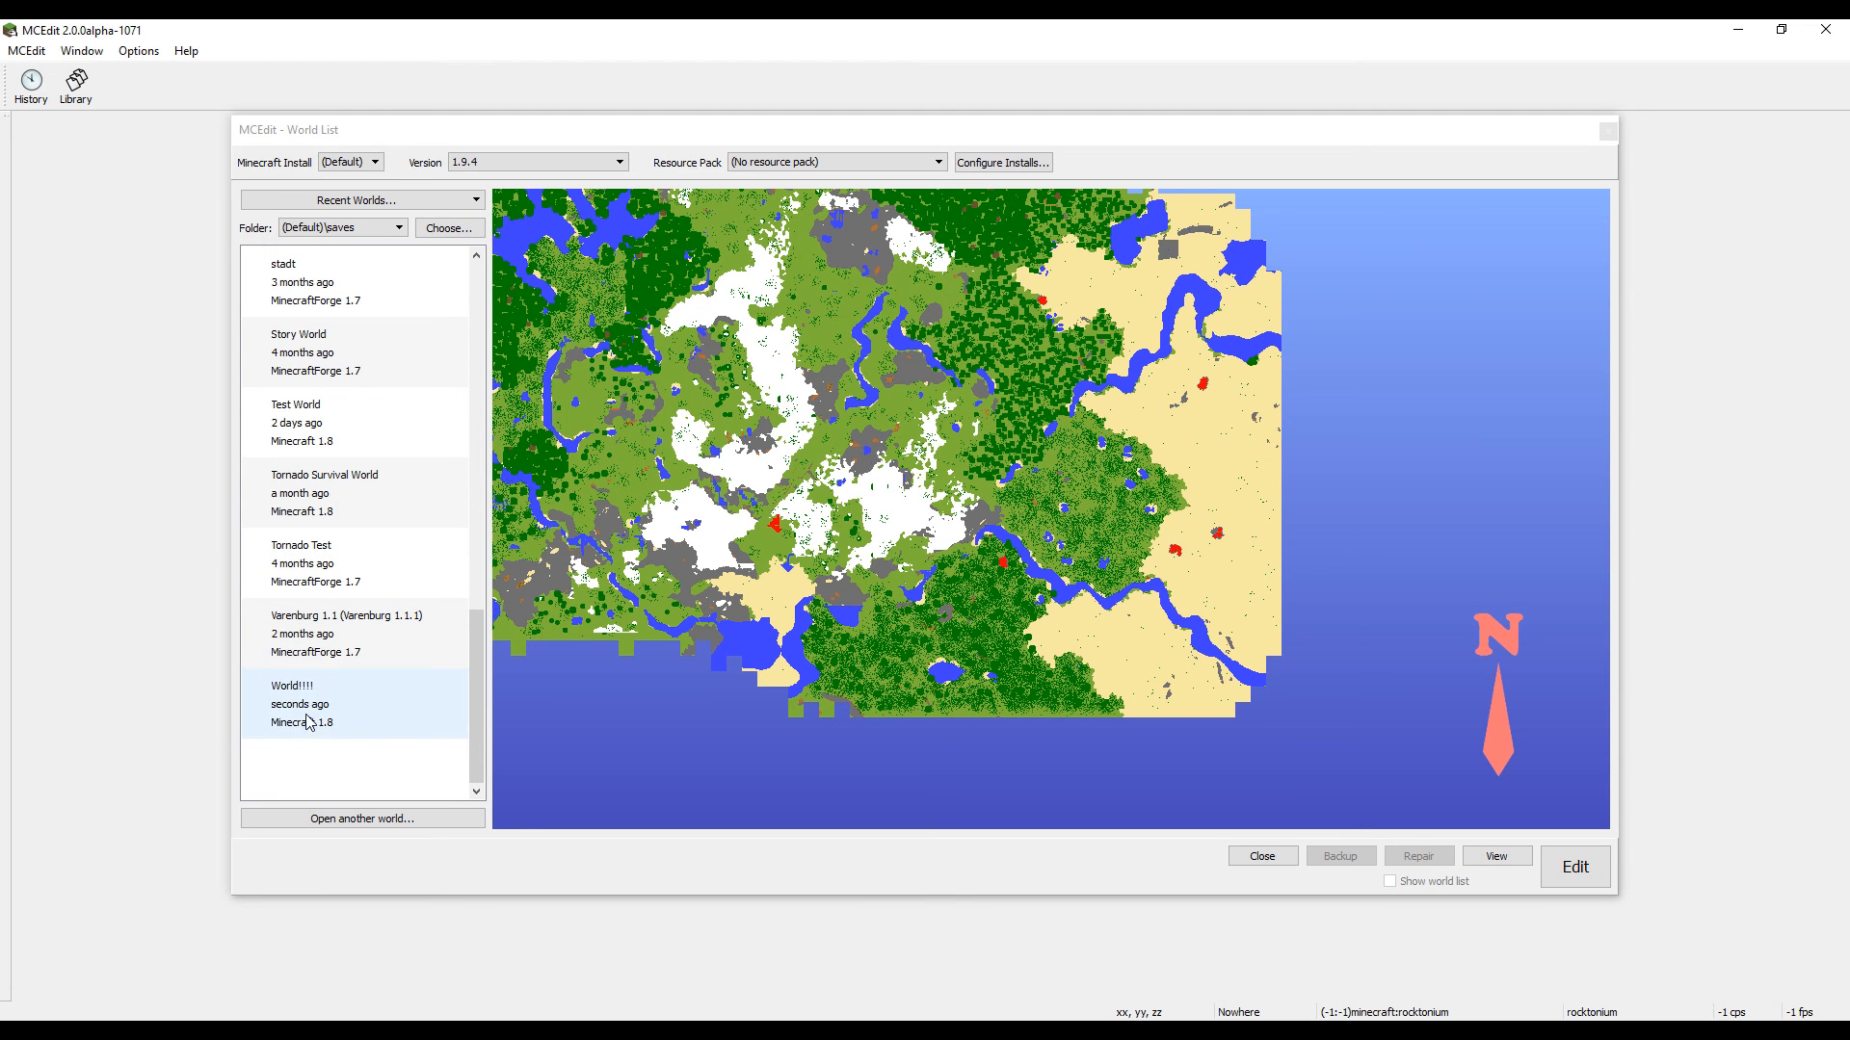
pyautogui.click(329, 705)
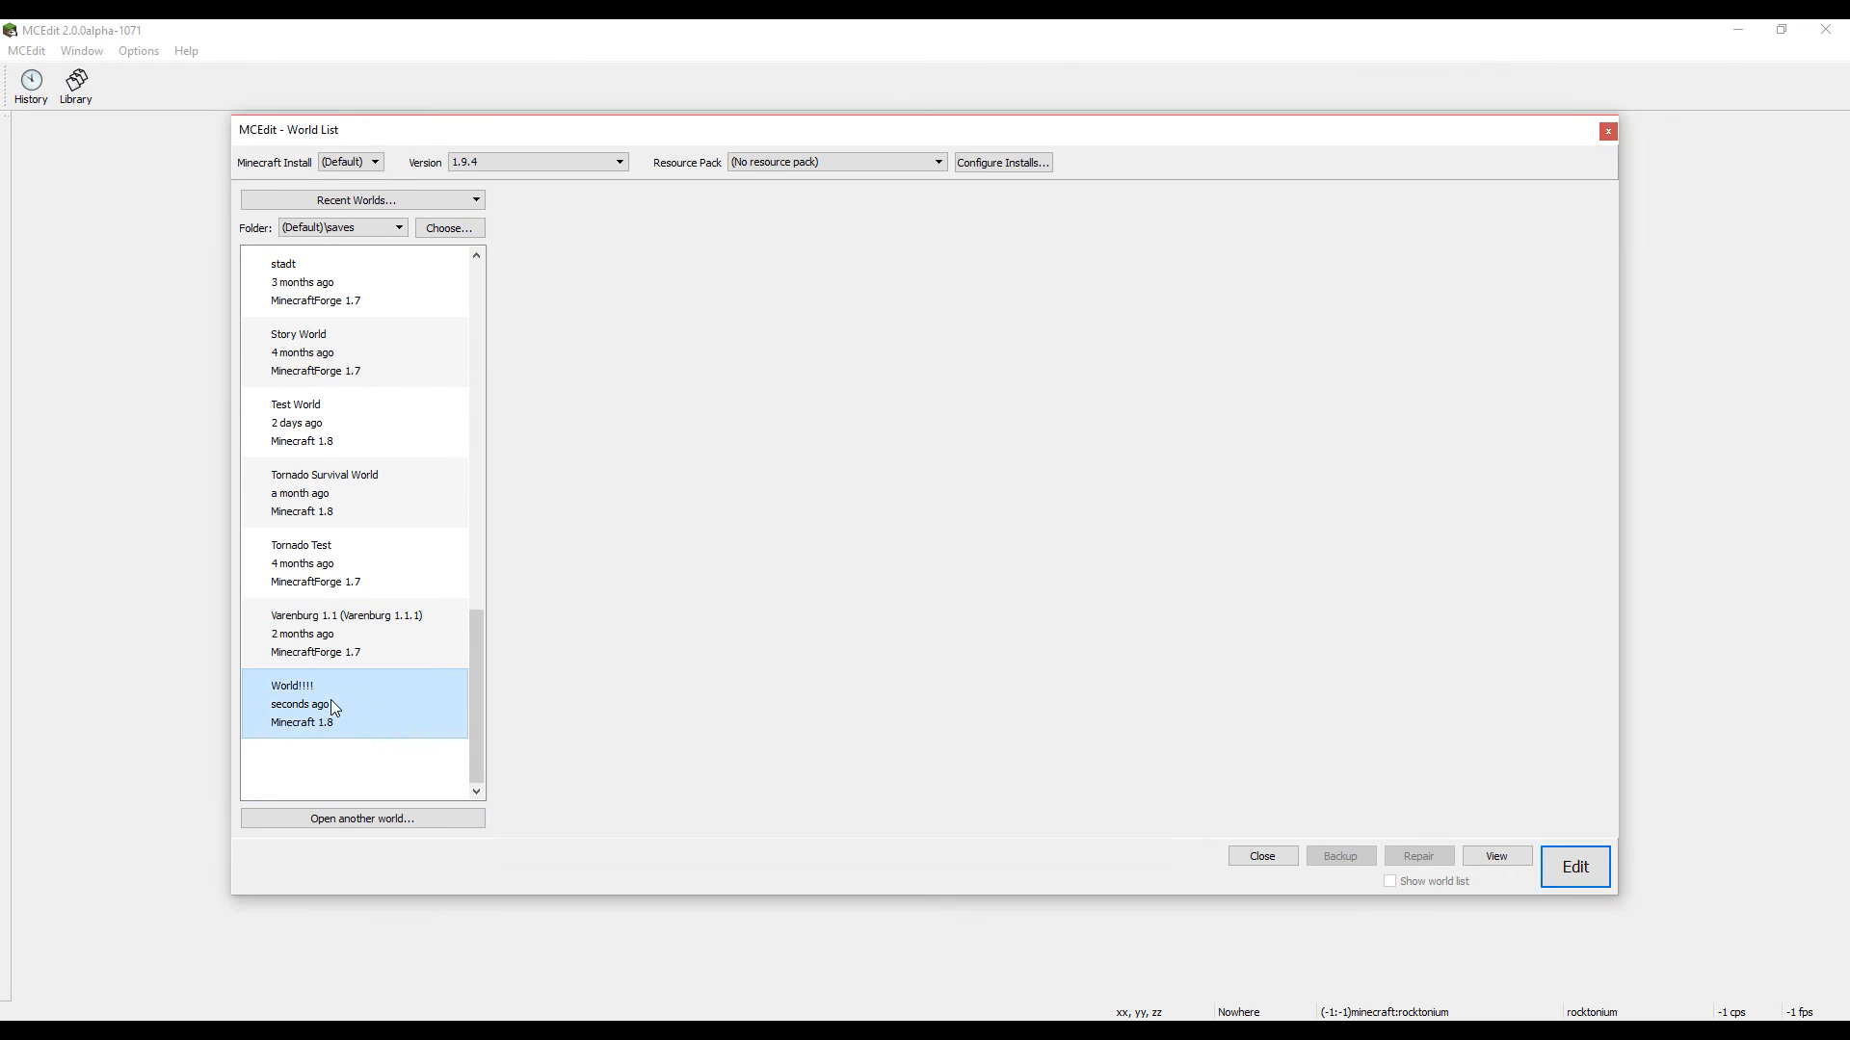
# - Edit World!!! and box-select the cobblestone house
pyautogui.click(1572, 867)
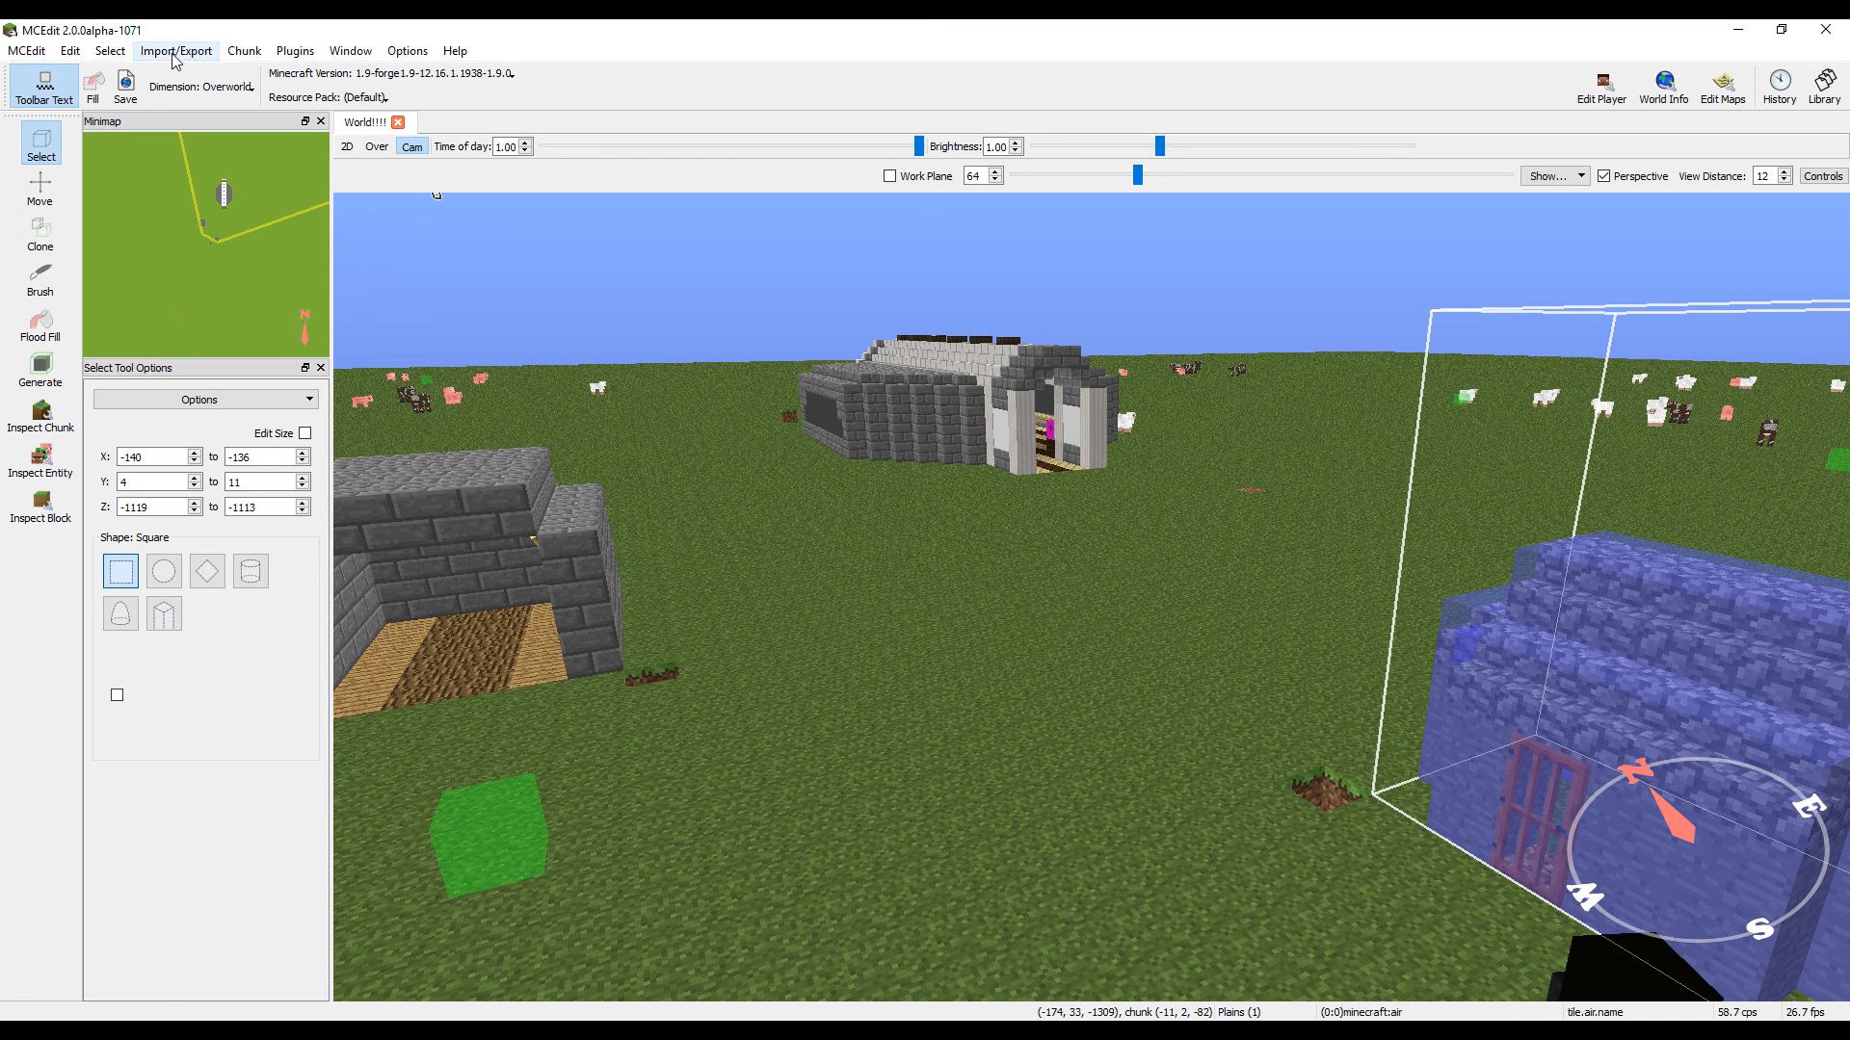
# - Start Import/Export > Export Schematic and focus the save dialog's file name
pyautogui.click(175, 50)
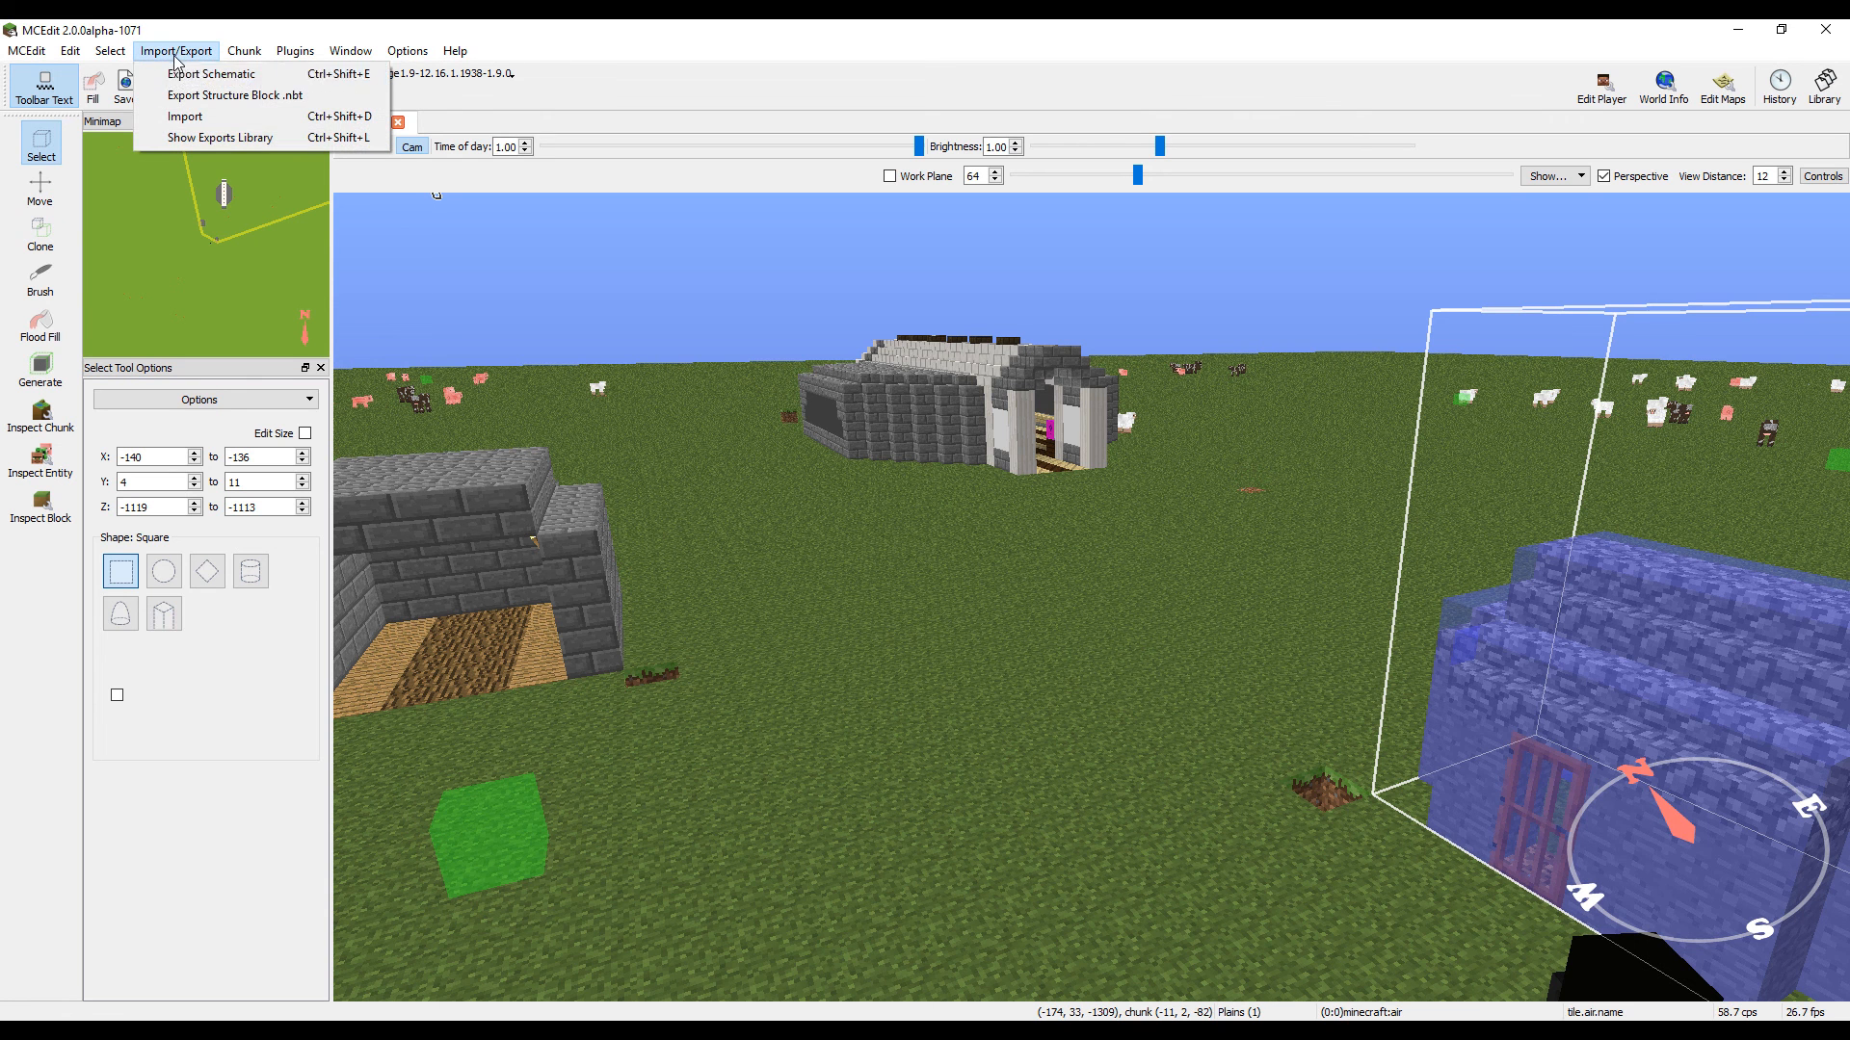
pyautogui.click(175, 50)
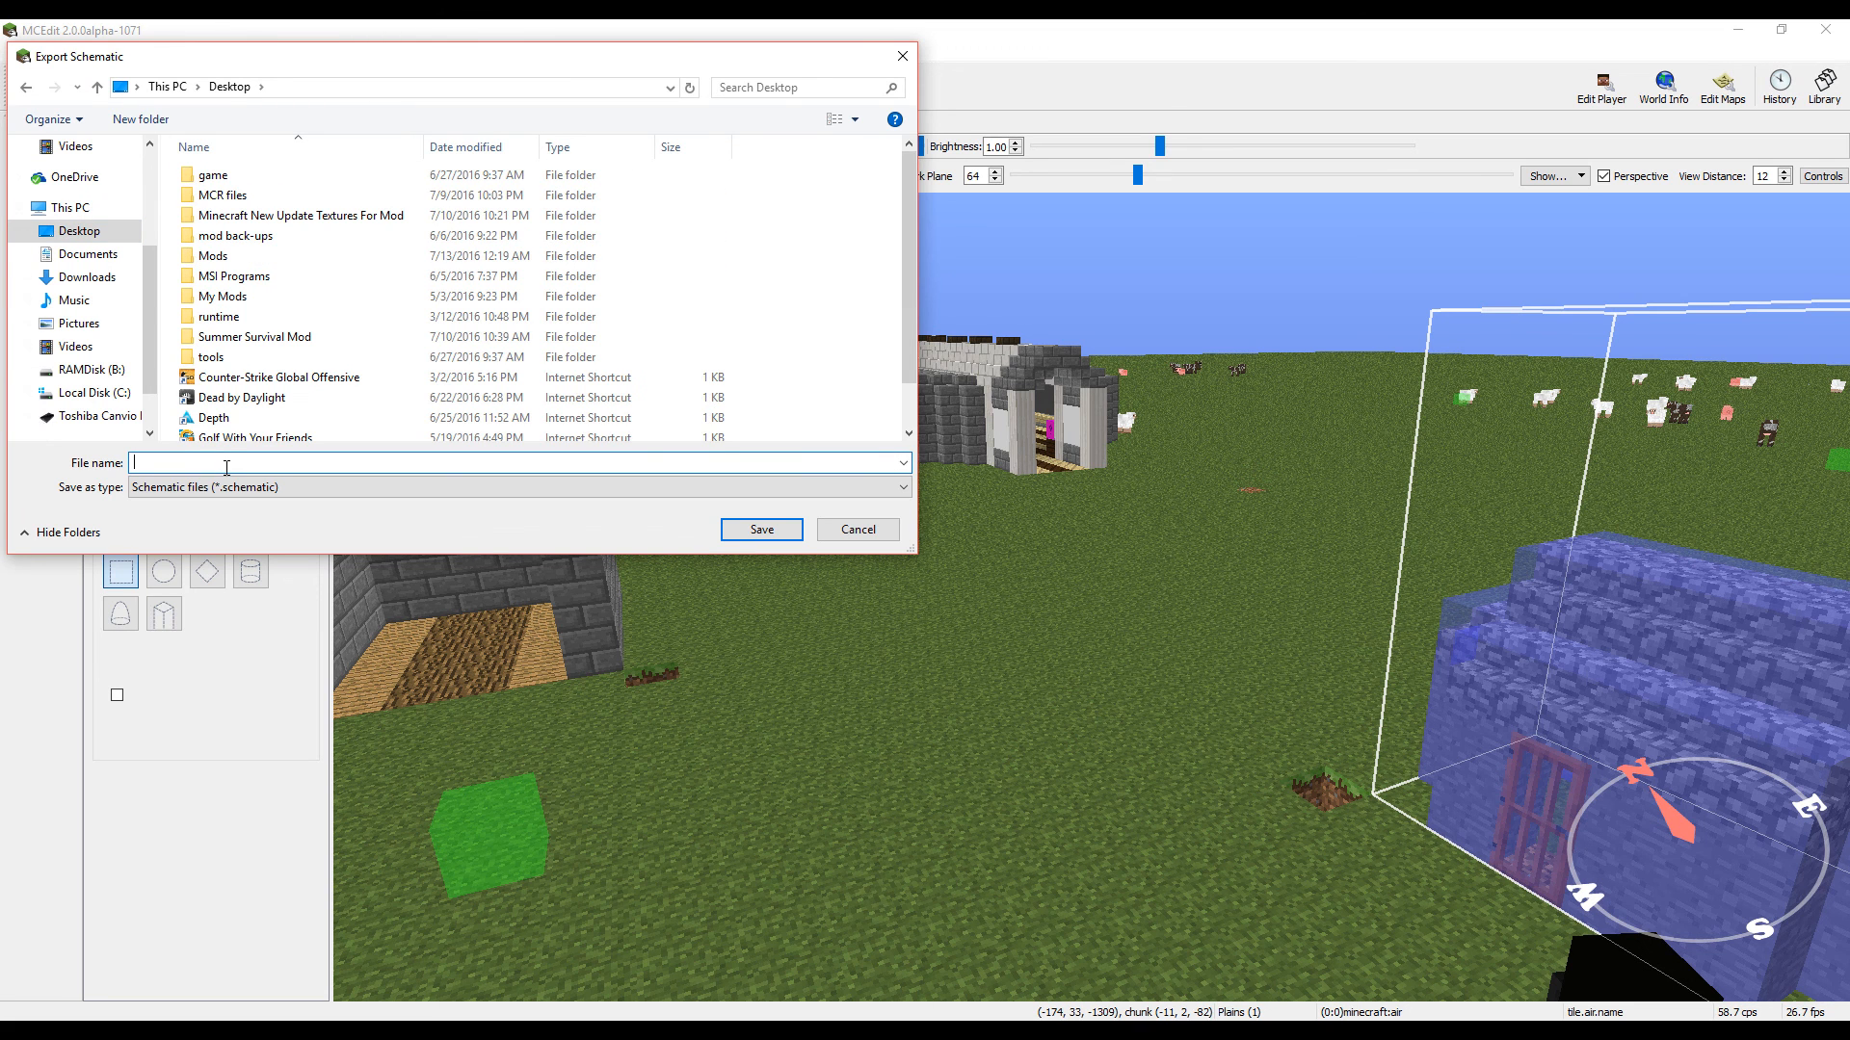
pyautogui.click(856, 528)
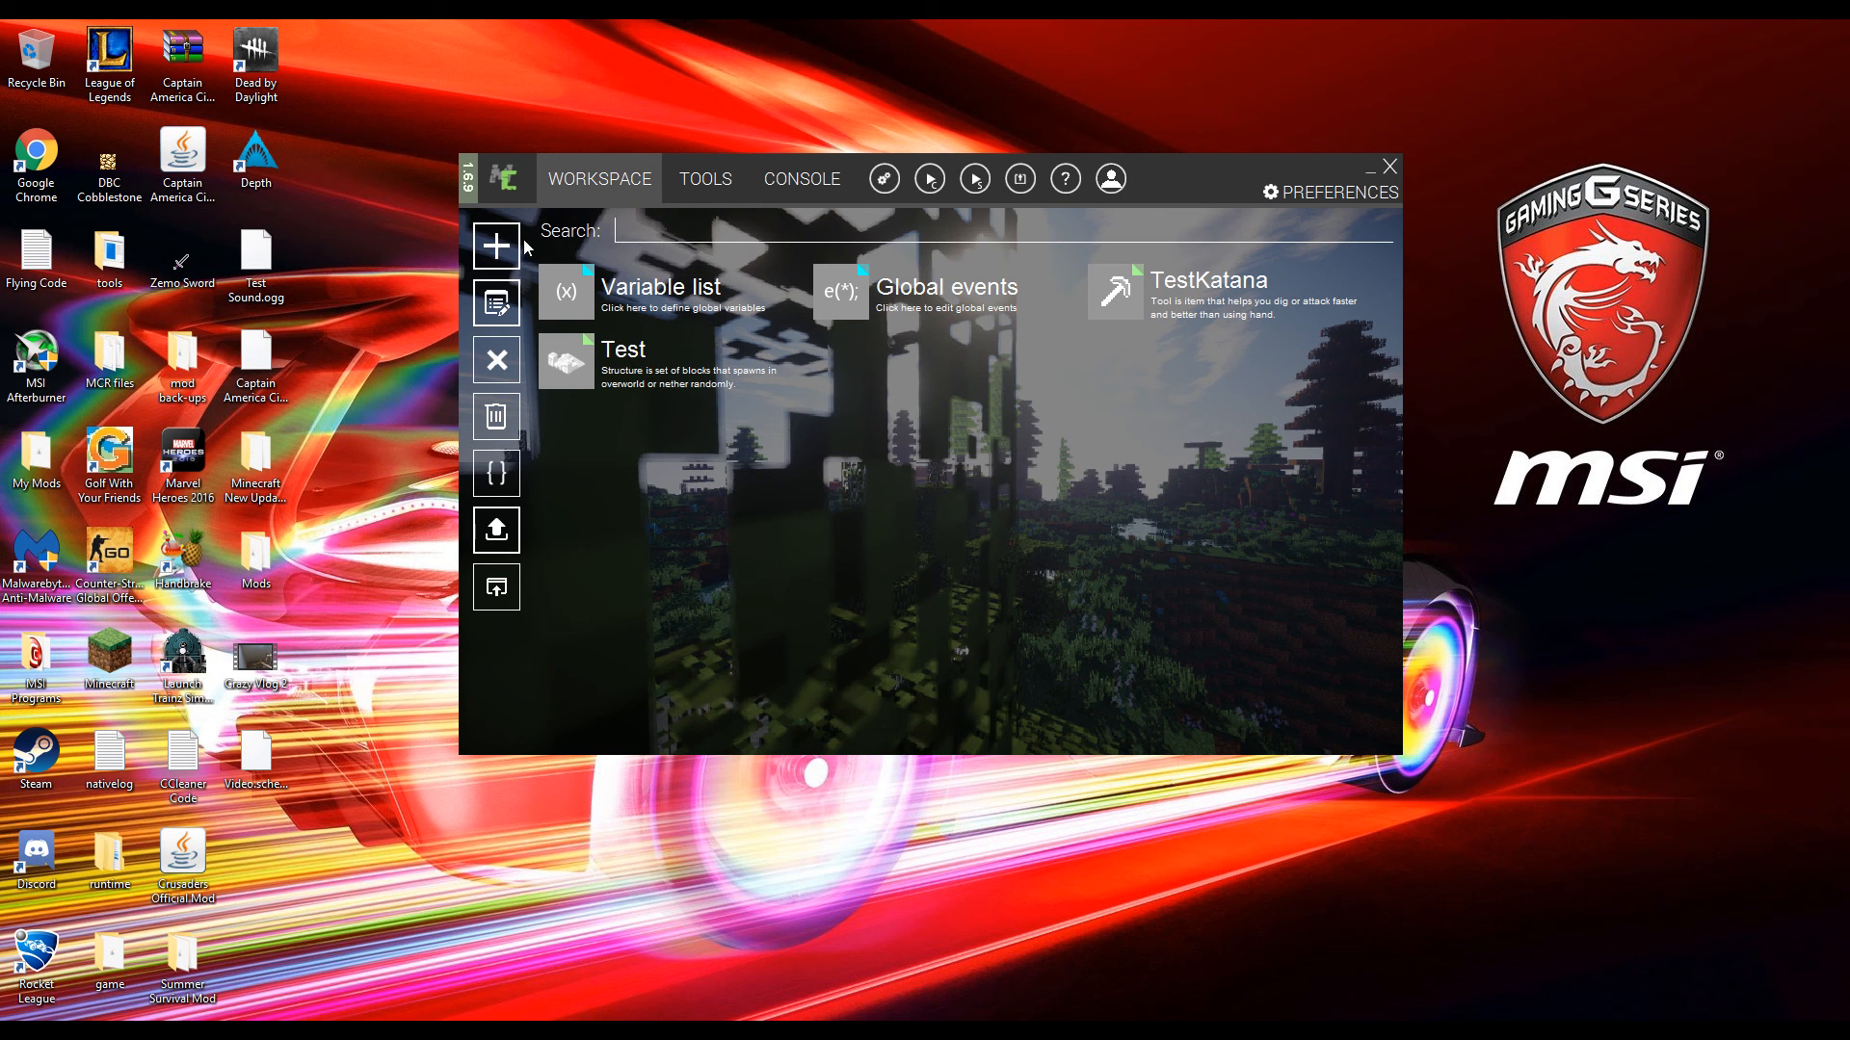
# - Add a Structure gen element named Video from the + button
pyautogui.click(497, 247)
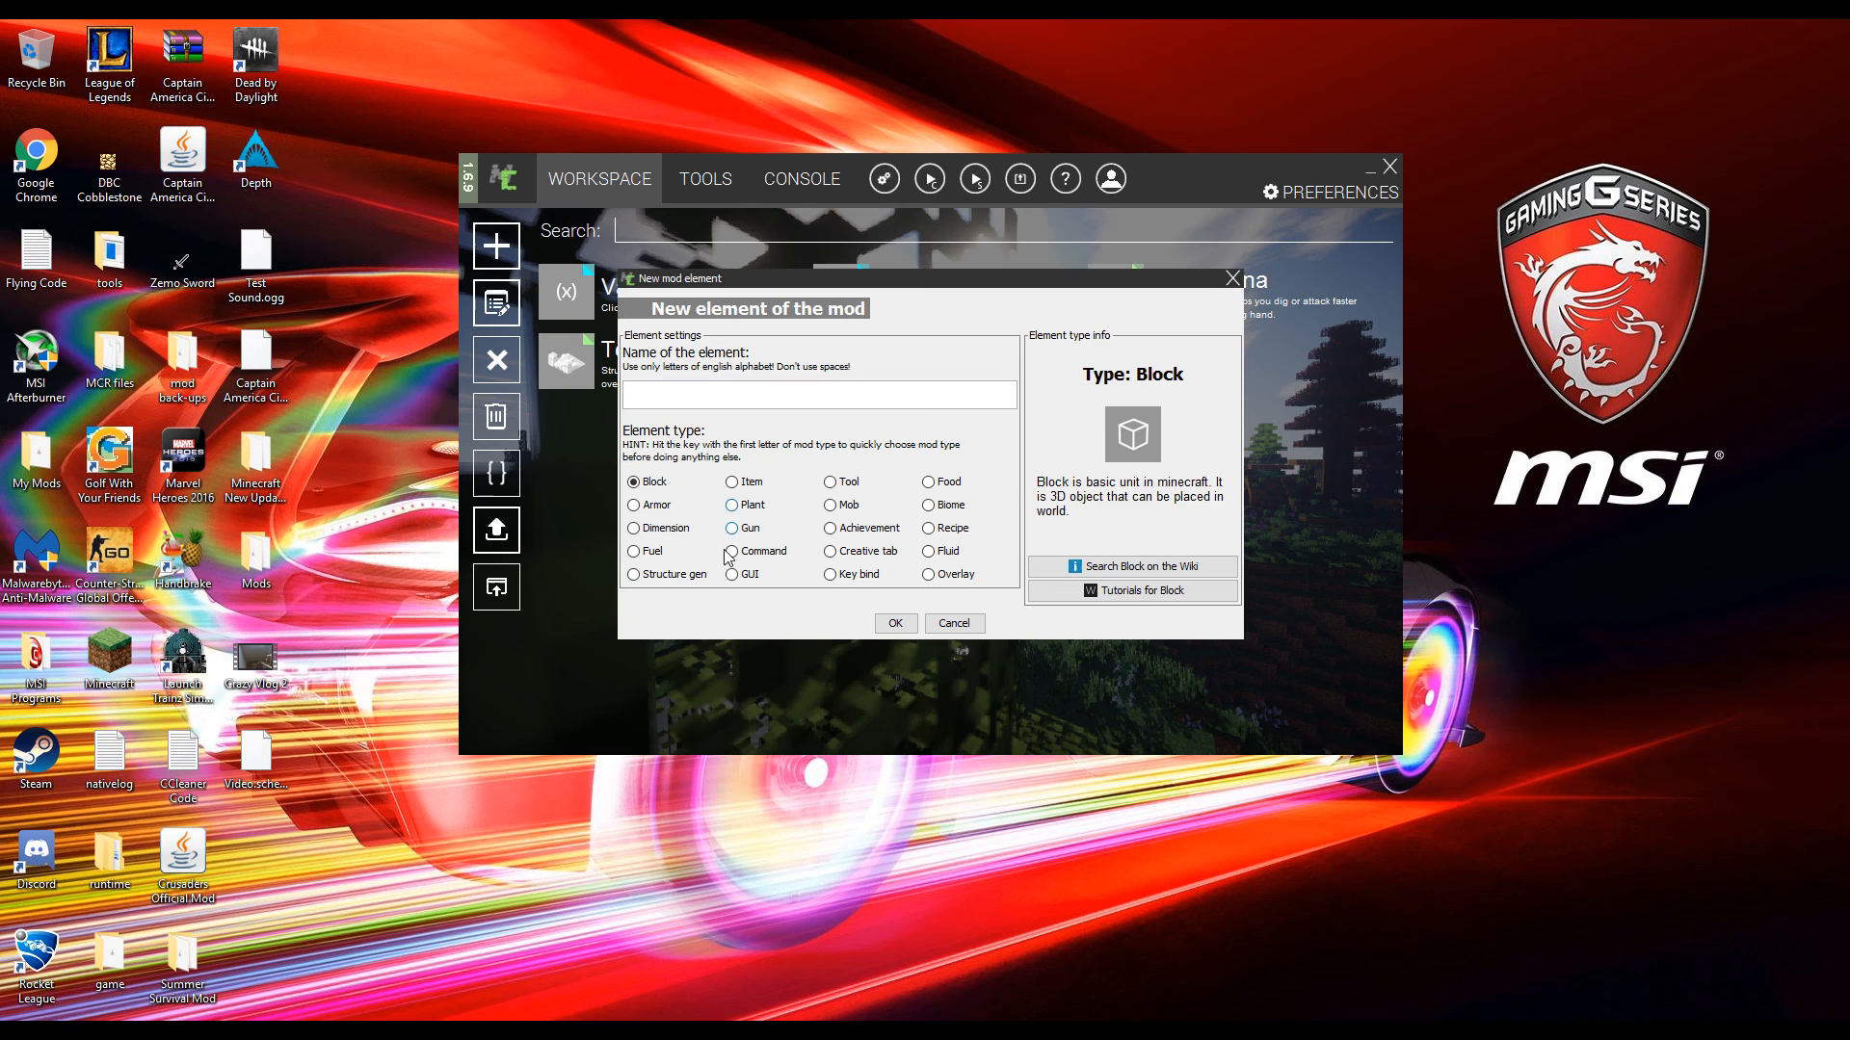
pyautogui.click(633, 574)
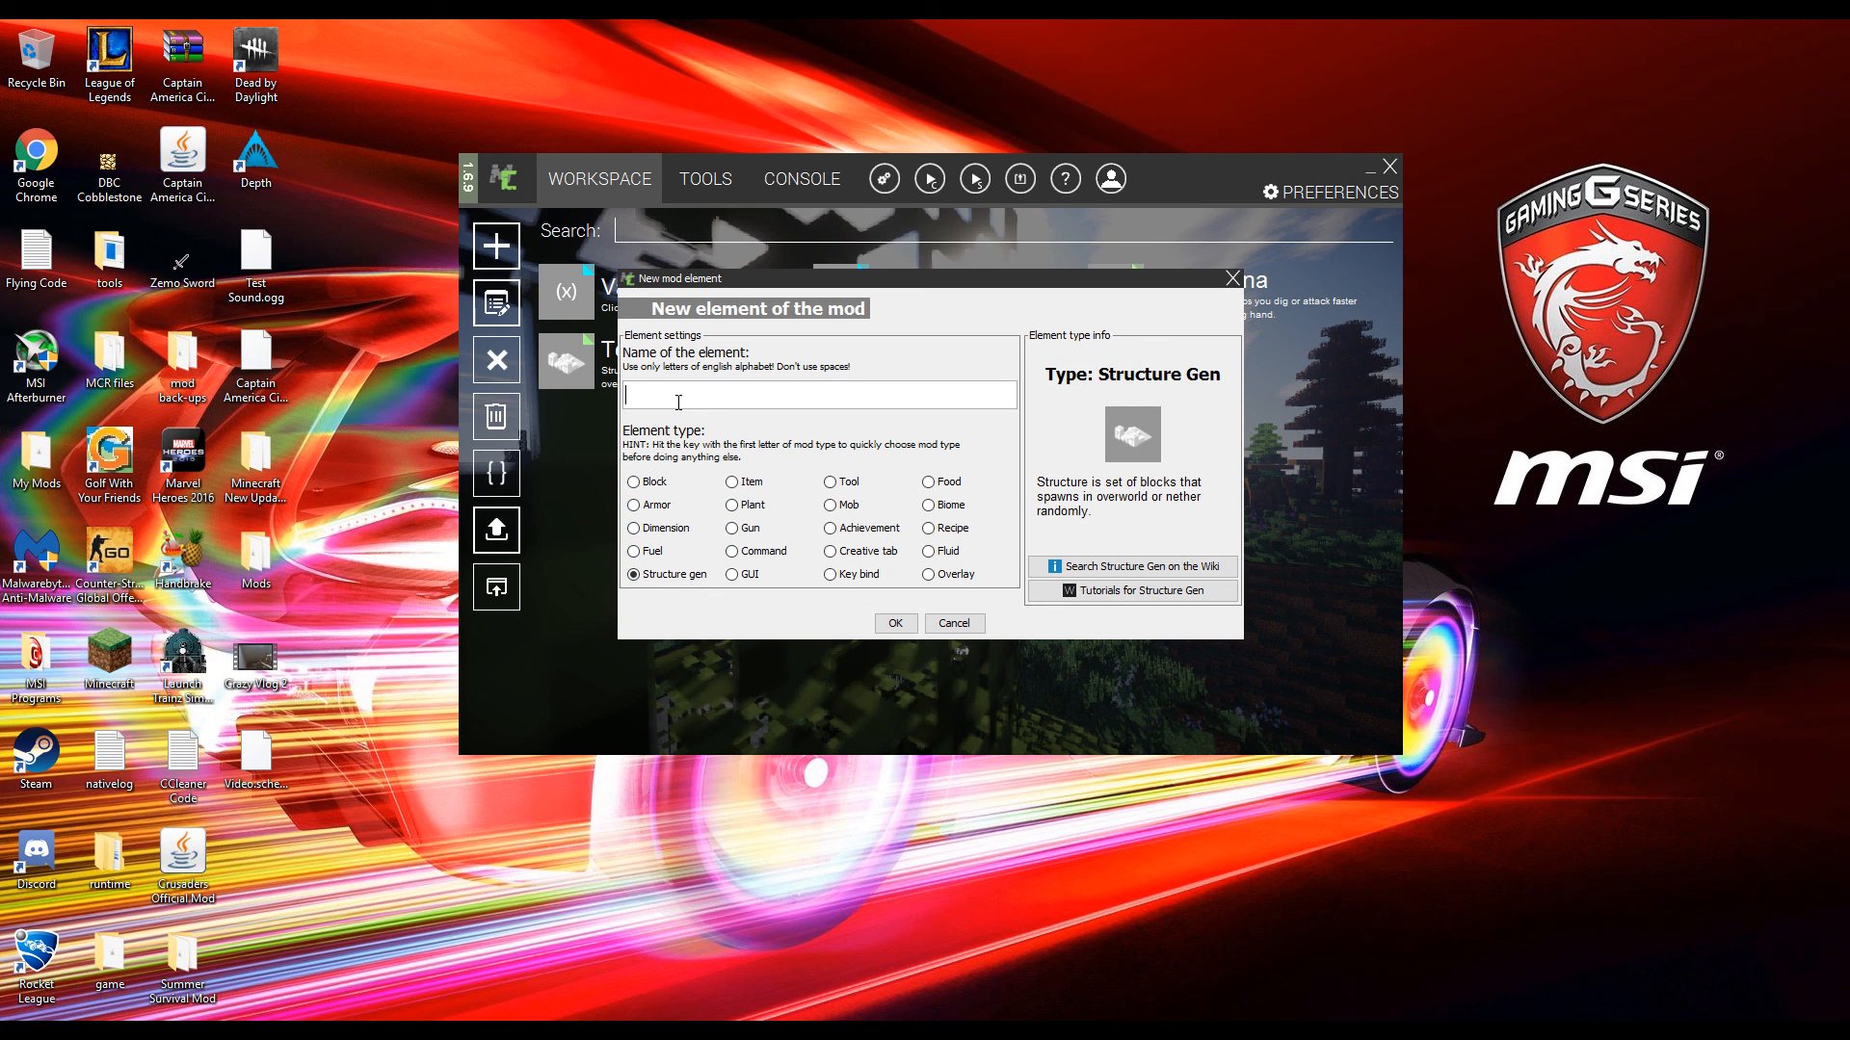
pyautogui.write('Video')
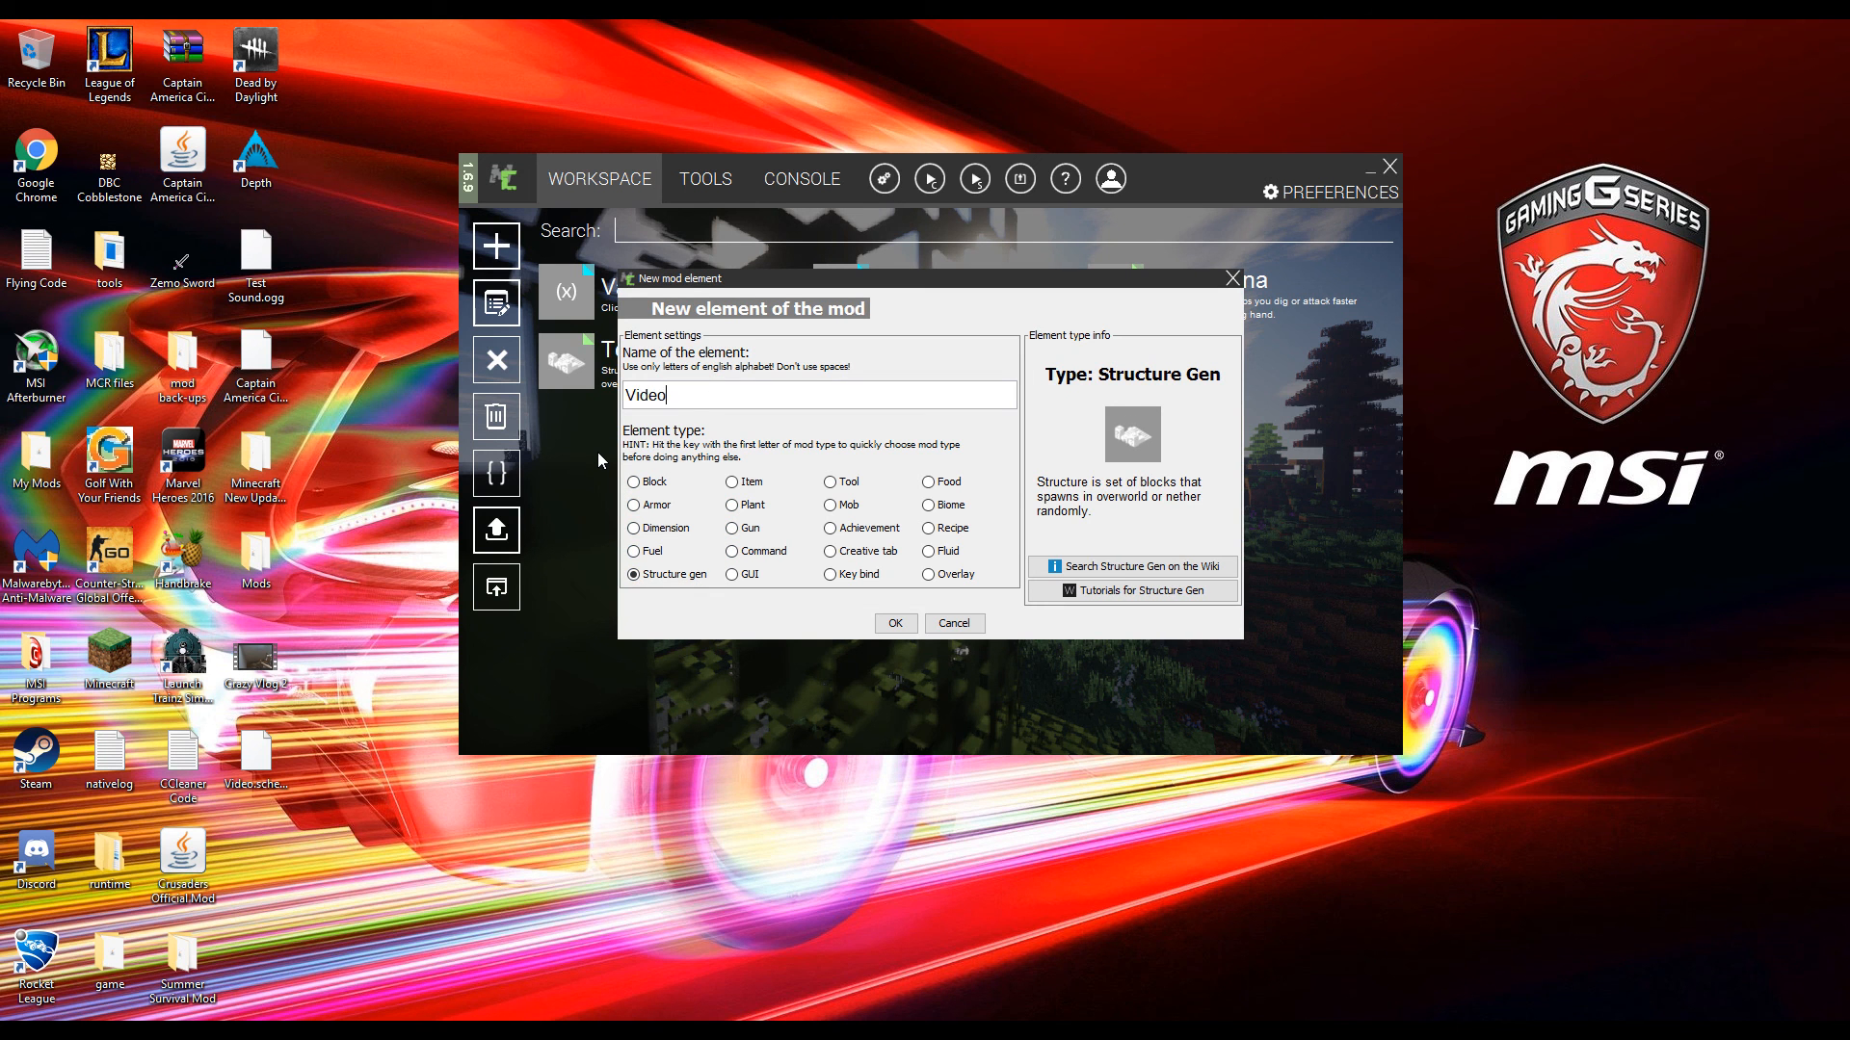
pyautogui.click(892, 622)
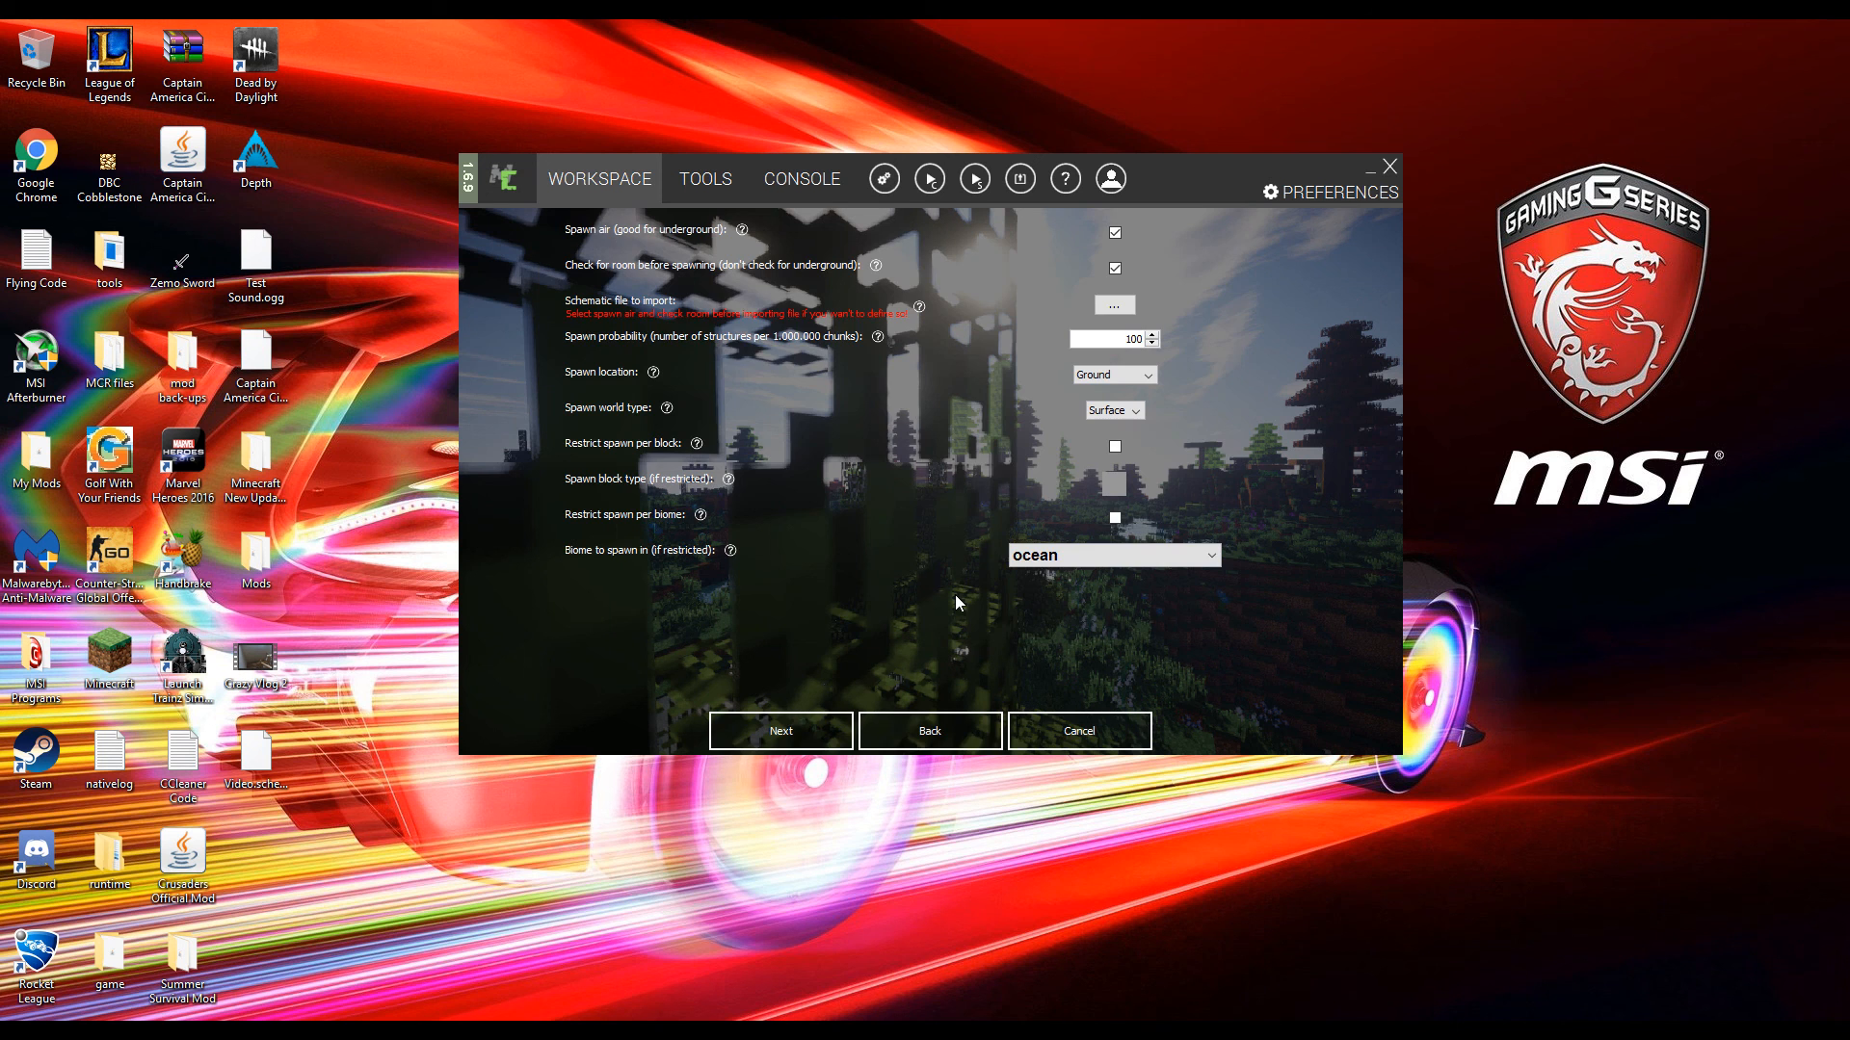
pyautogui.moveTo(661, 248)
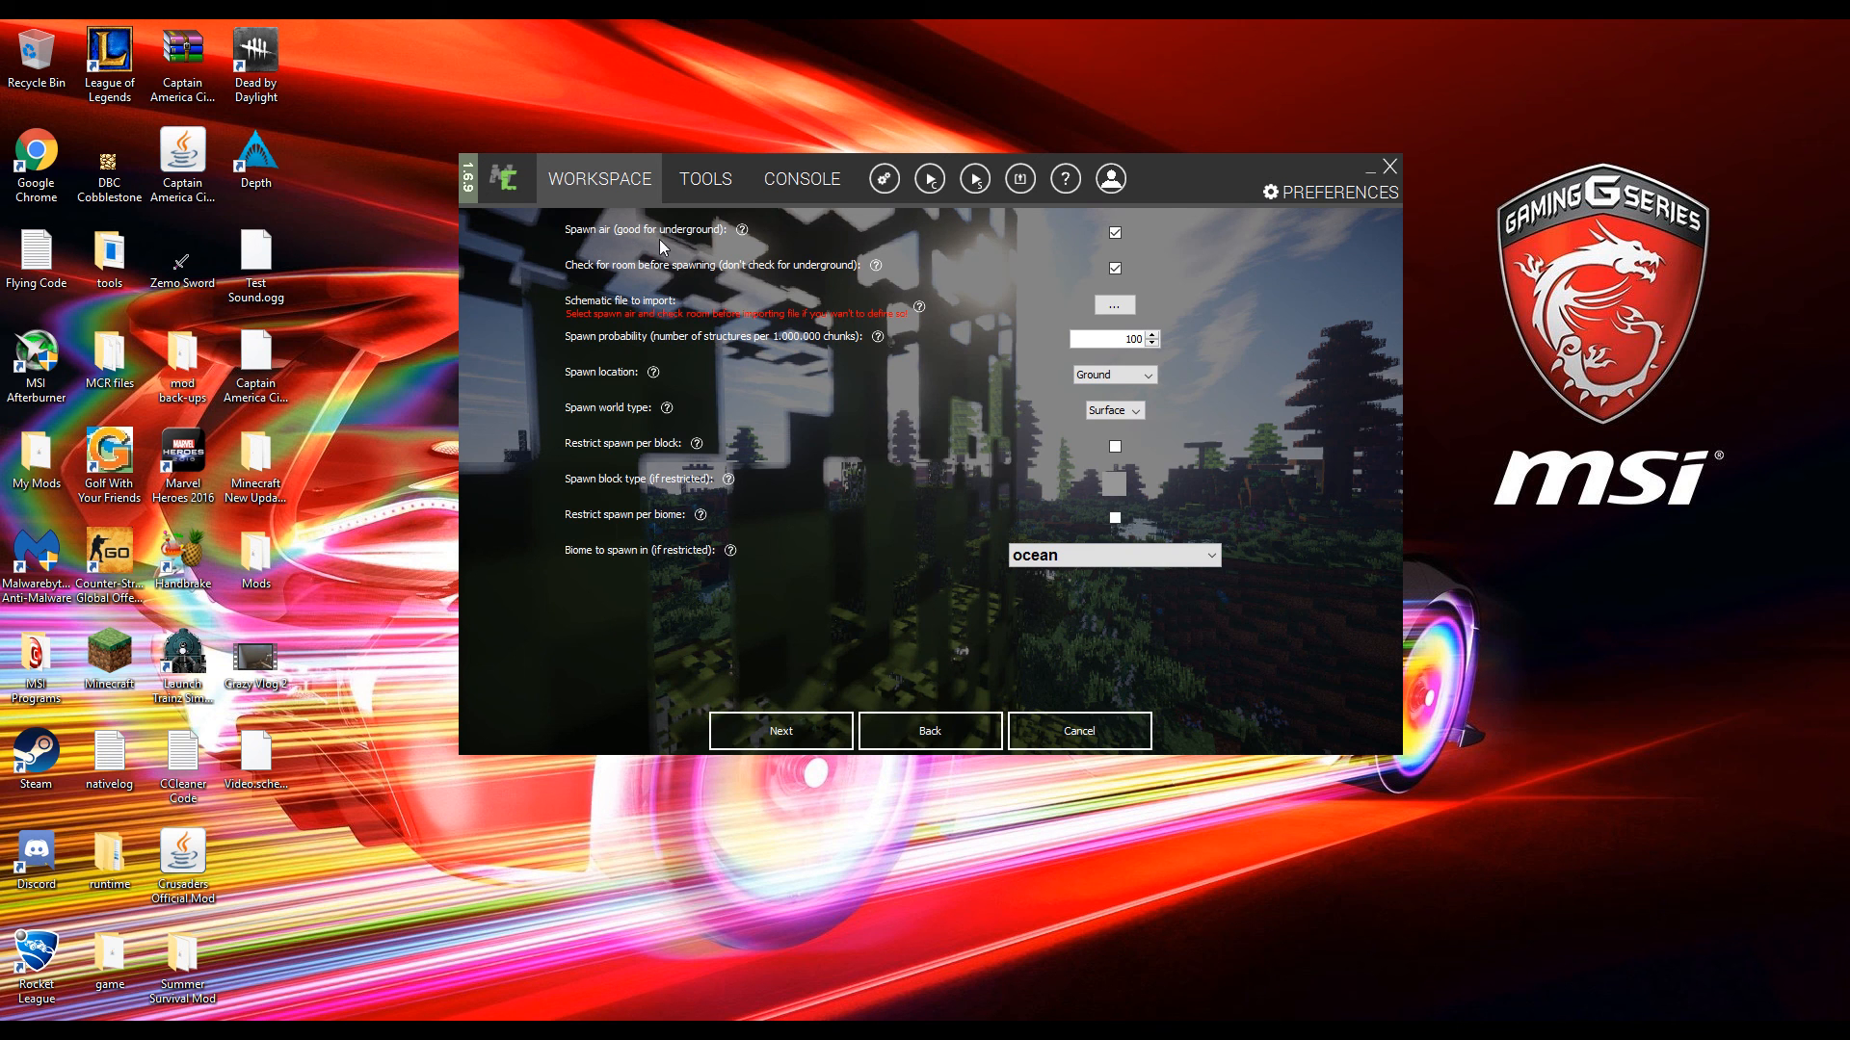
pyautogui.moveTo(649, 235)
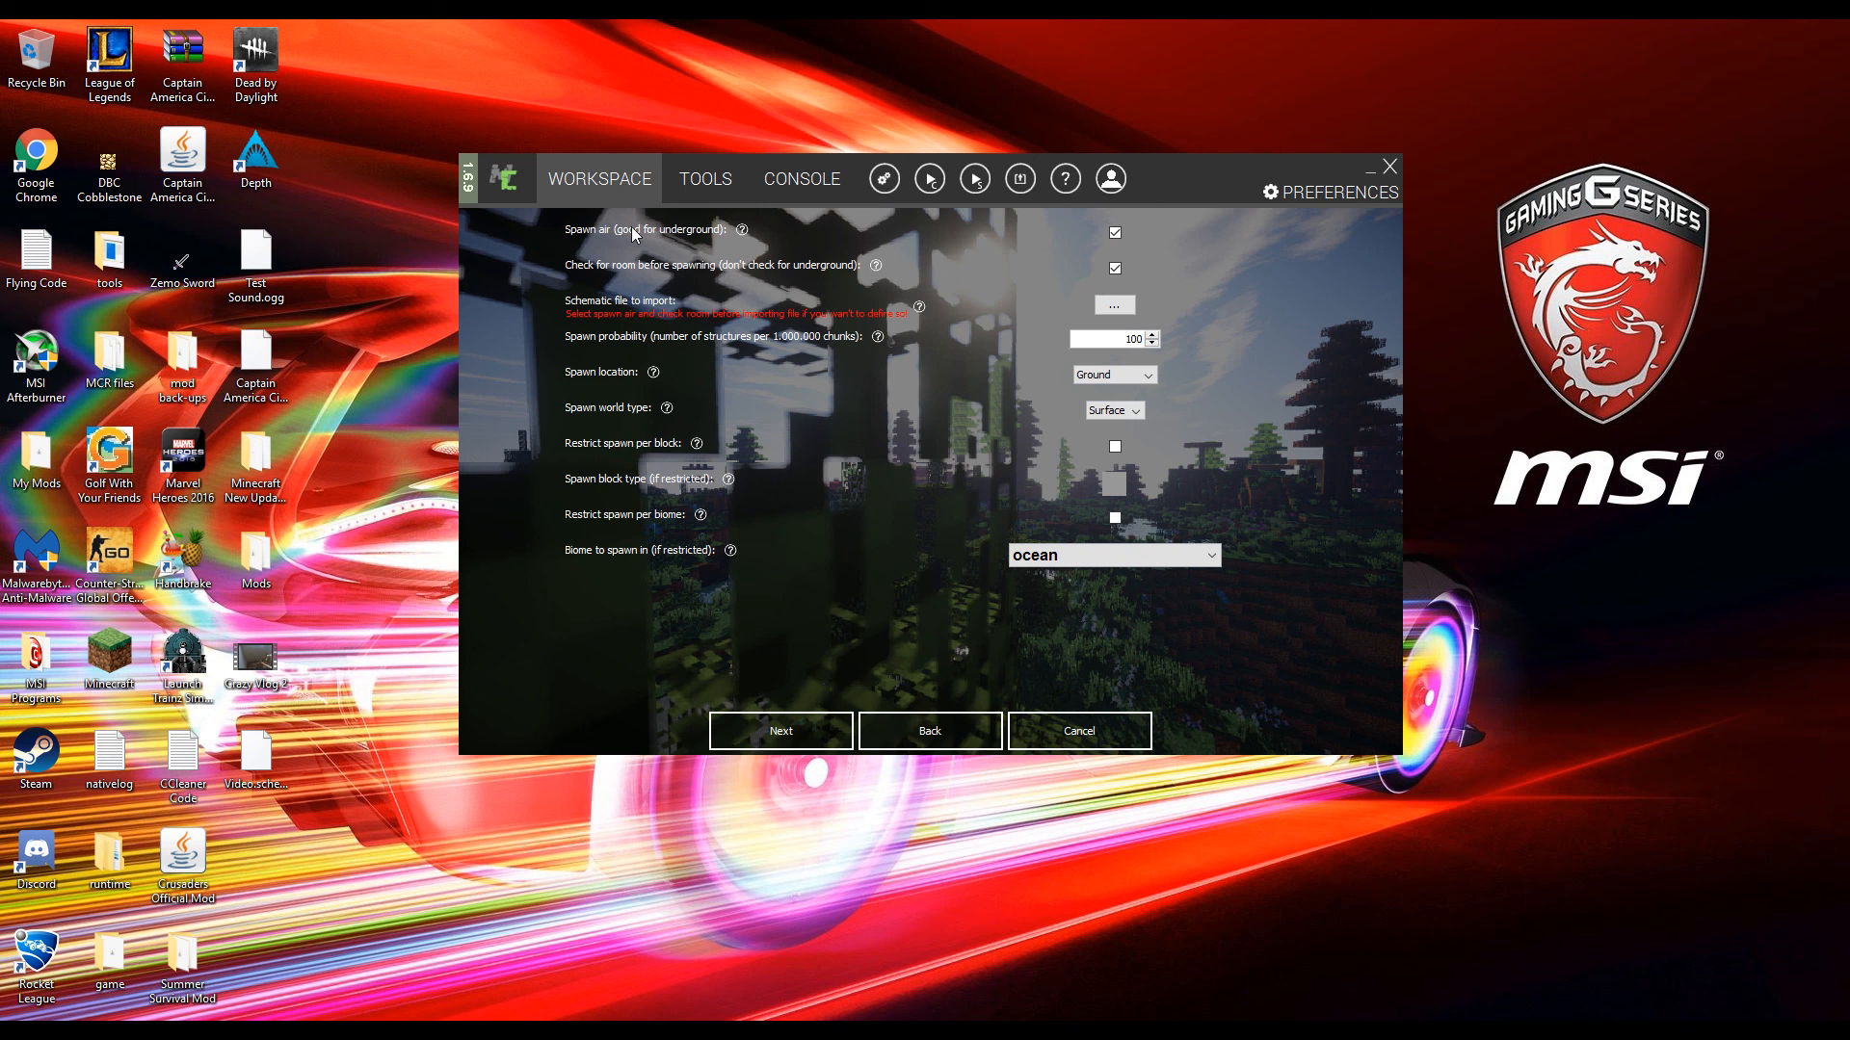
pyautogui.moveTo(906, 239)
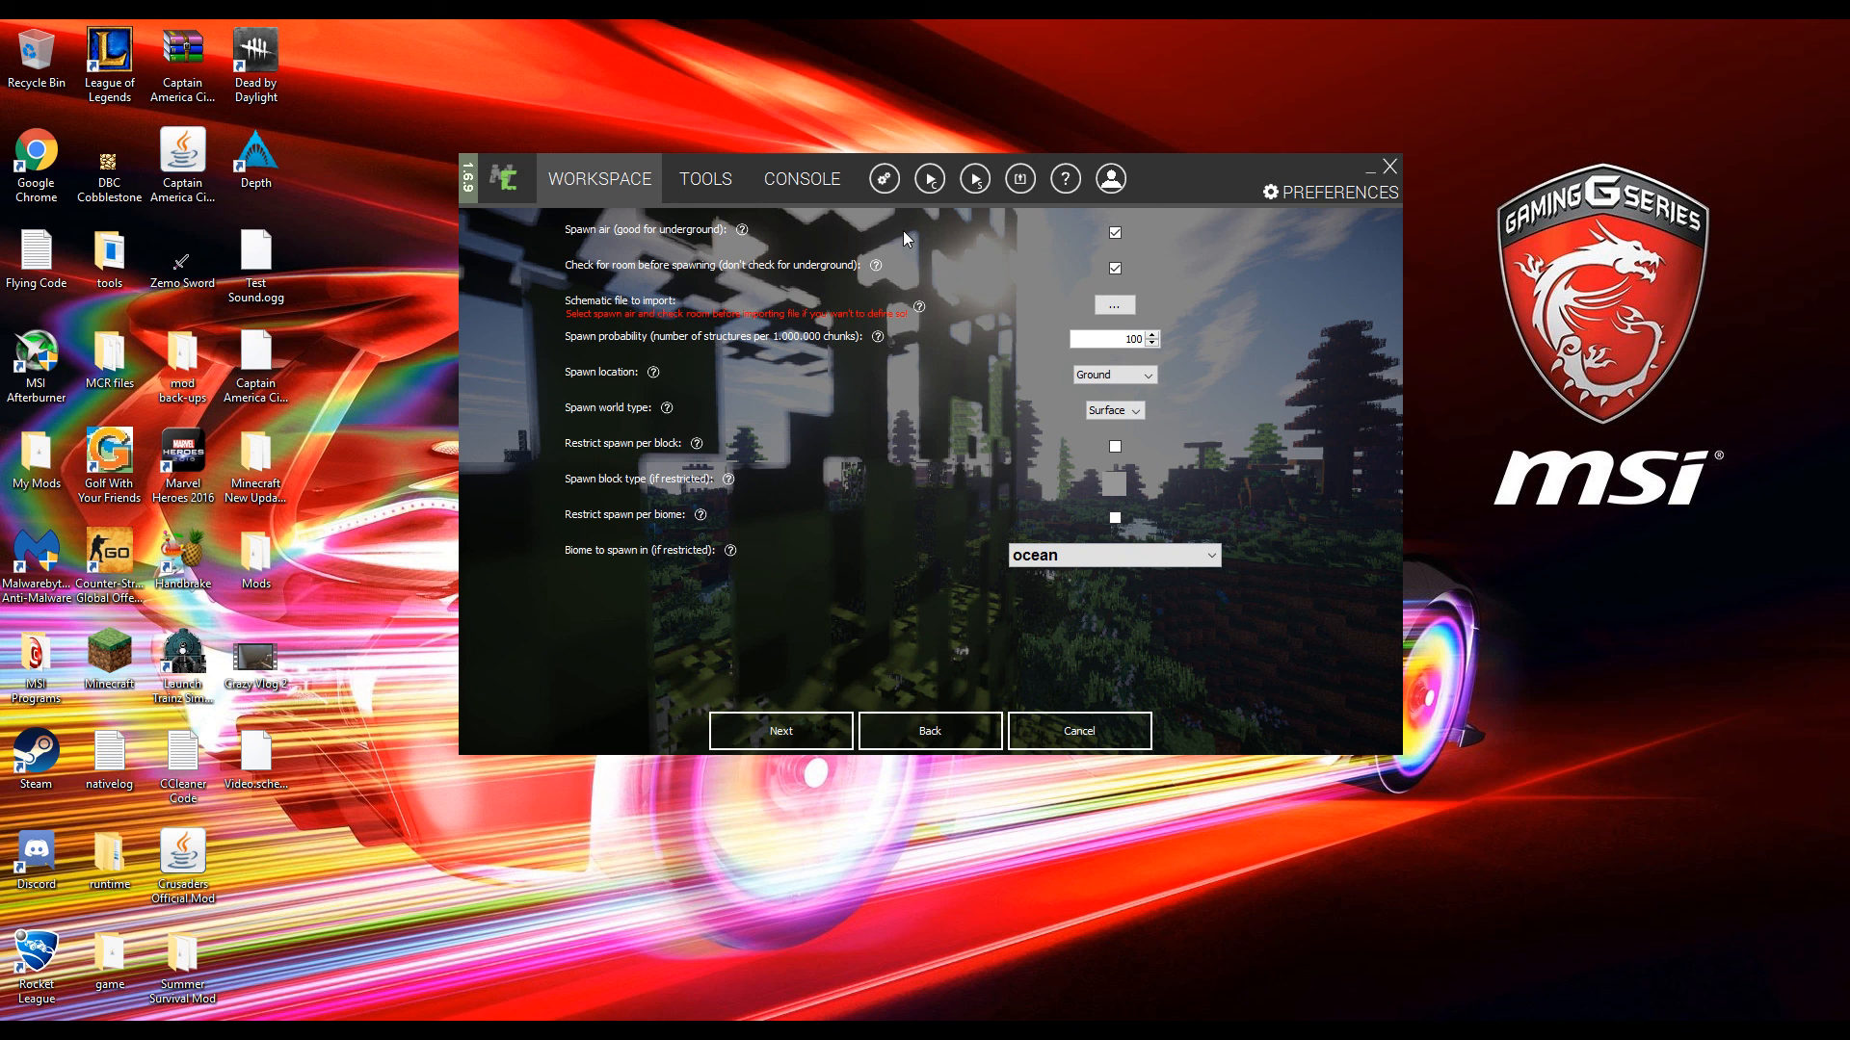
pyautogui.moveTo(722, 169)
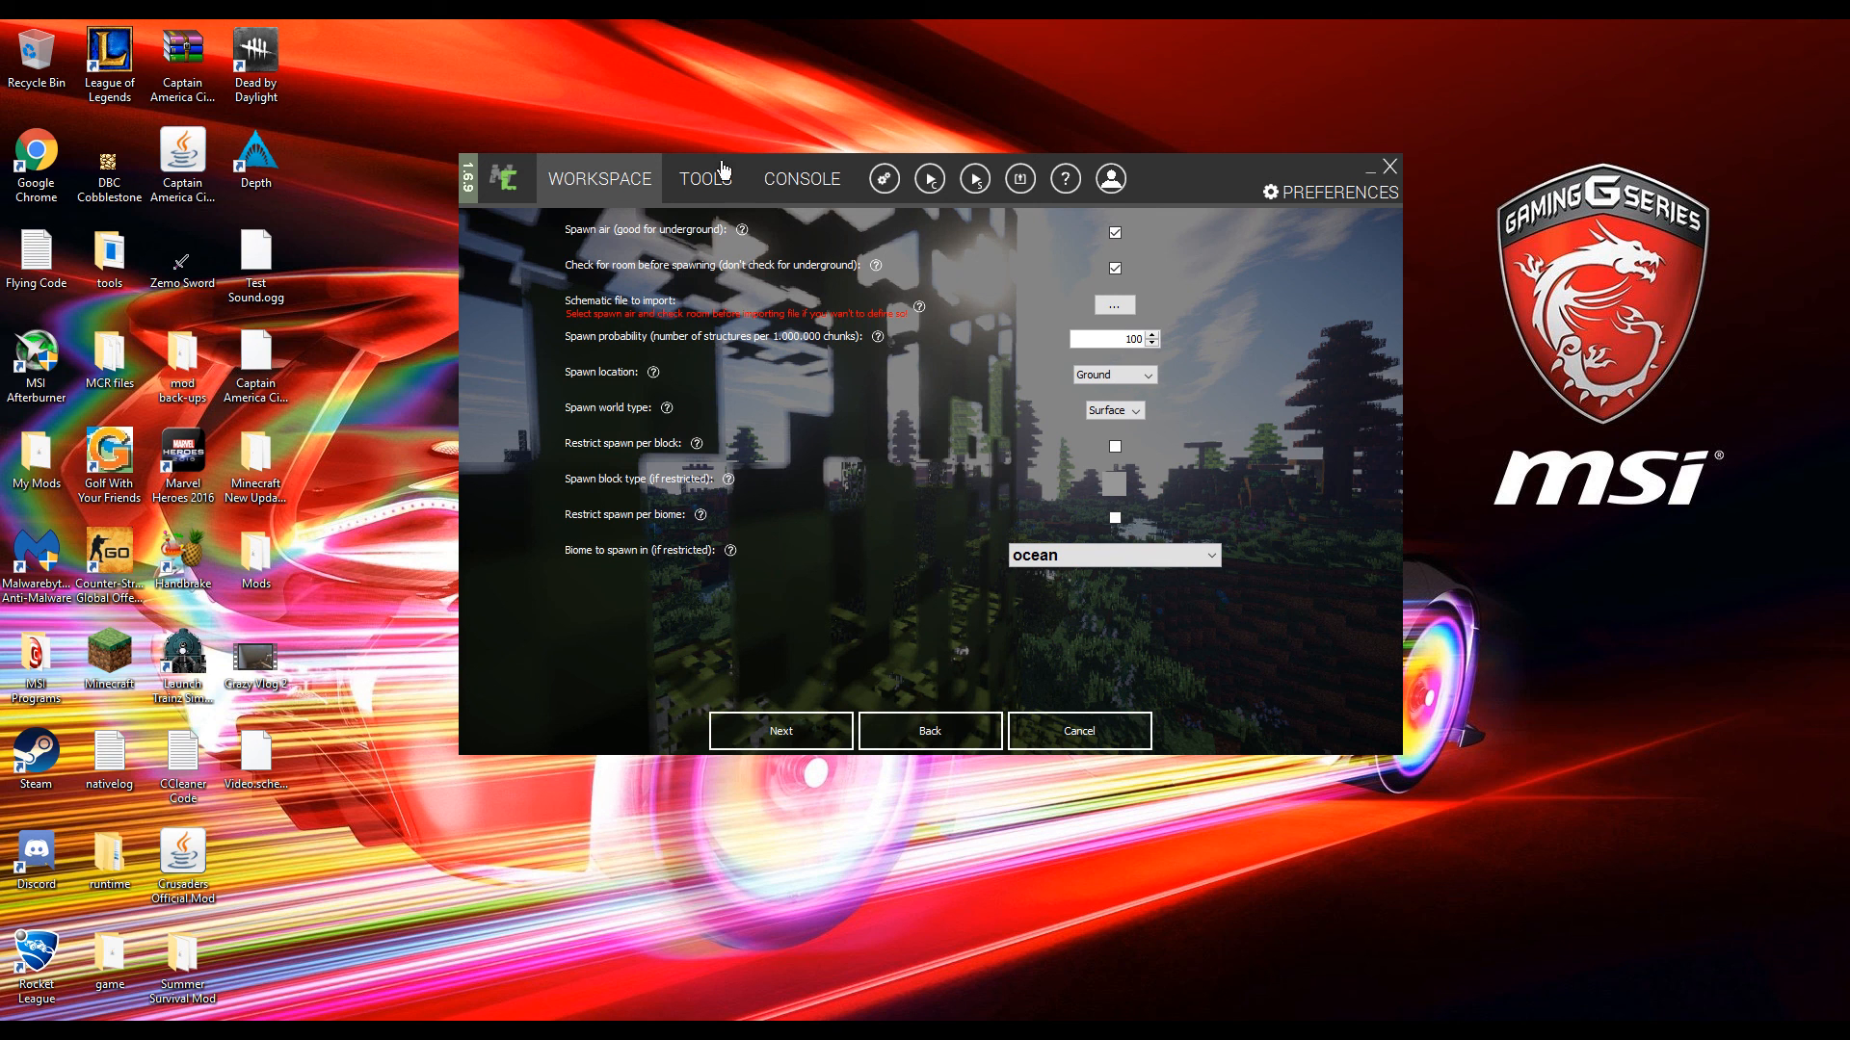
pyautogui.moveTo(912, 253)
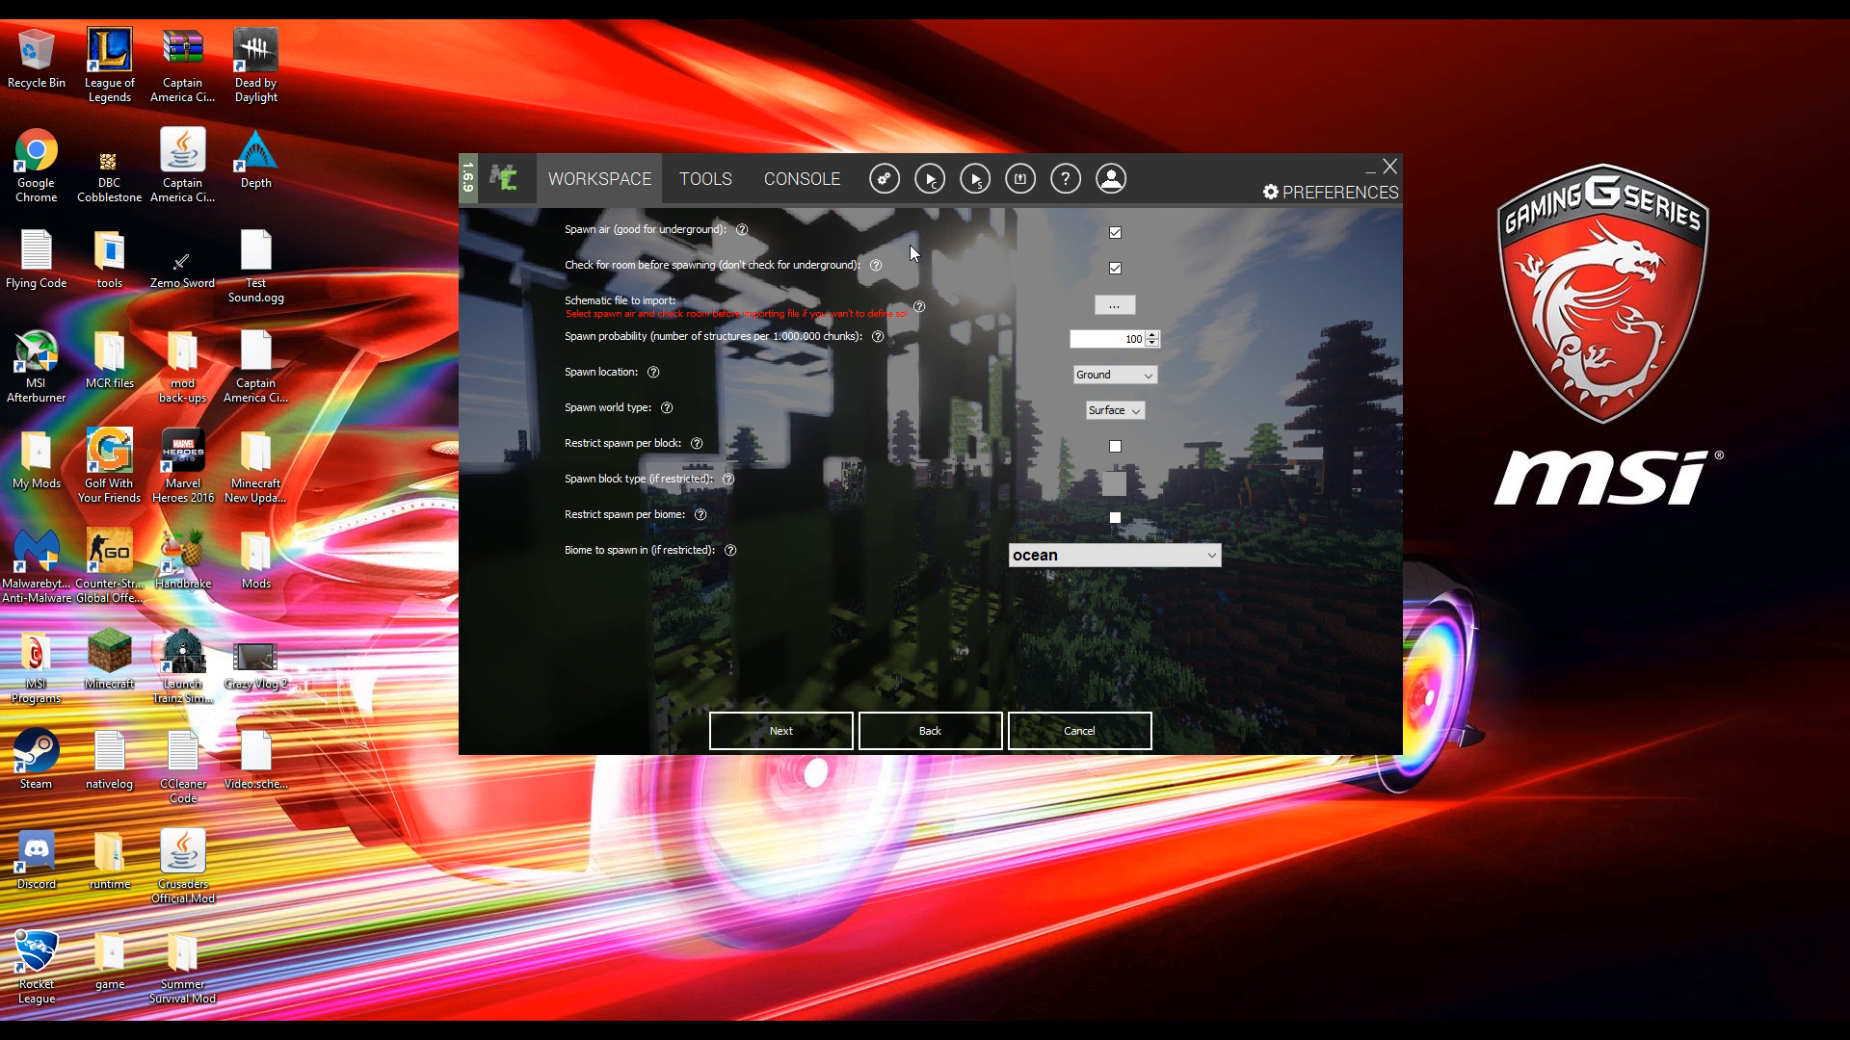
# - Browse for and pick Video.schematic as the schematic to import
pyautogui.click(1114, 233)
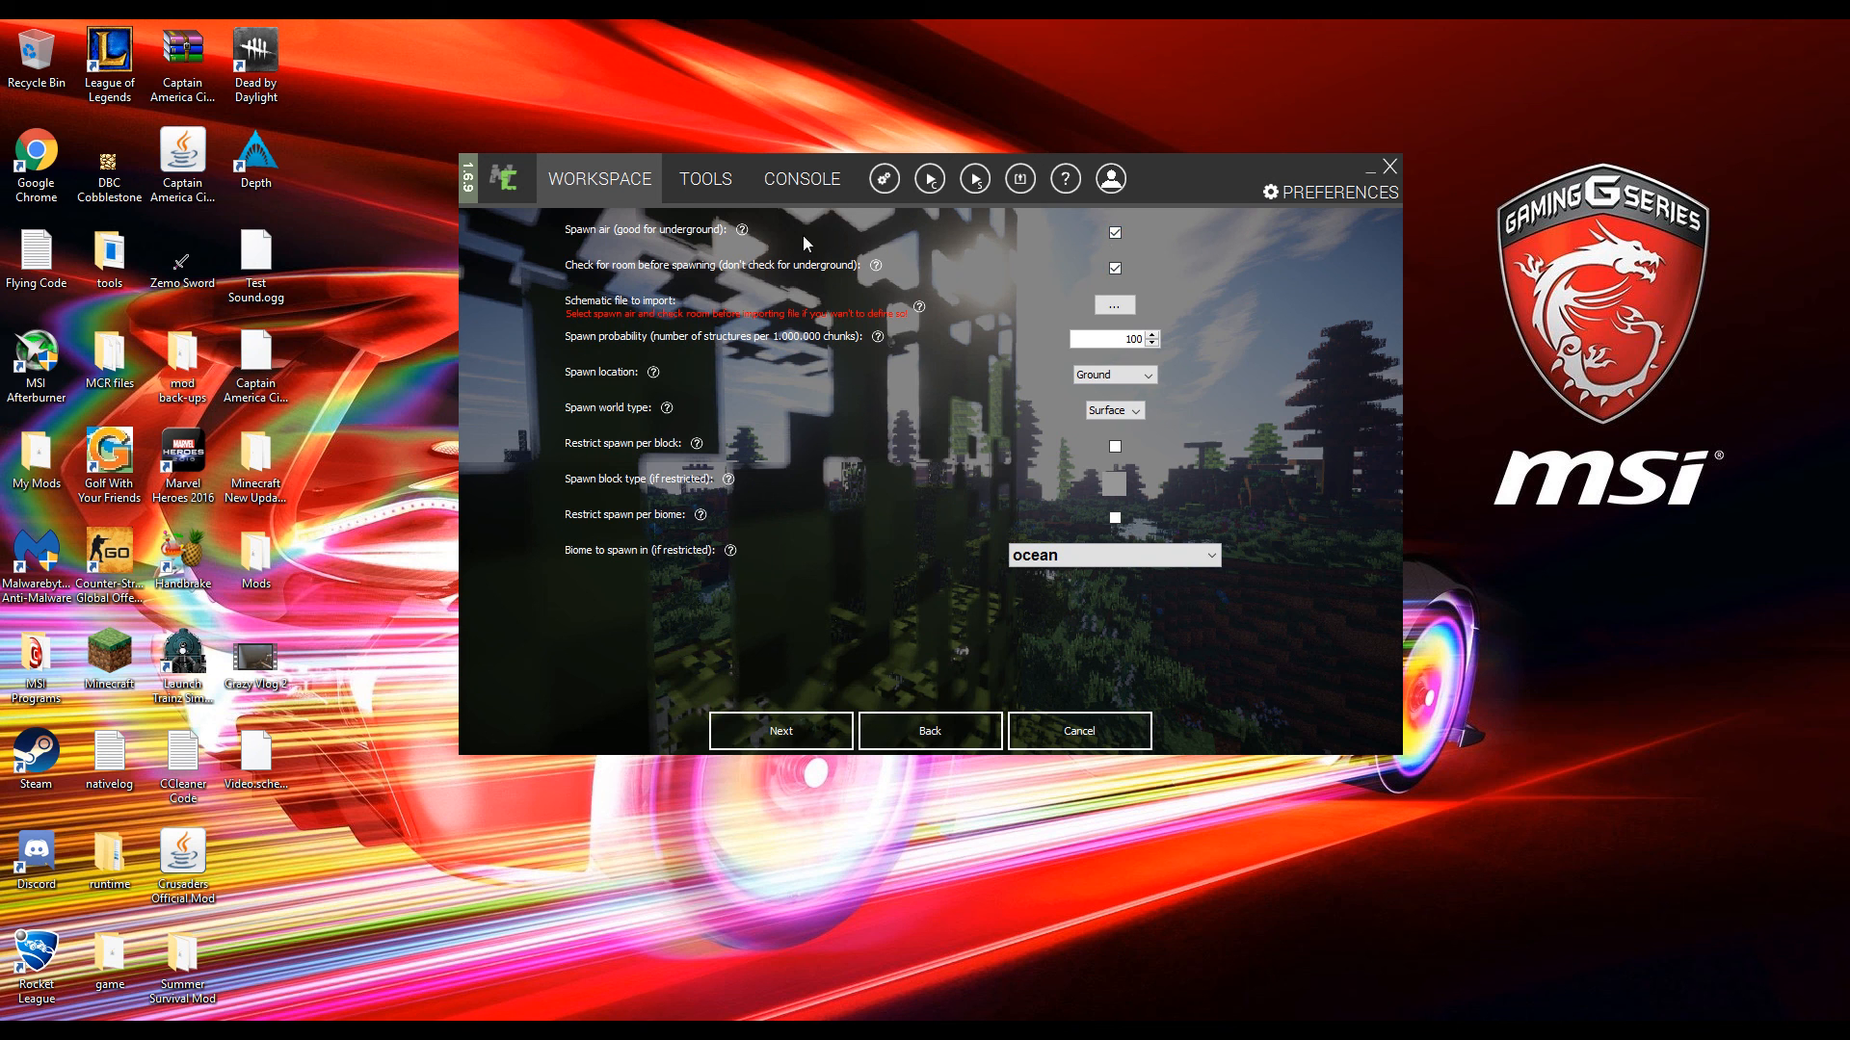
pyautogui.moveTo(632, 271)
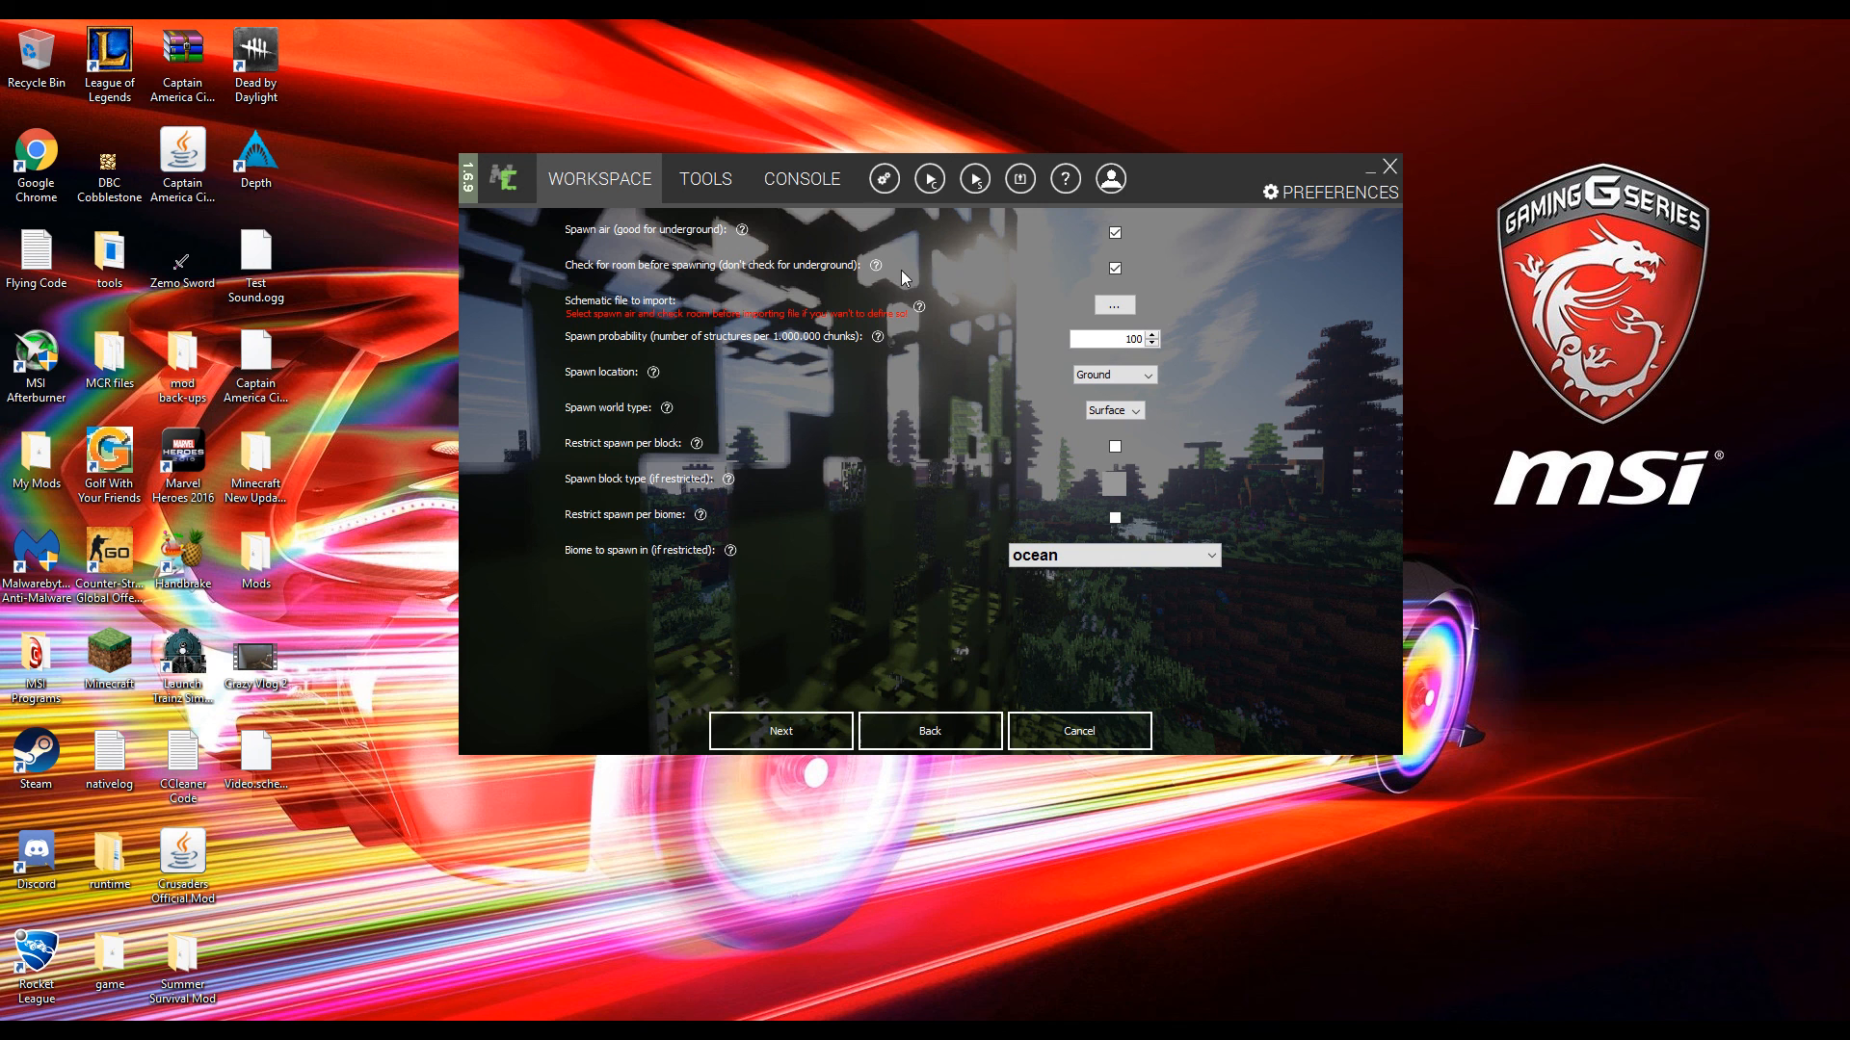
pyautogui.moveTo(1299, 281)
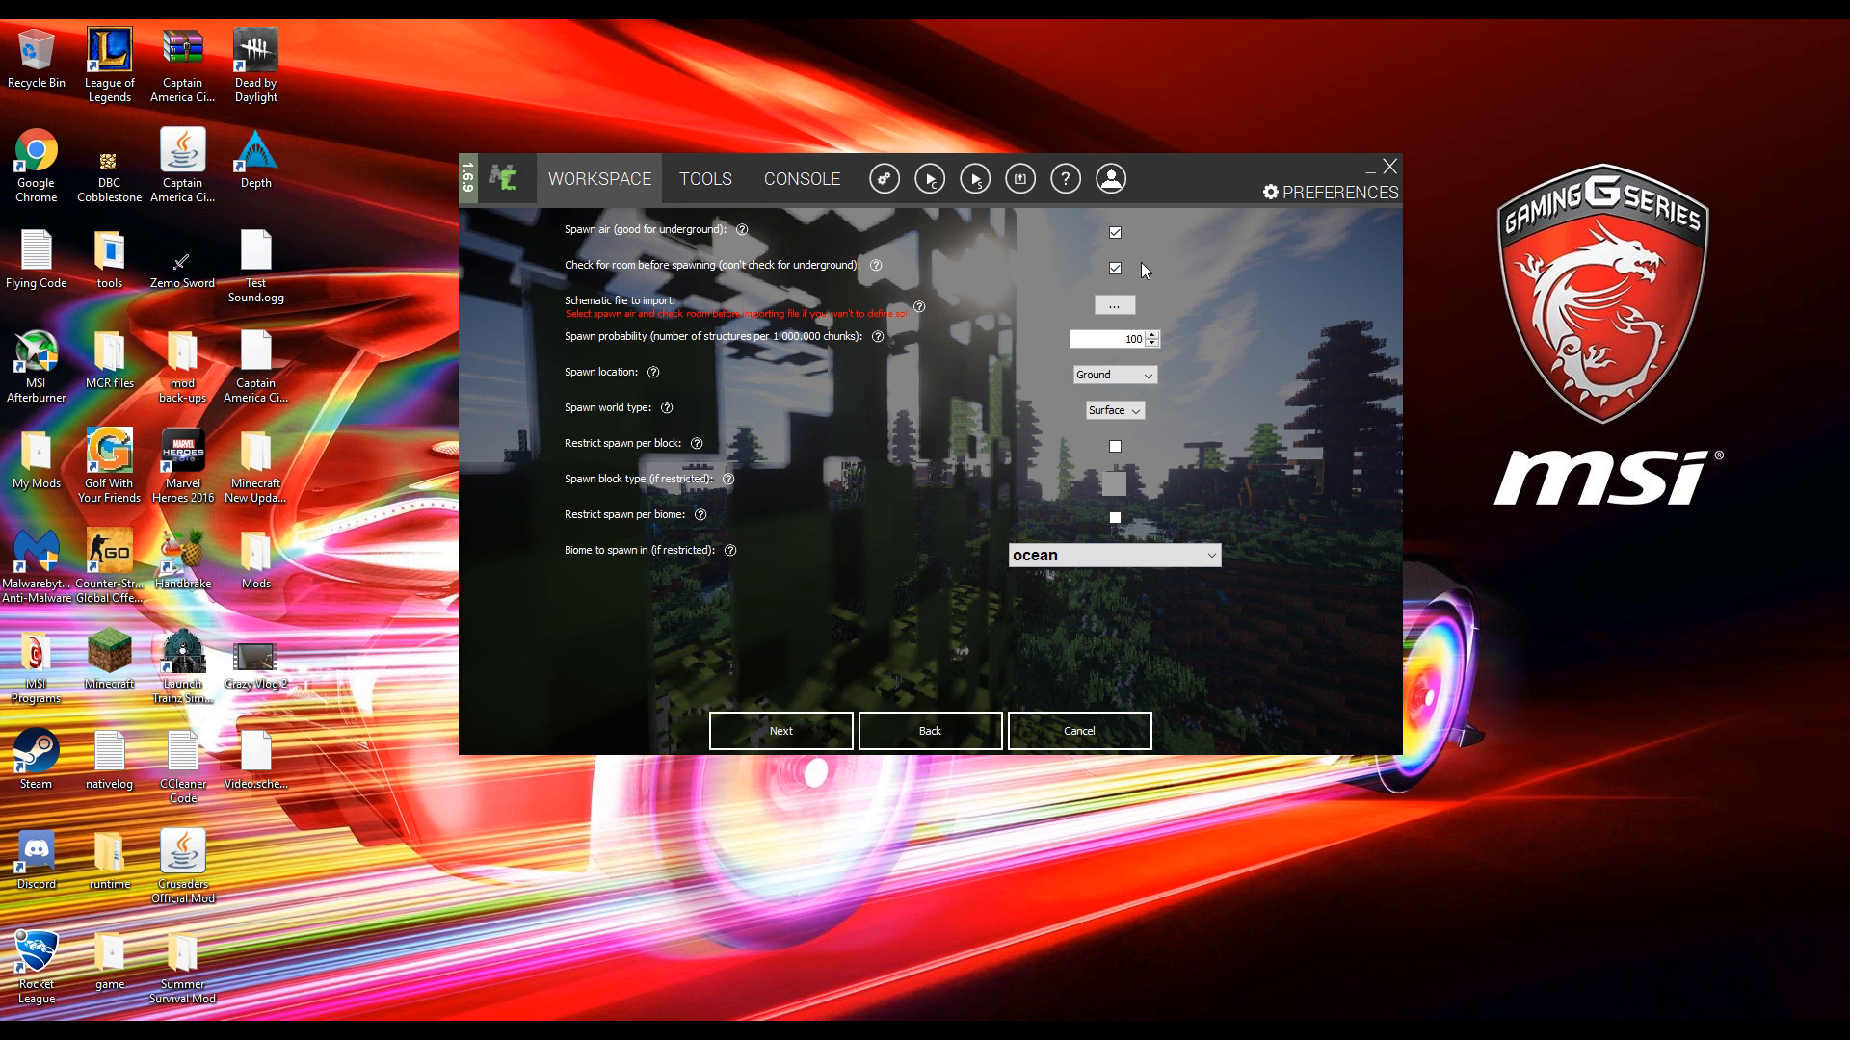
pyautogui.moveTo(643, 316)
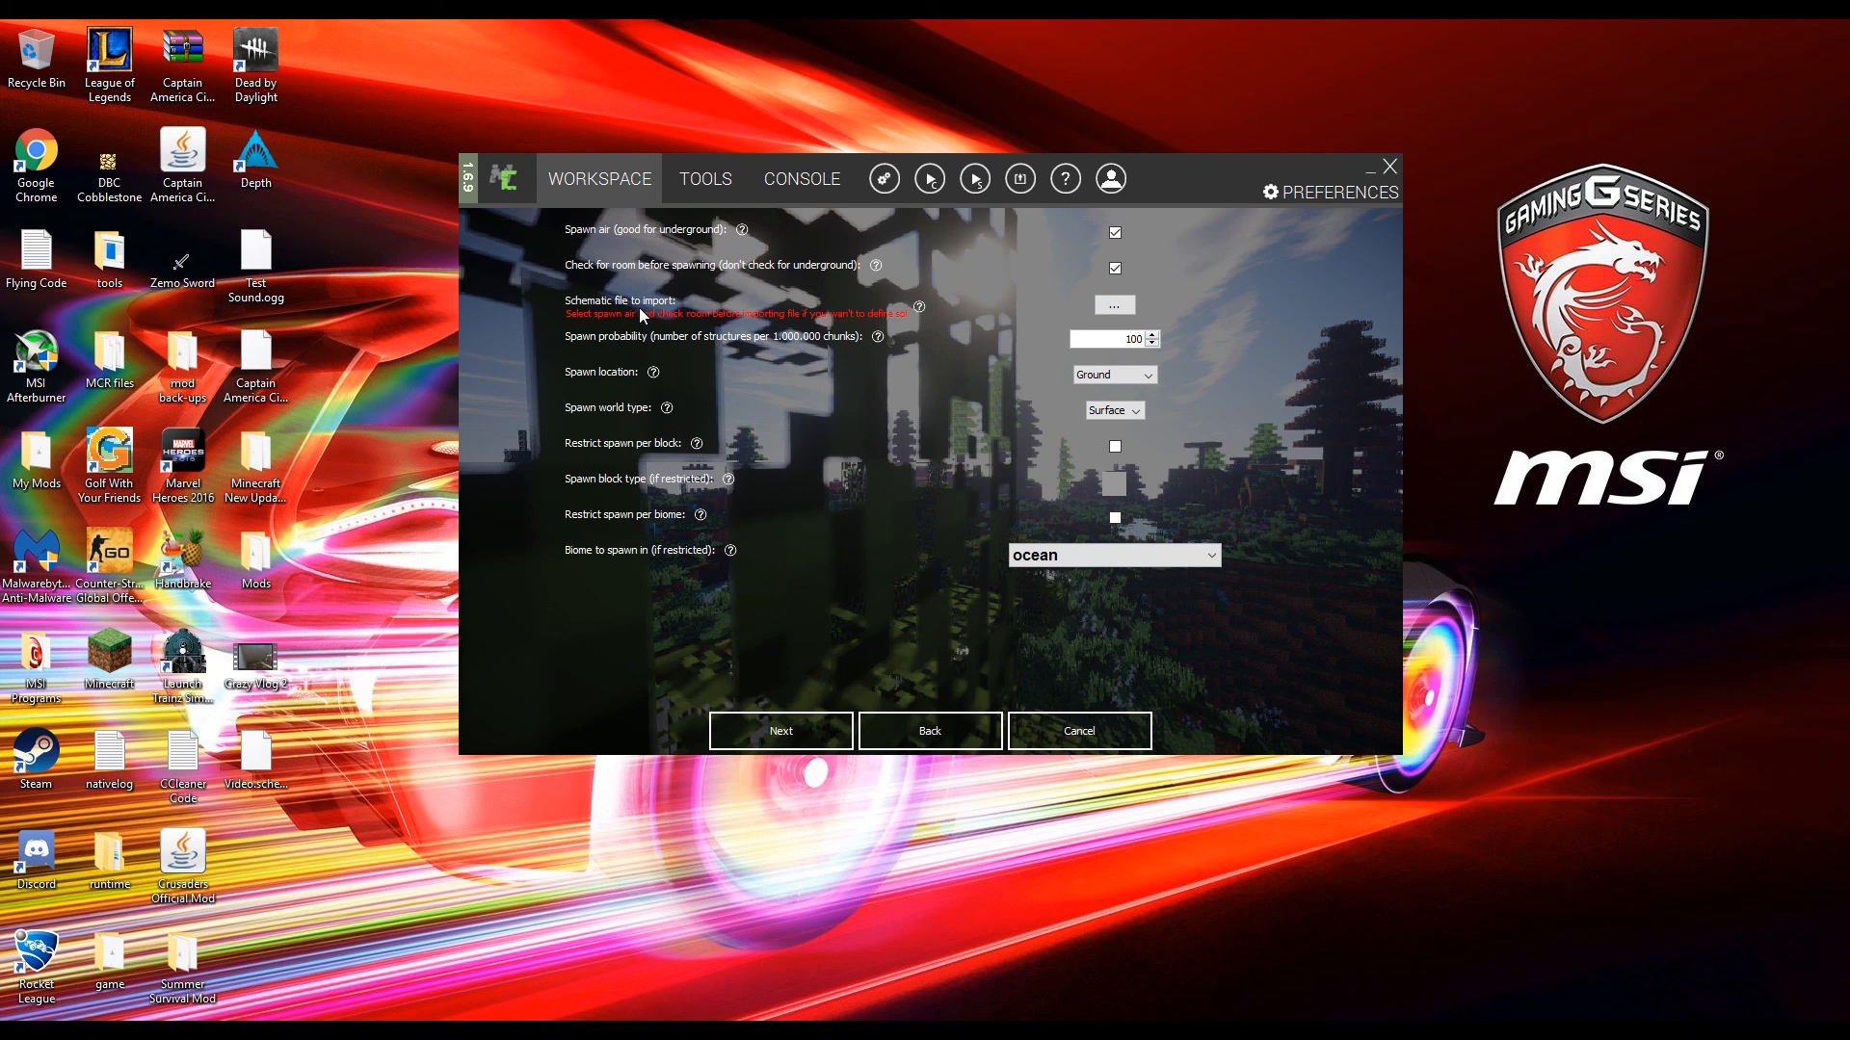
pyautogui.click(1112, 306)
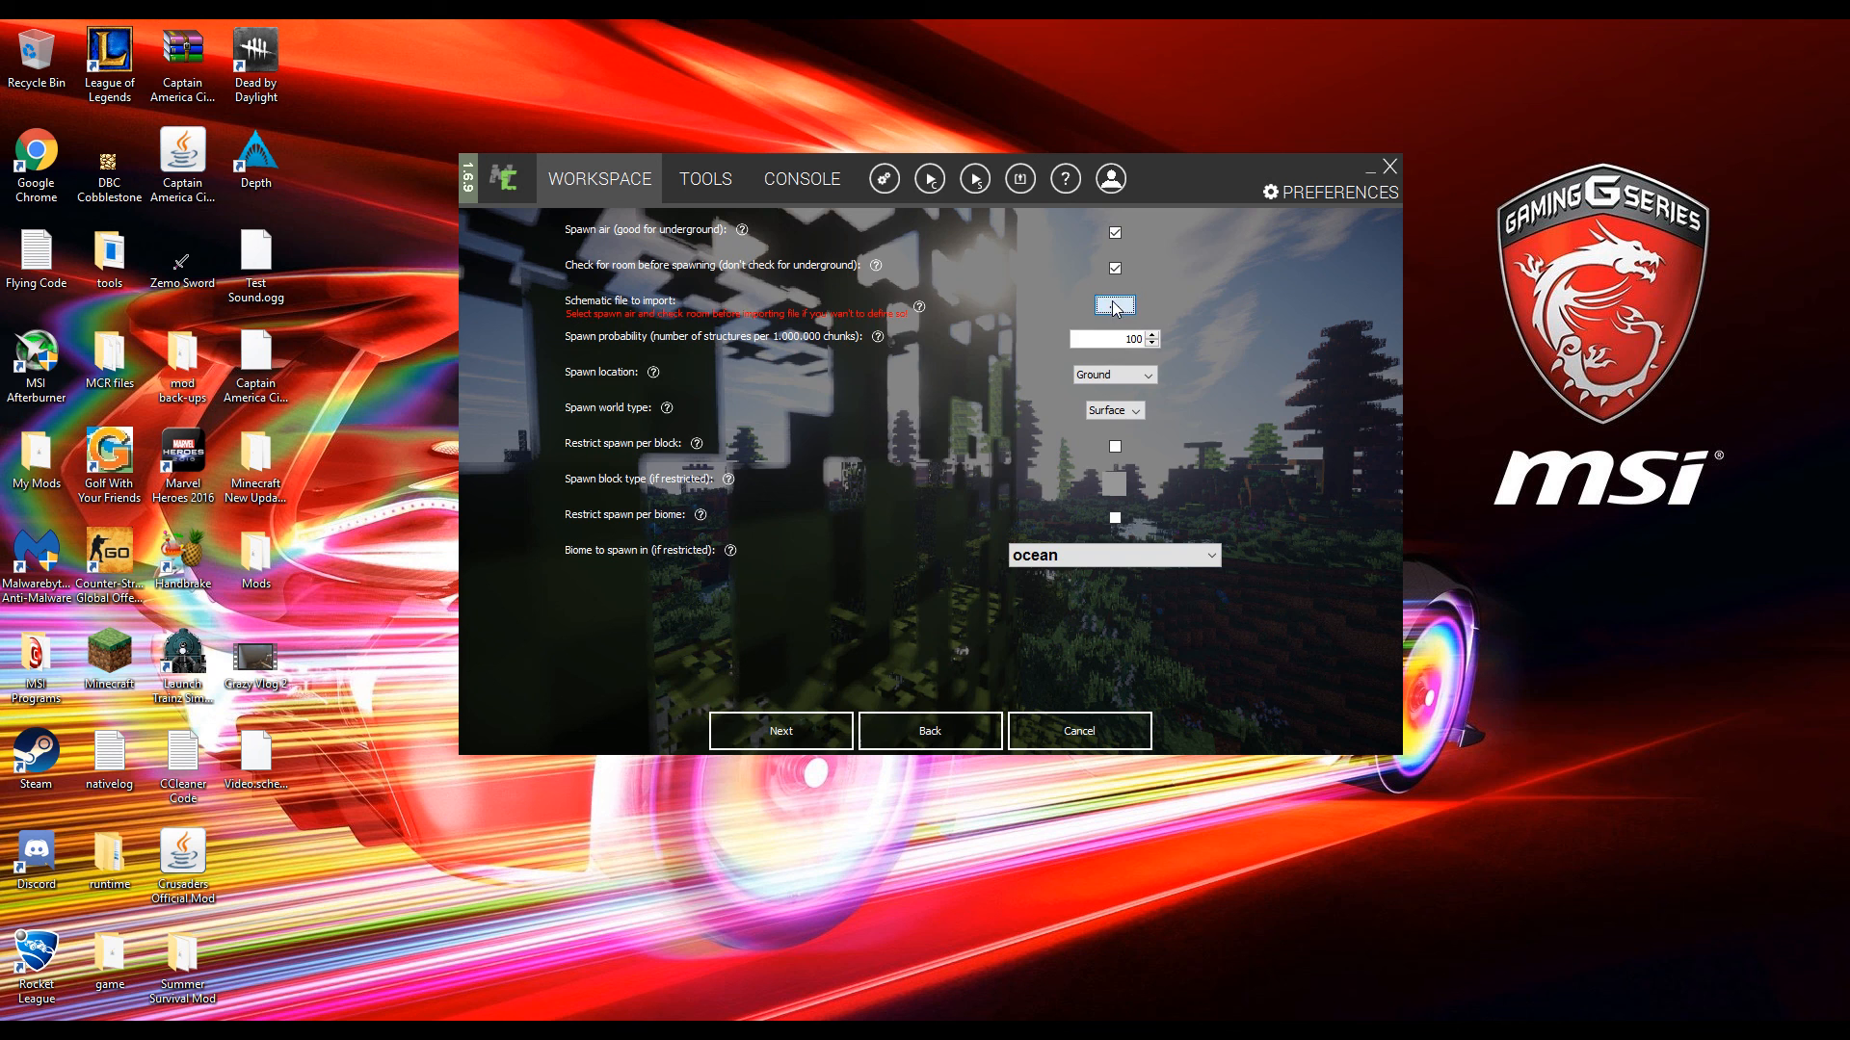
pyautogui.click(1112, 307)
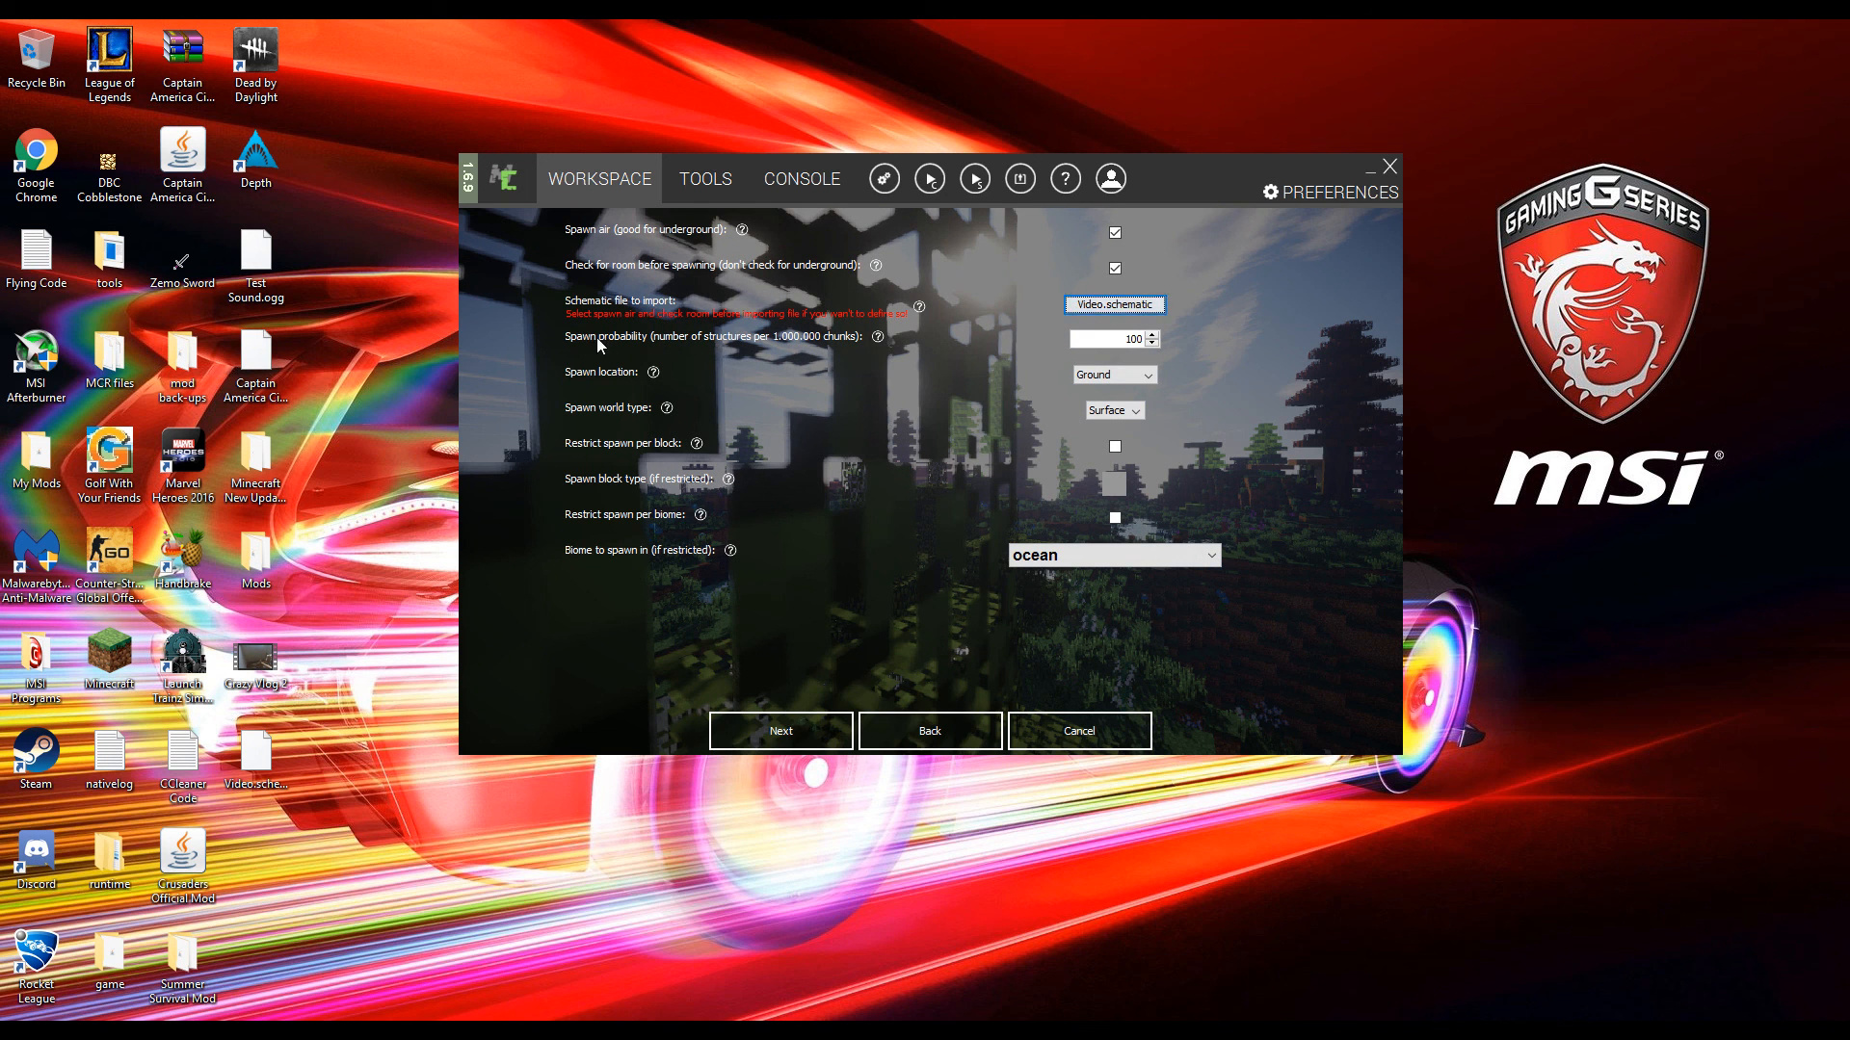
pyautogui.moveTo(716, 344)
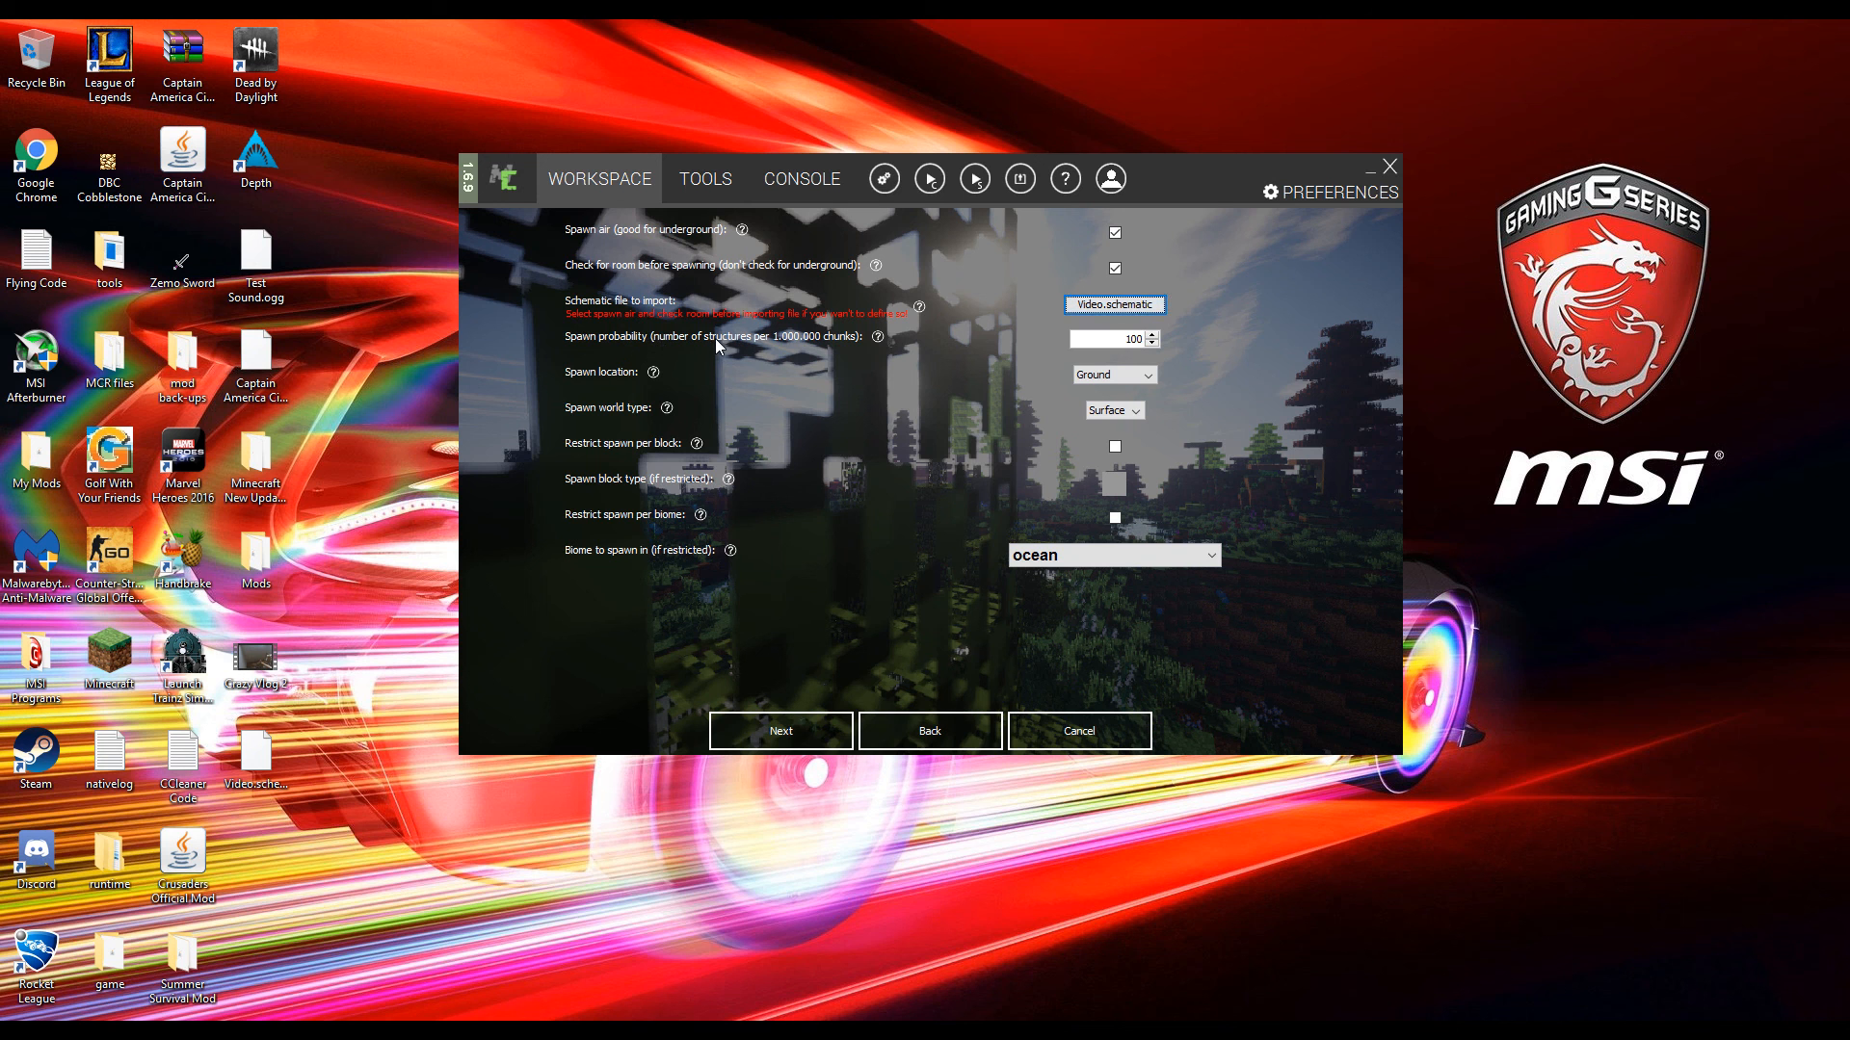
pyautogui.moveTo(812, 350)
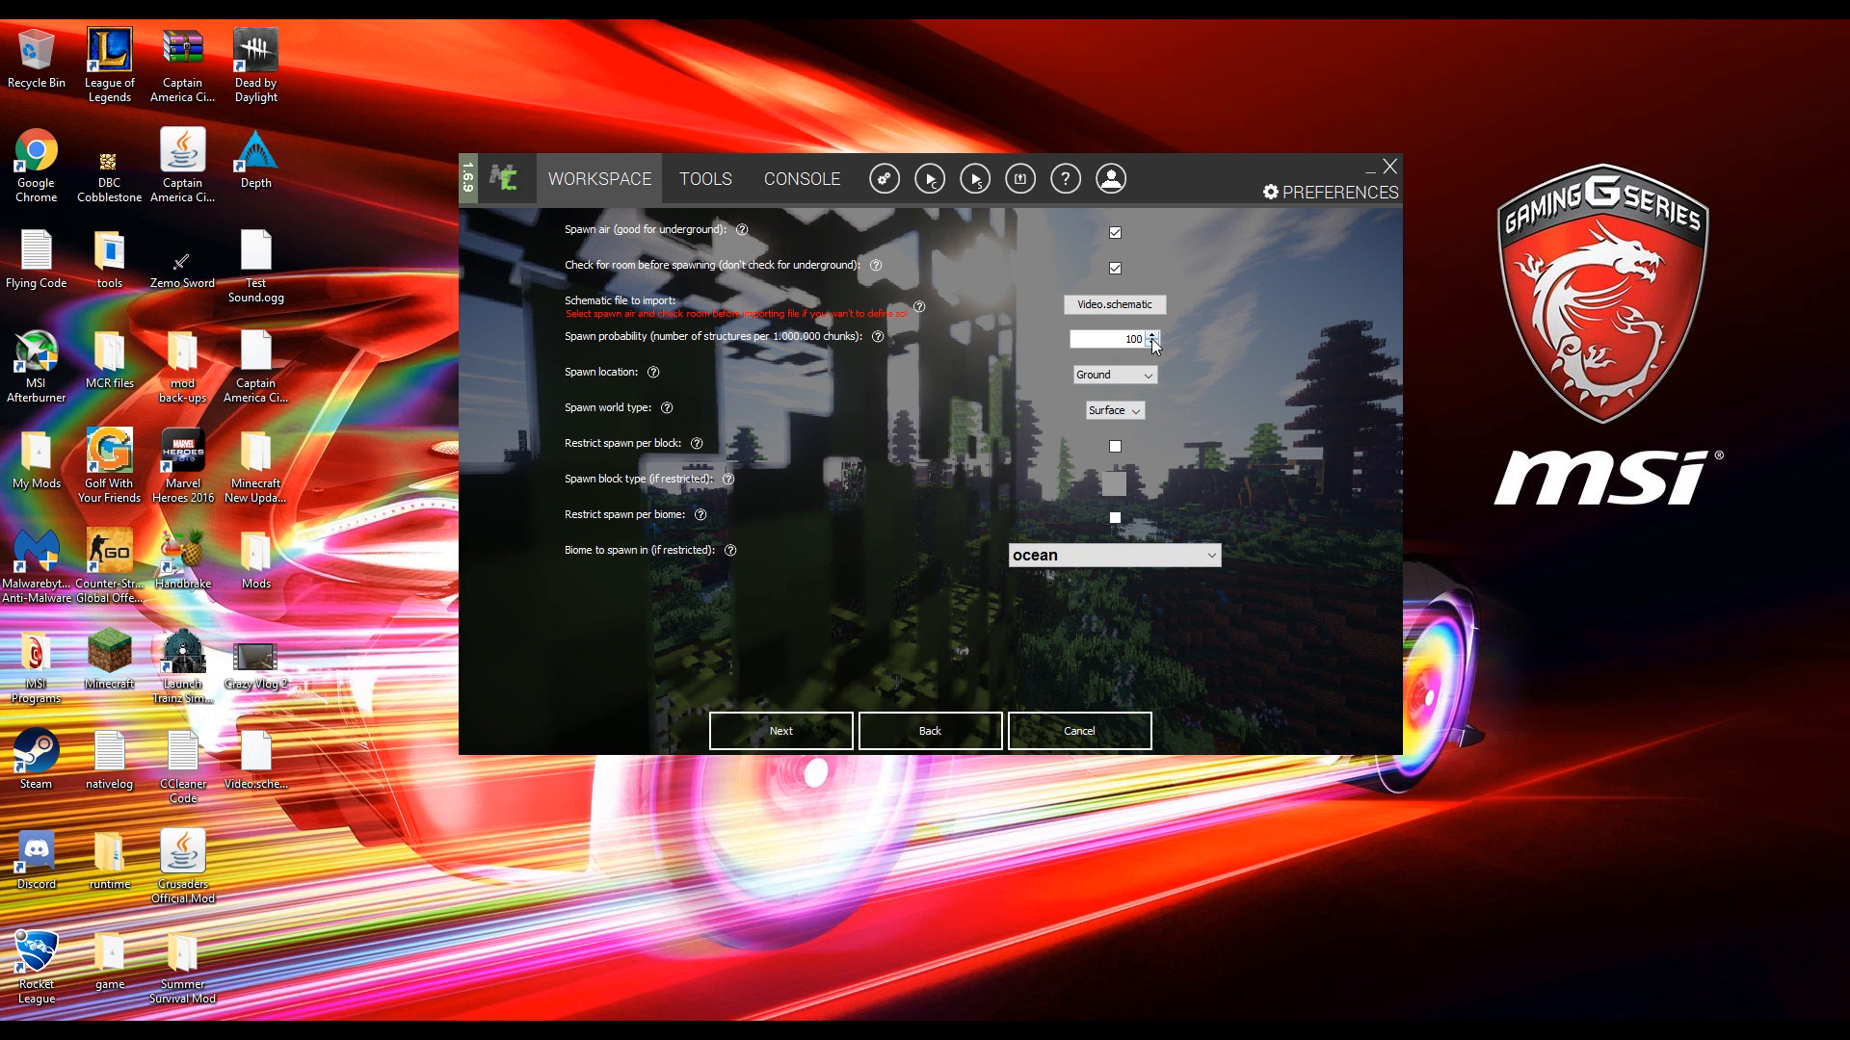
pyautogui.moveTo(1156, 343)
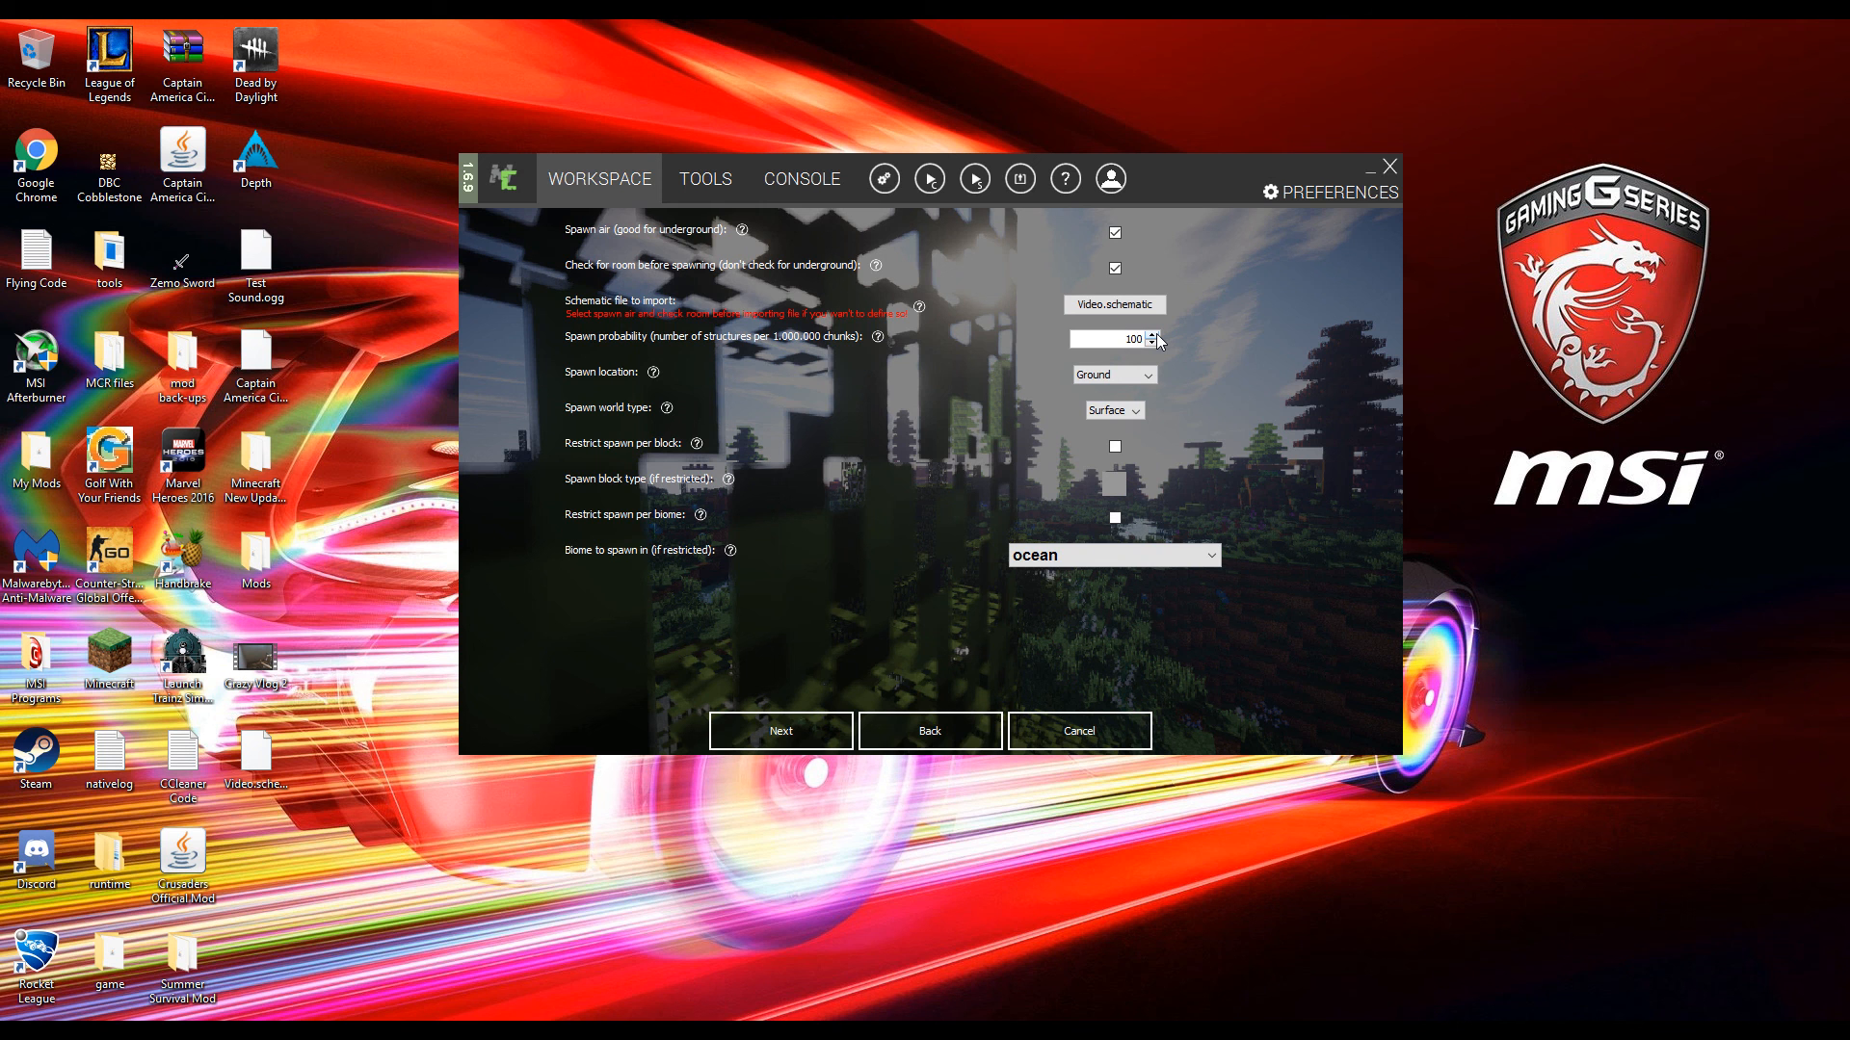
# - Replace spawn probability 100 with 750000 and review the spawn location options
pyautogui.click(1154, 333)
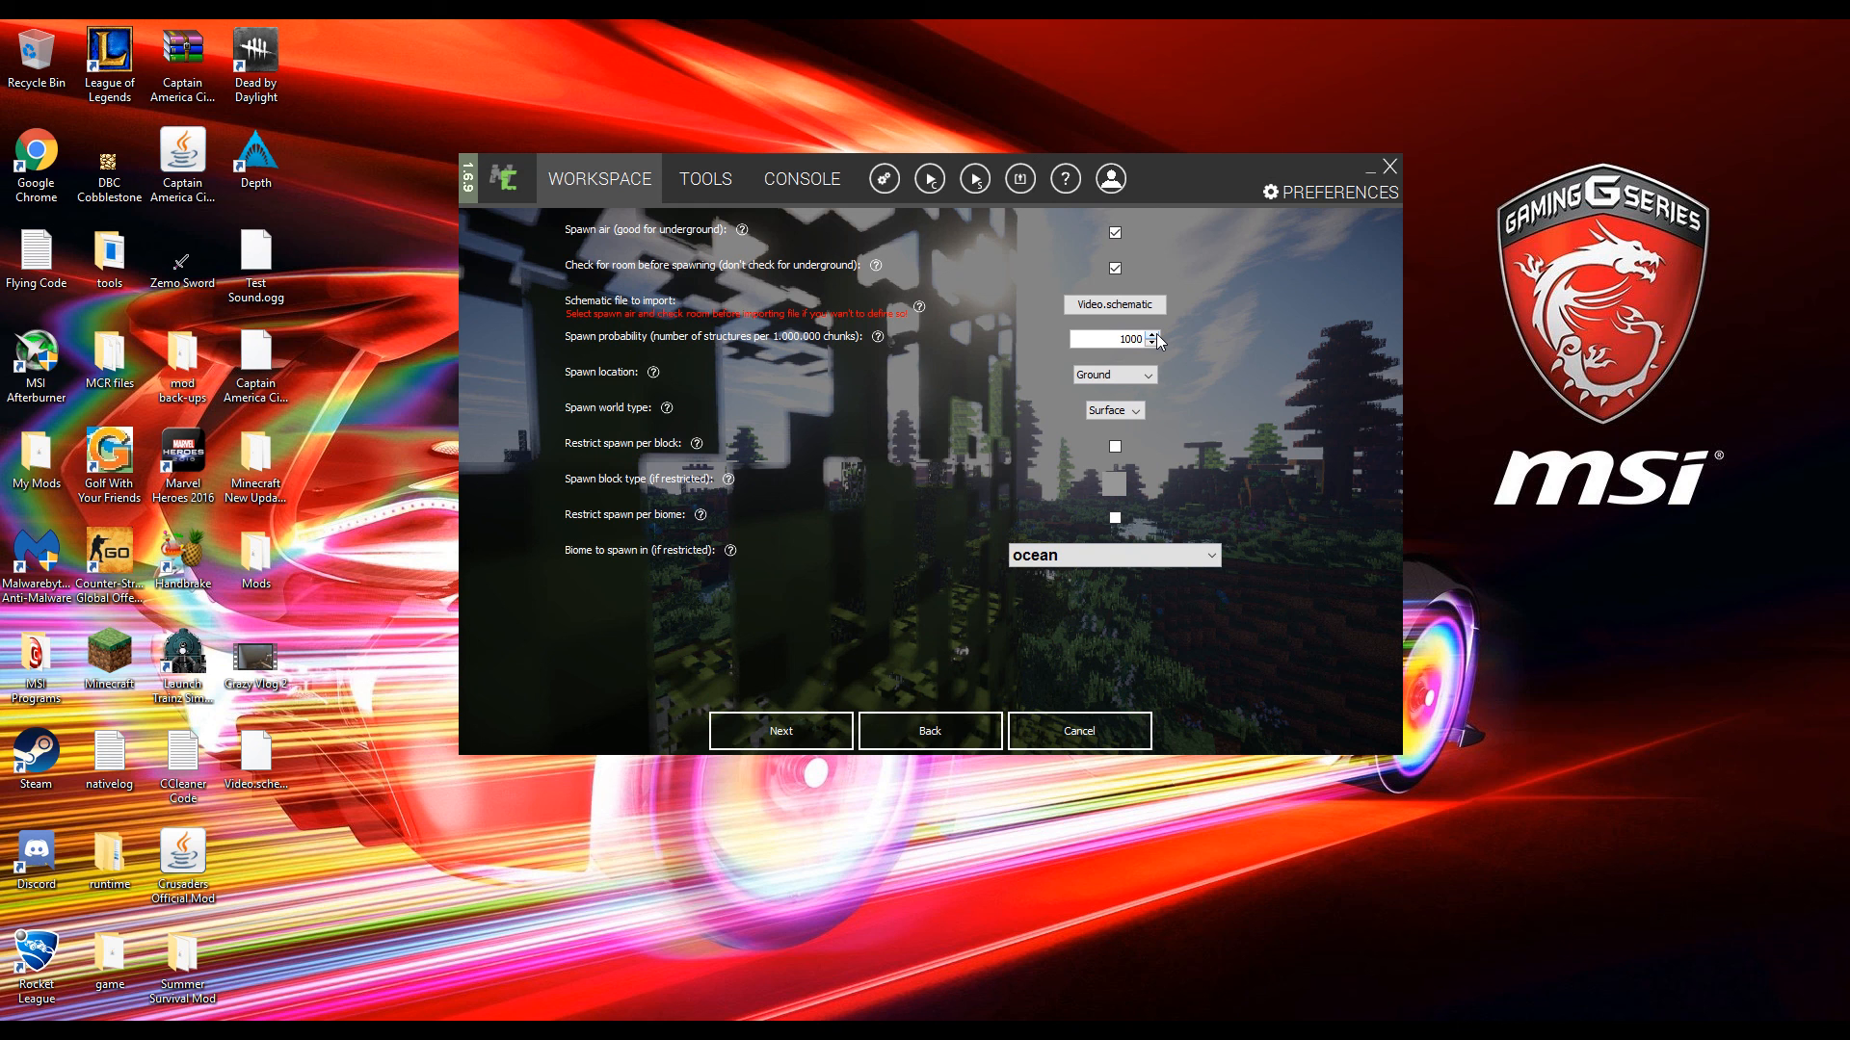
pyautogui.write('10000')
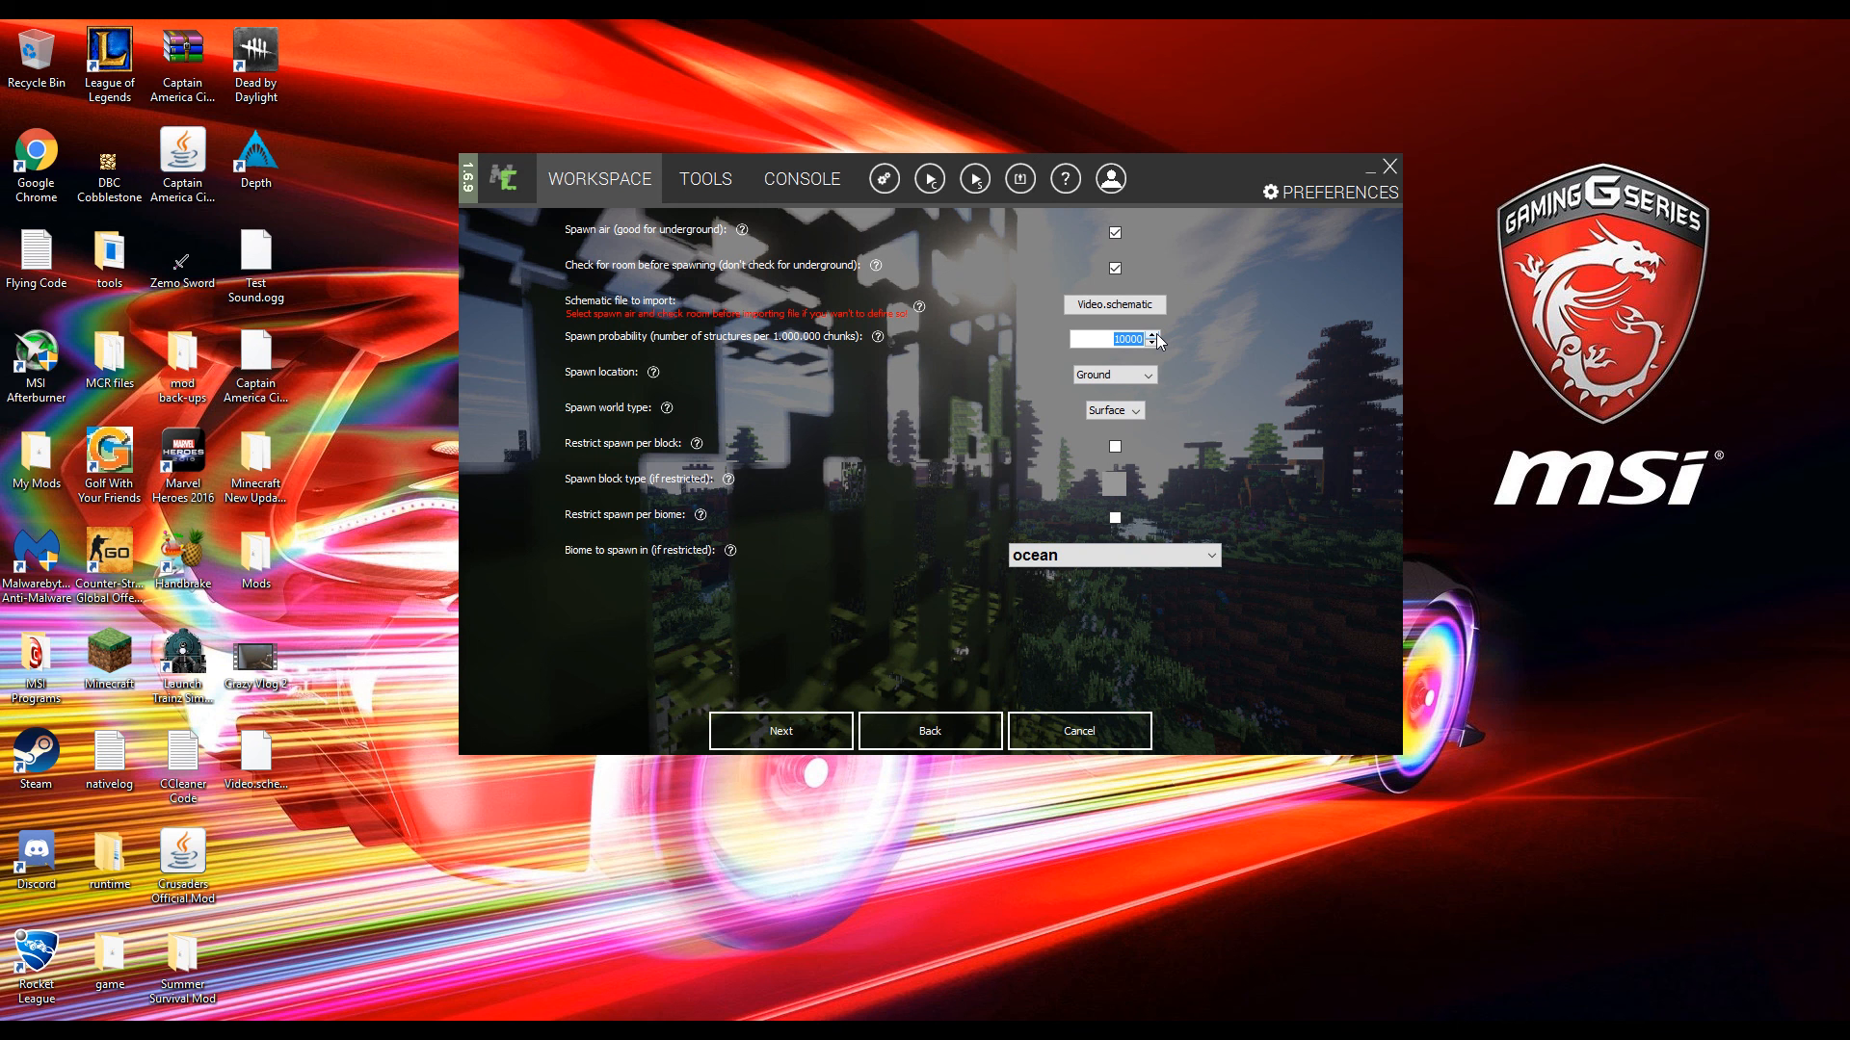
pyautogui.write('75')
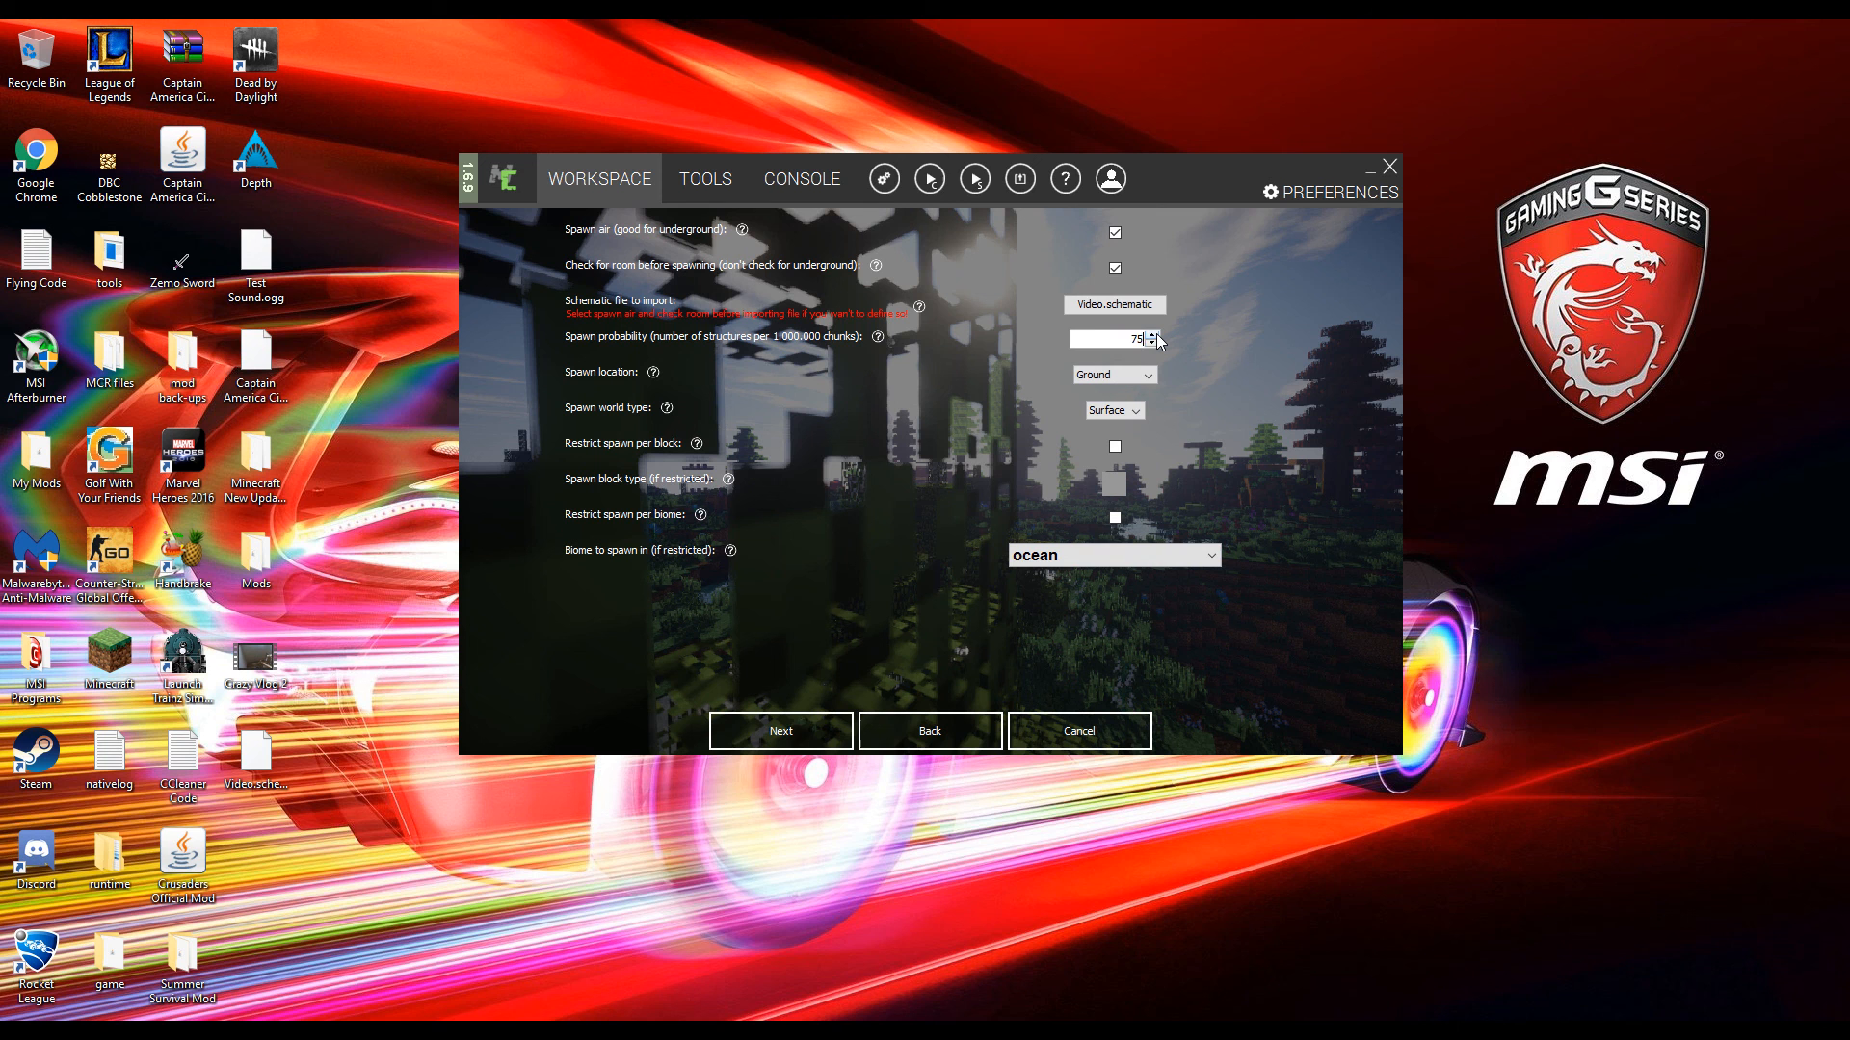
pyautogui.write('7500000')
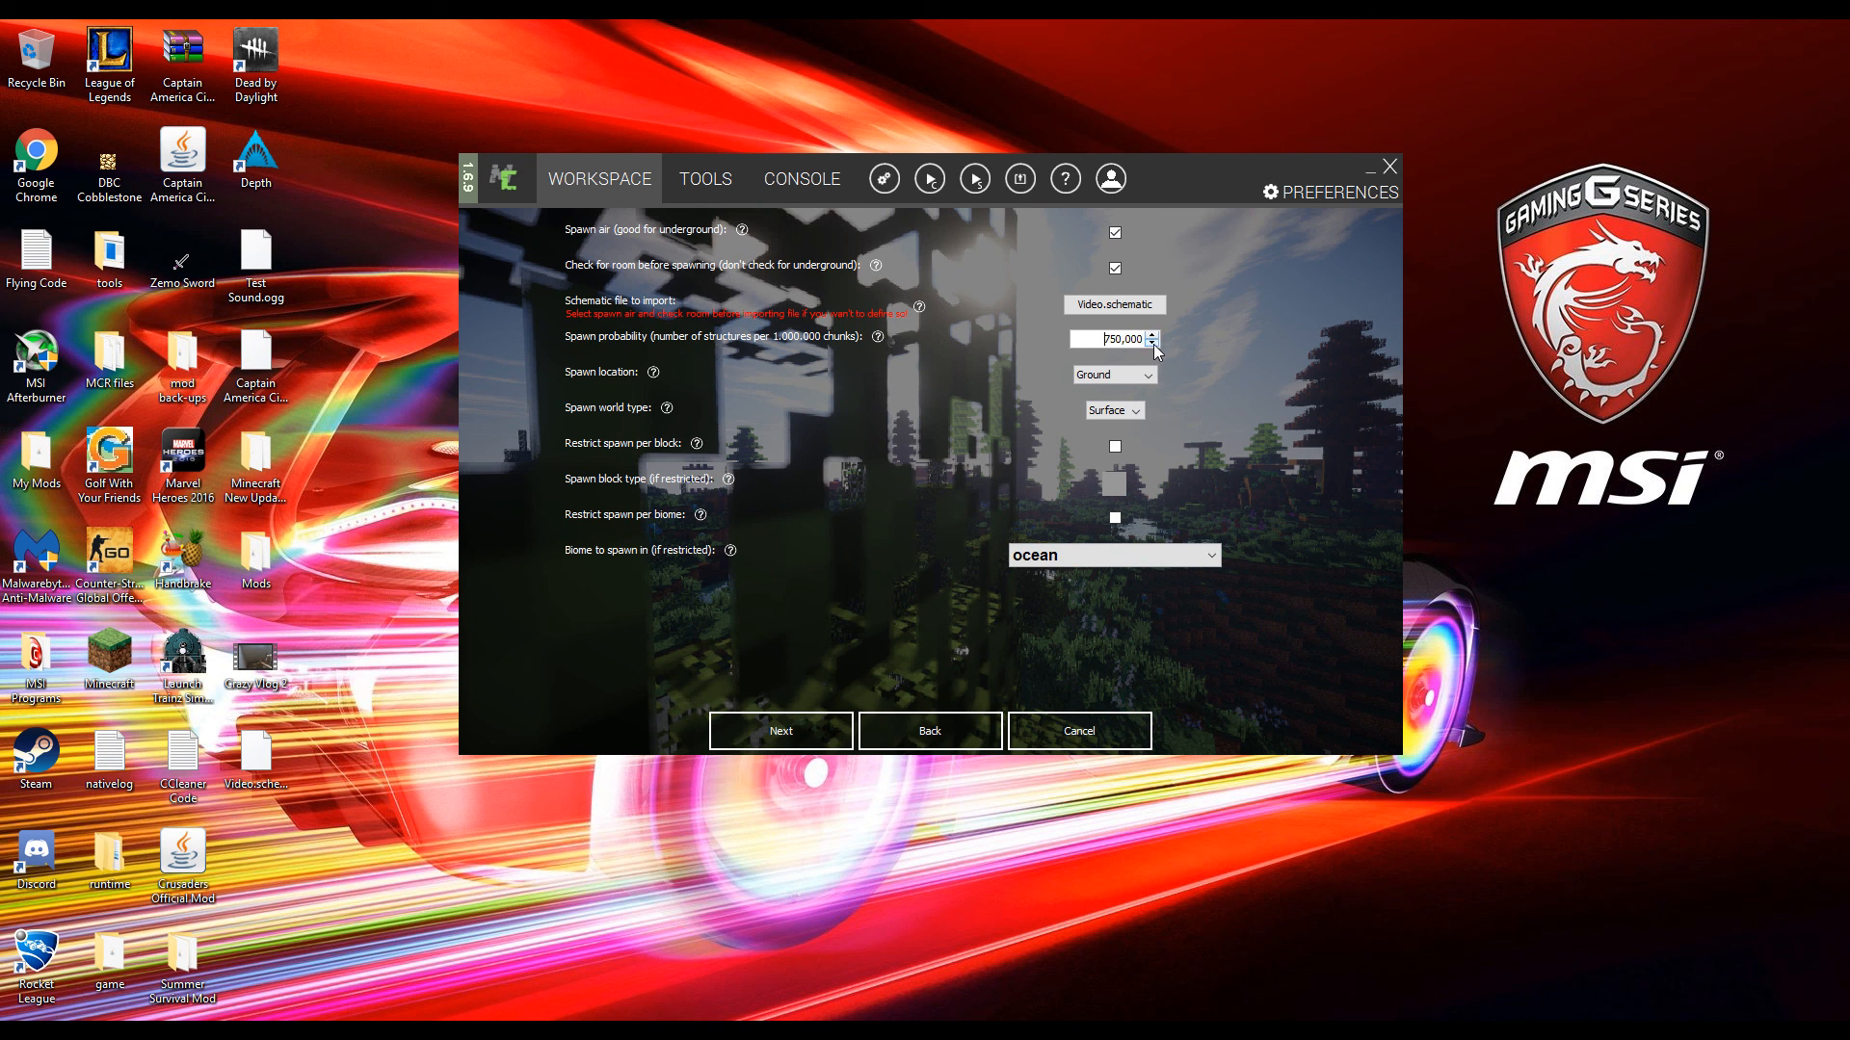
pyautogui.click(1111, 376)
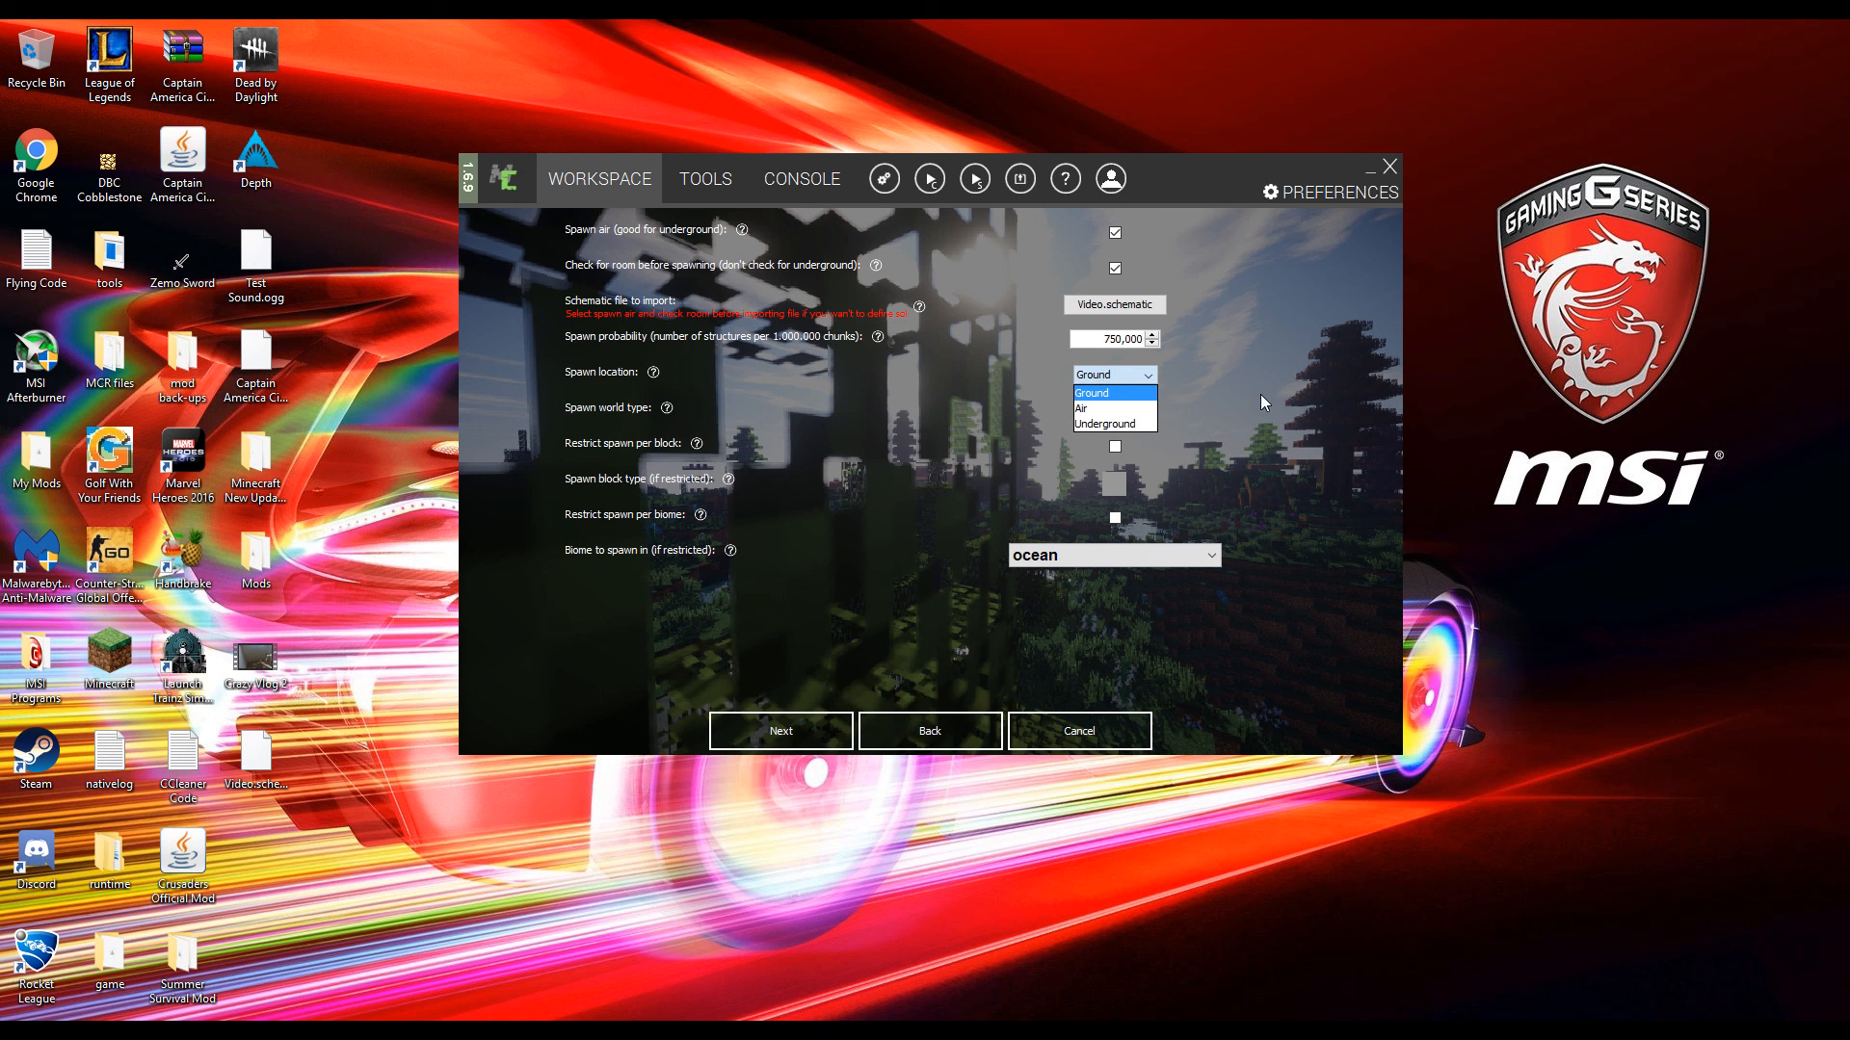
# - Keep the structure's spawn world type on Surface
pyautogui.click(1090, 393)
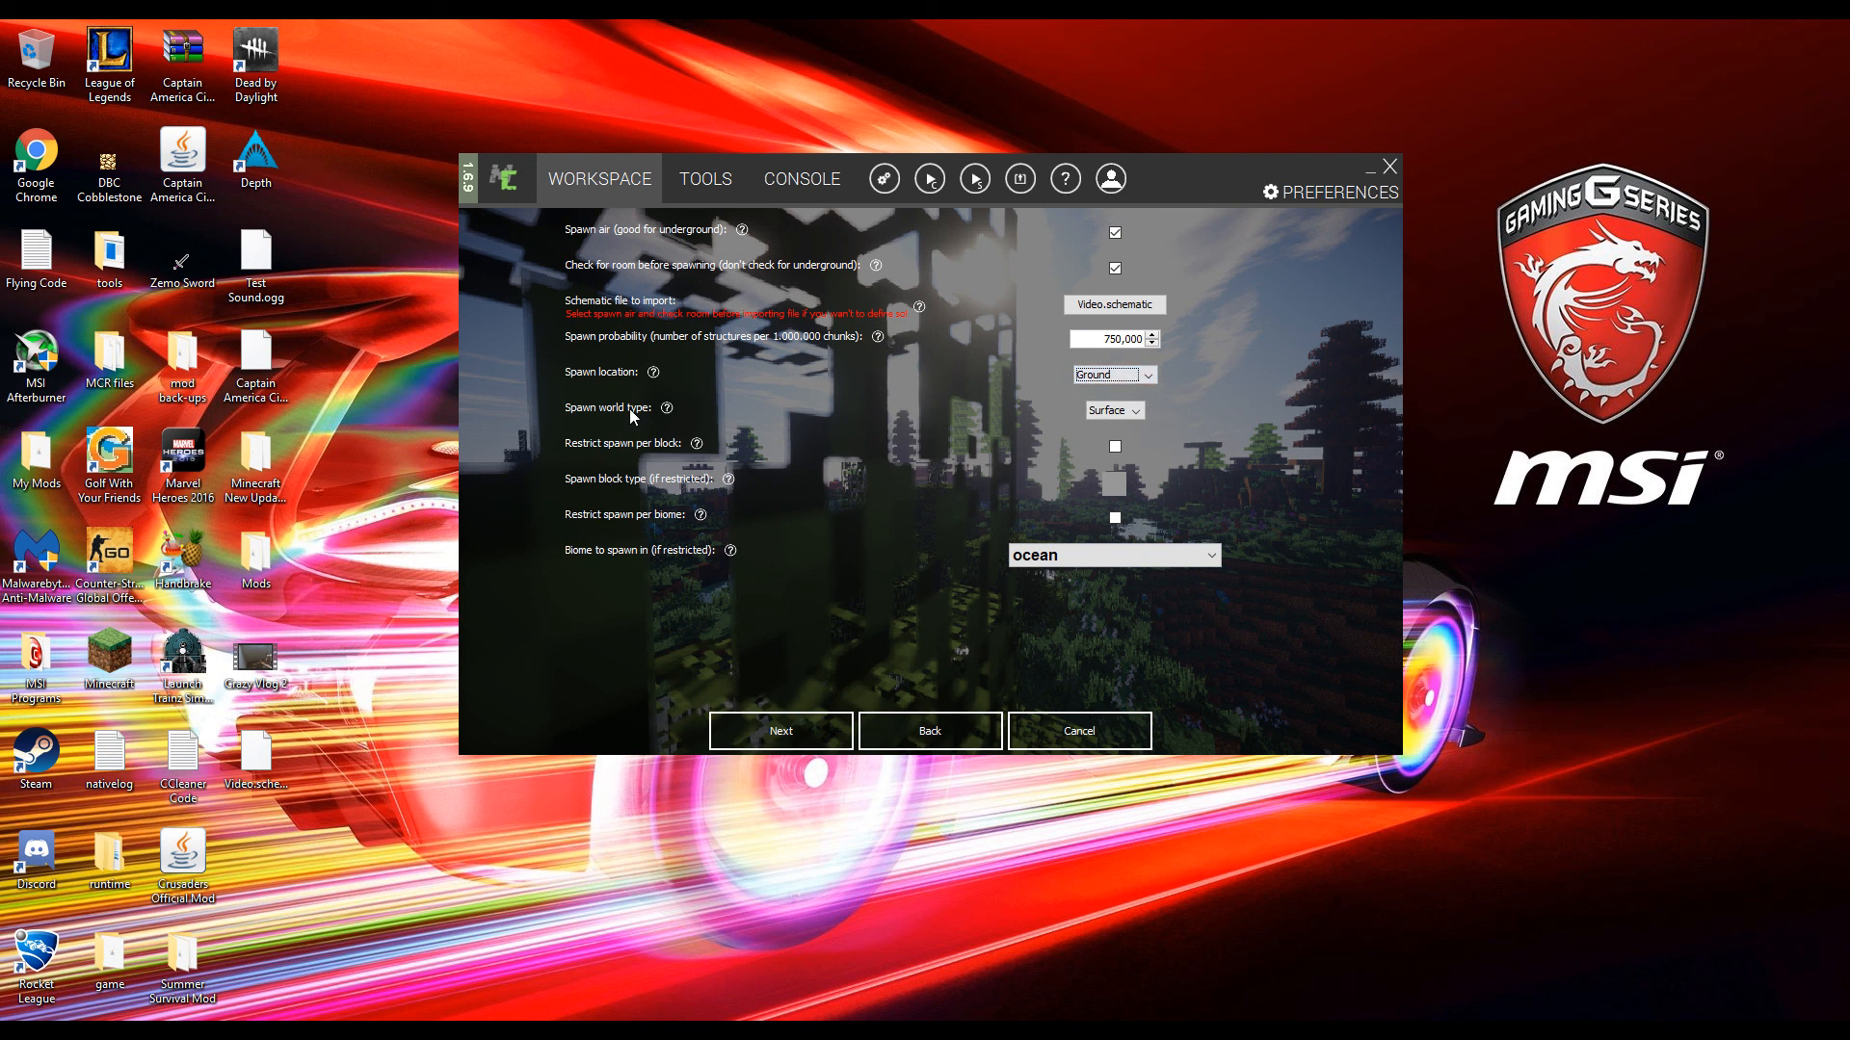
pyautogui.click(1112, 410)
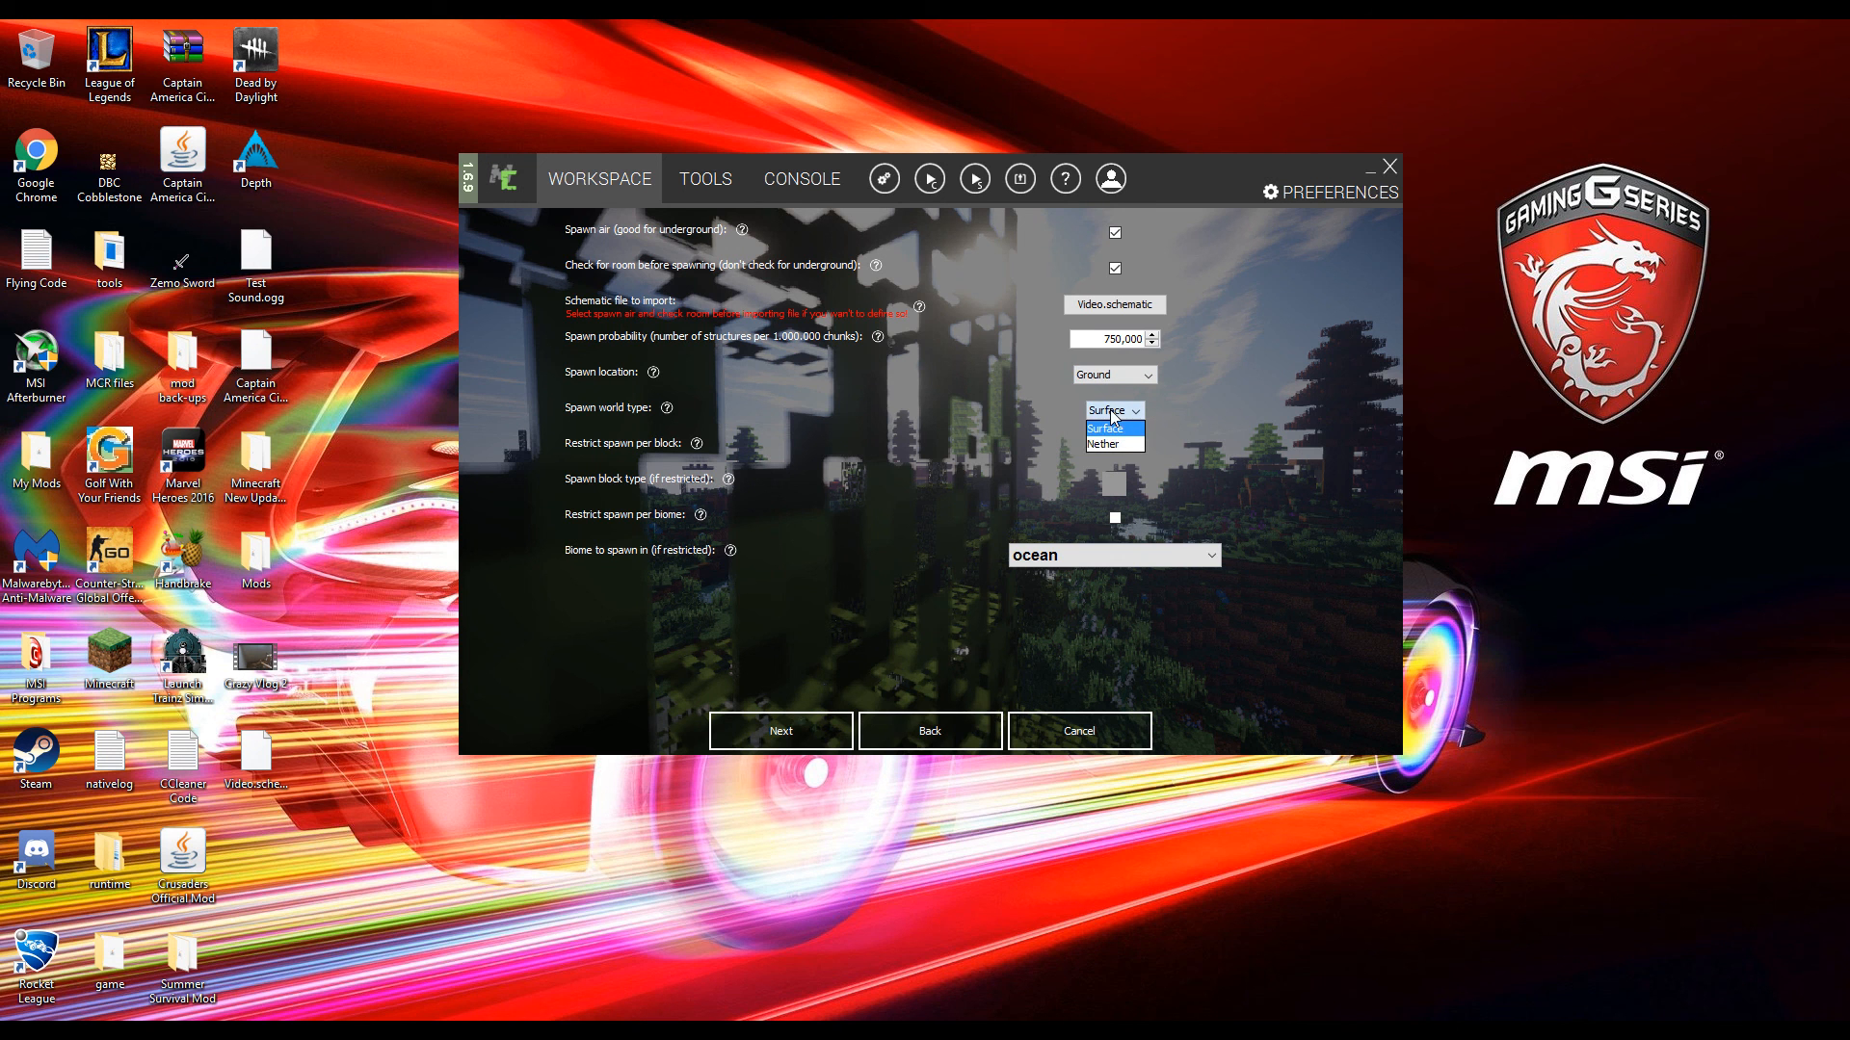
pyautogui.click(1110, 409)
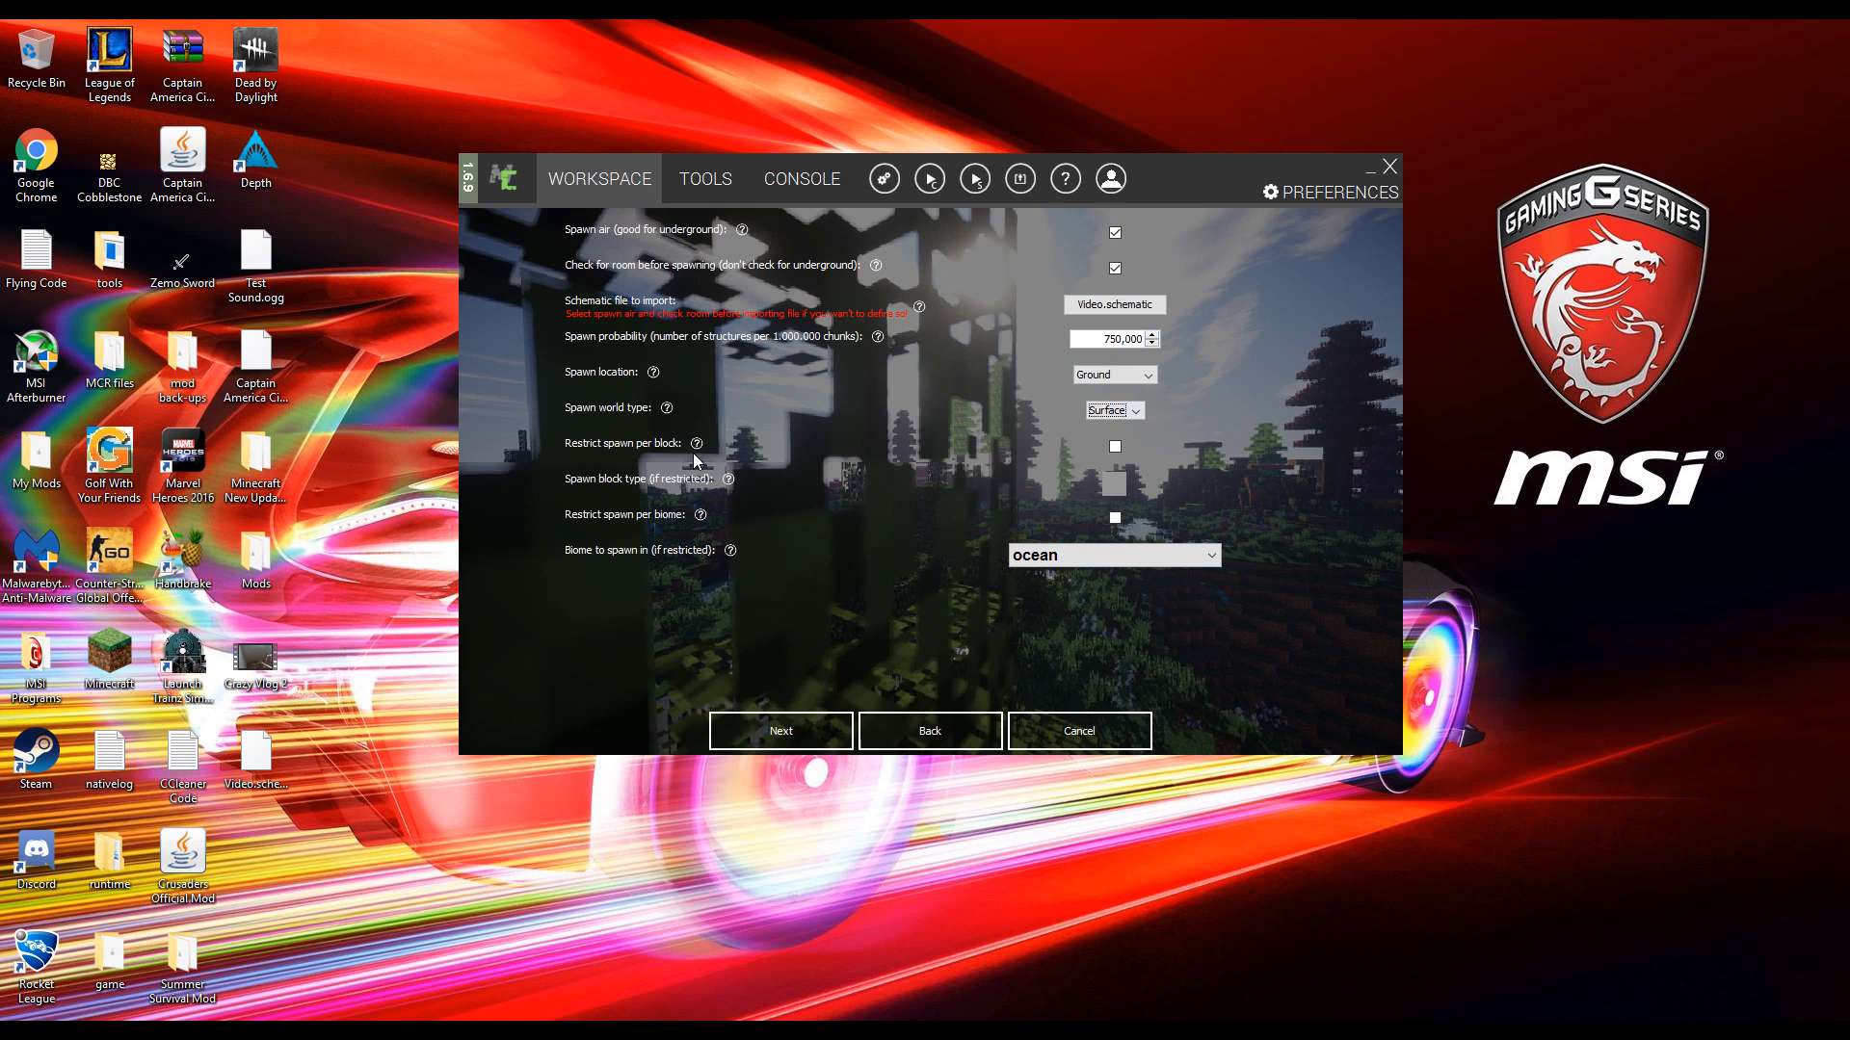
pyautogui.moveTo(1293, 449)
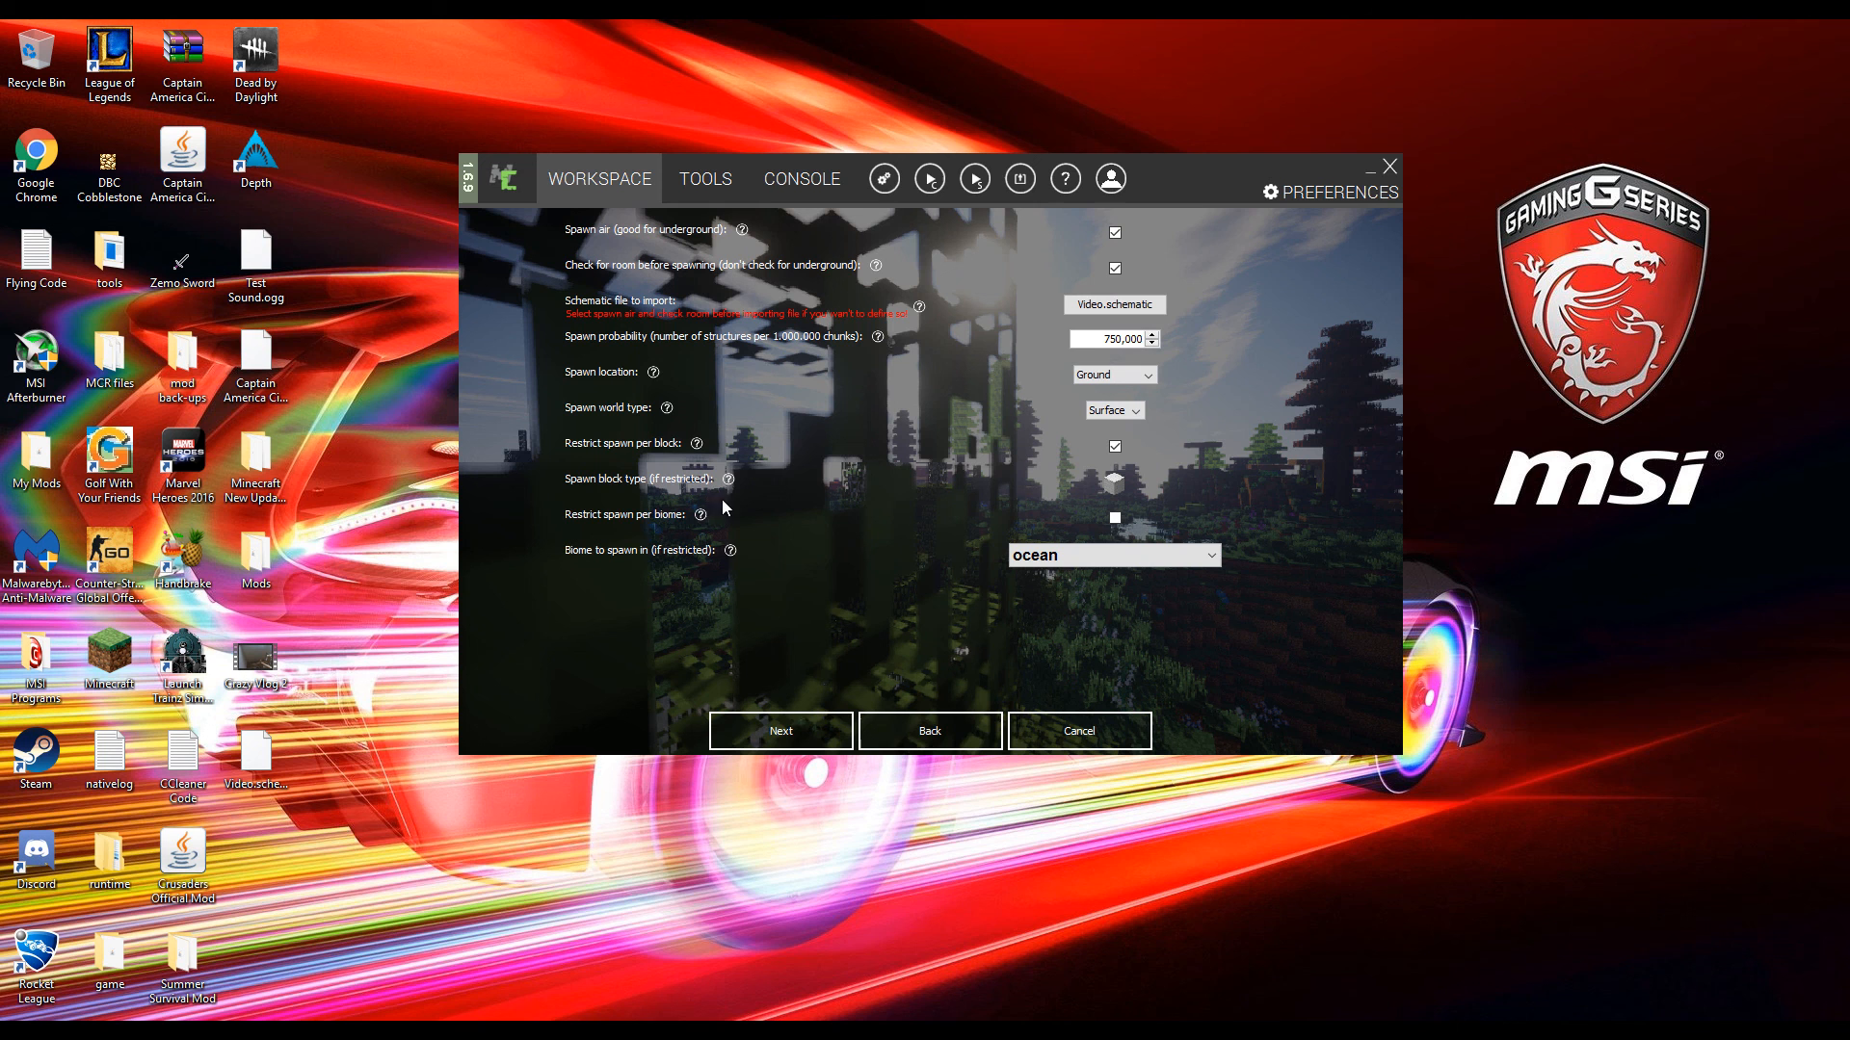
pyautogui.moveTo(597, 524)
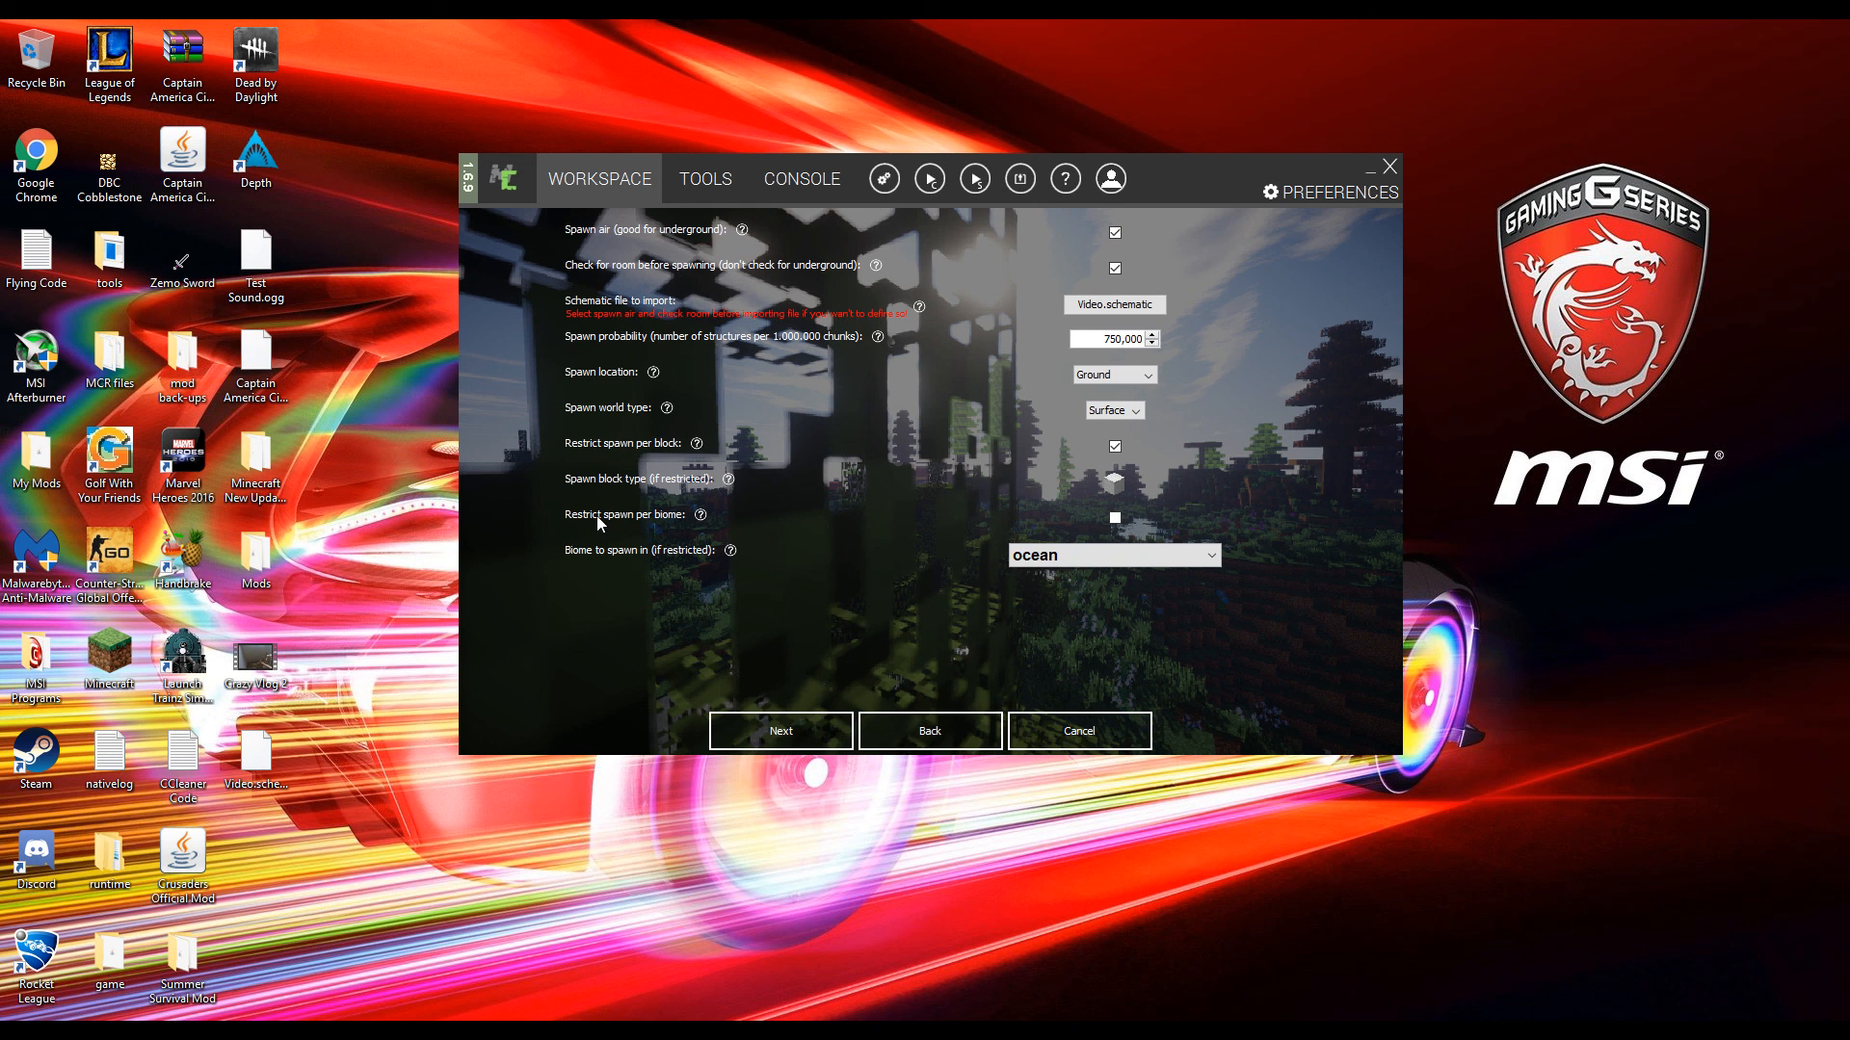
# - Enable Restrict spawn per block, leave biomes unrestricted, and confirm the structure settings with Next
pyautogui.click(1111, 518)
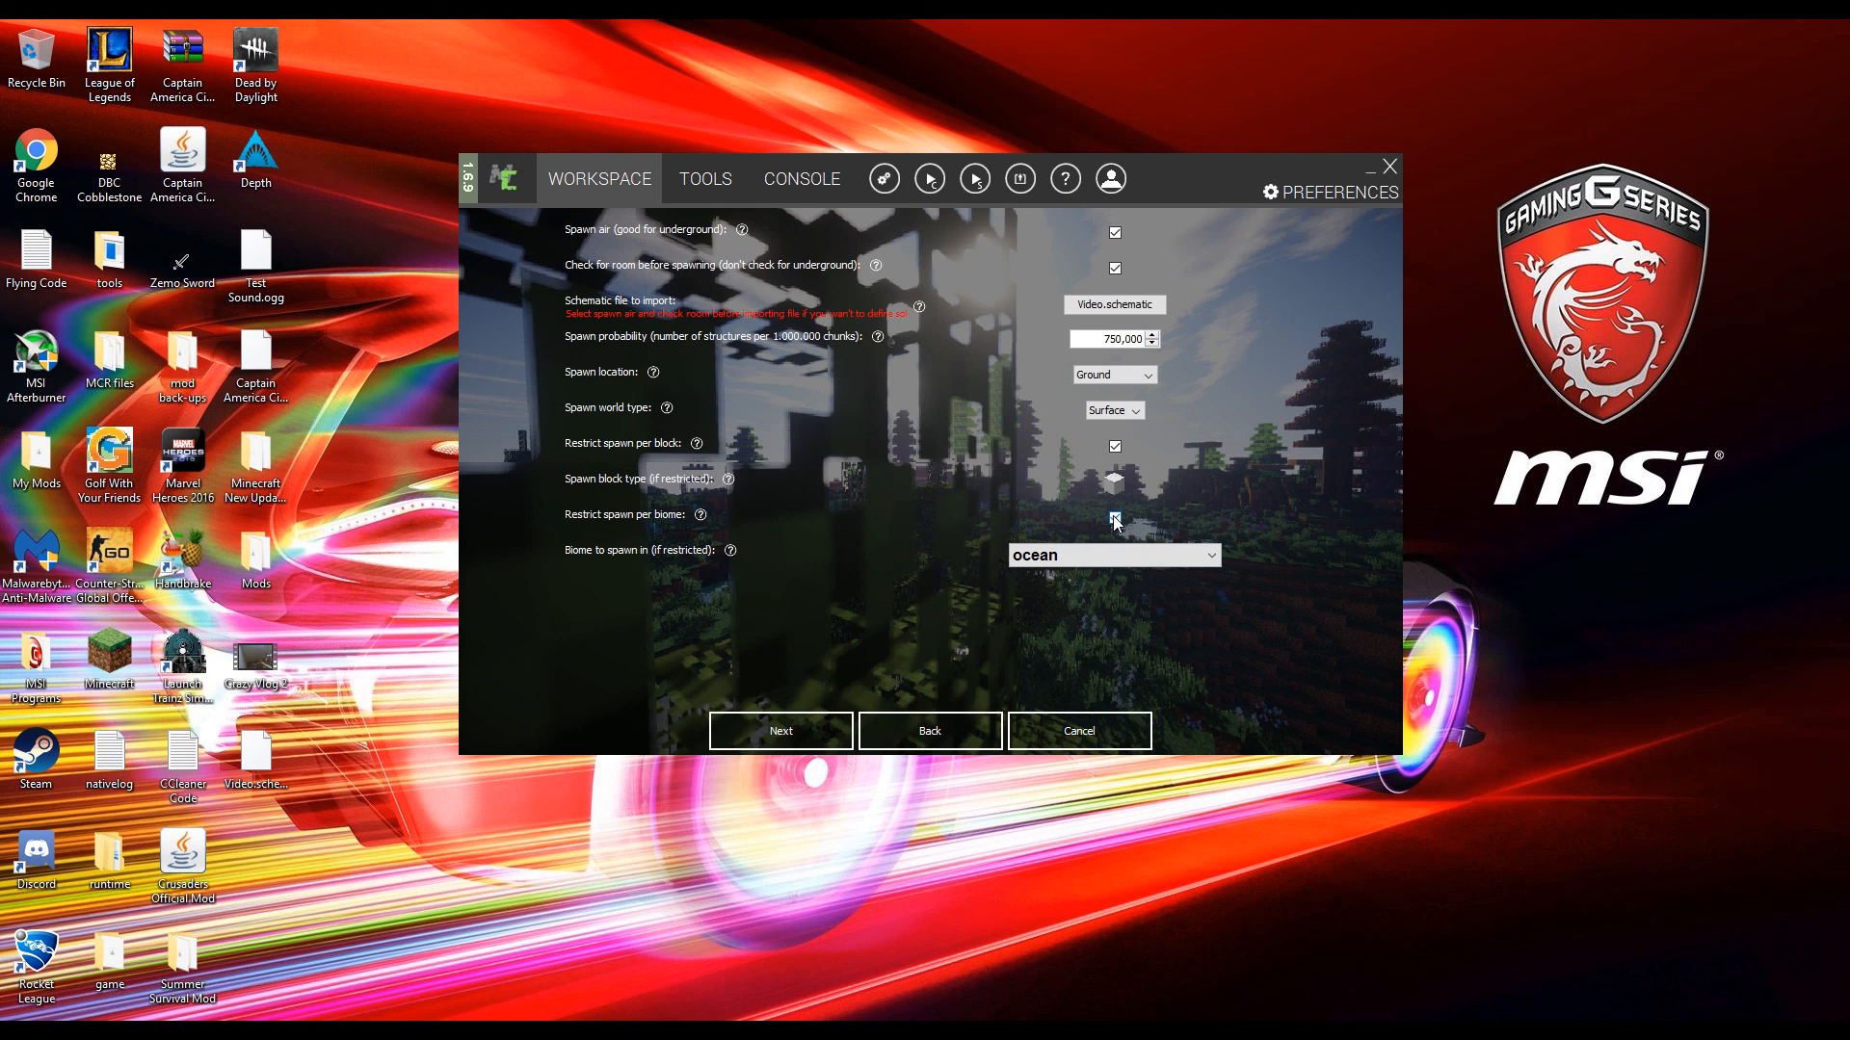
pyautogui.click(1112, 555)
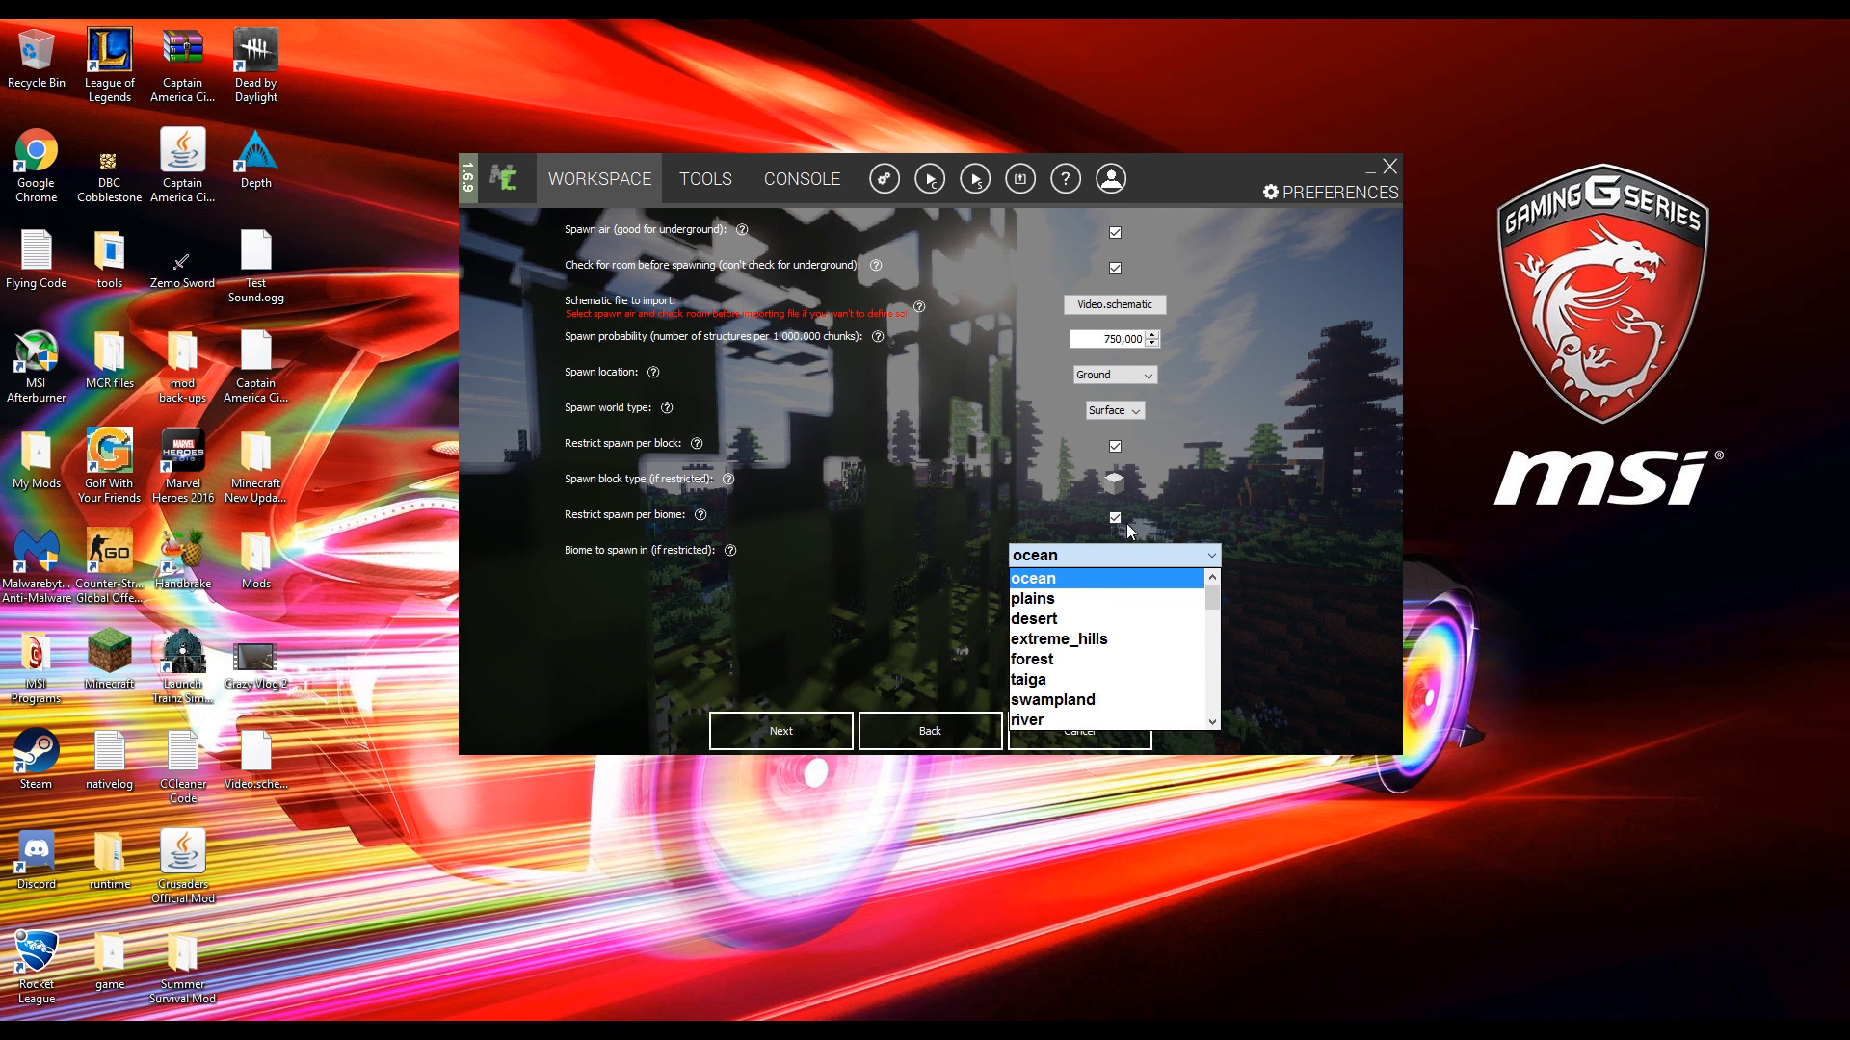
pyautogui.click(1111, 519)
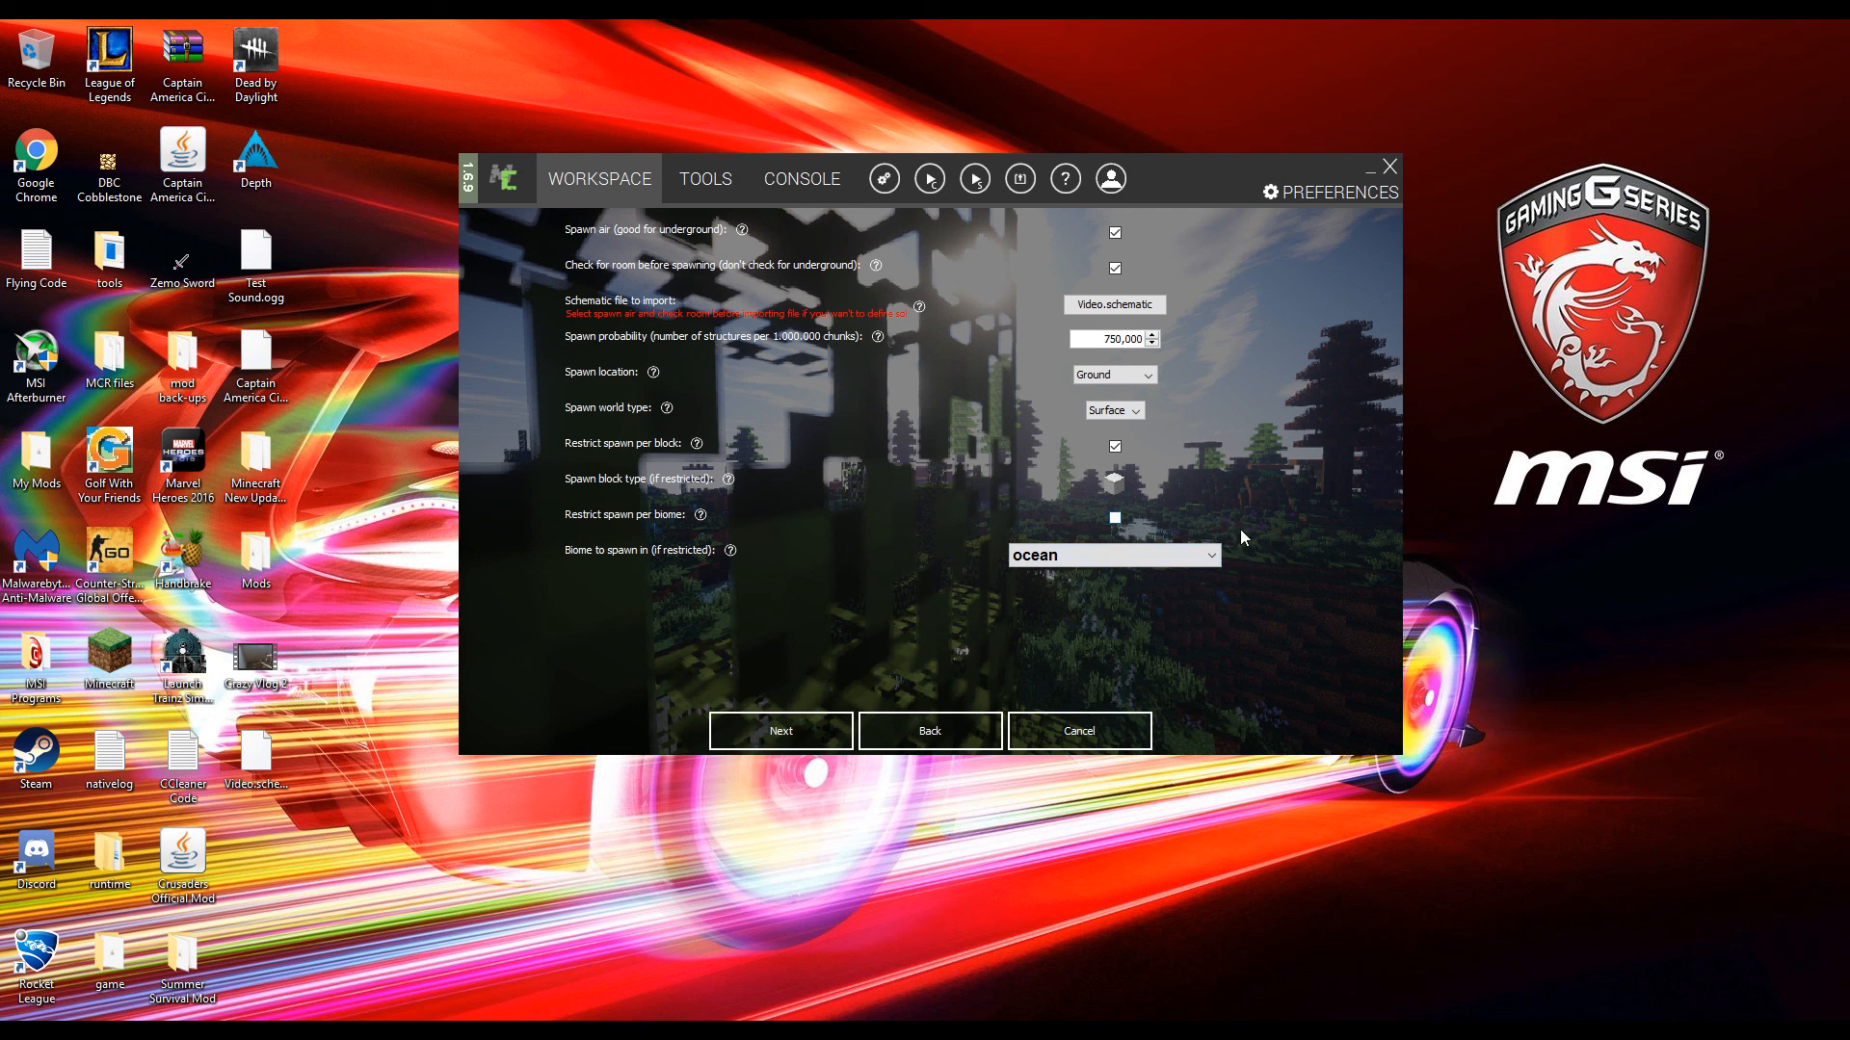
pyautogui.moveTo(1248, 523)
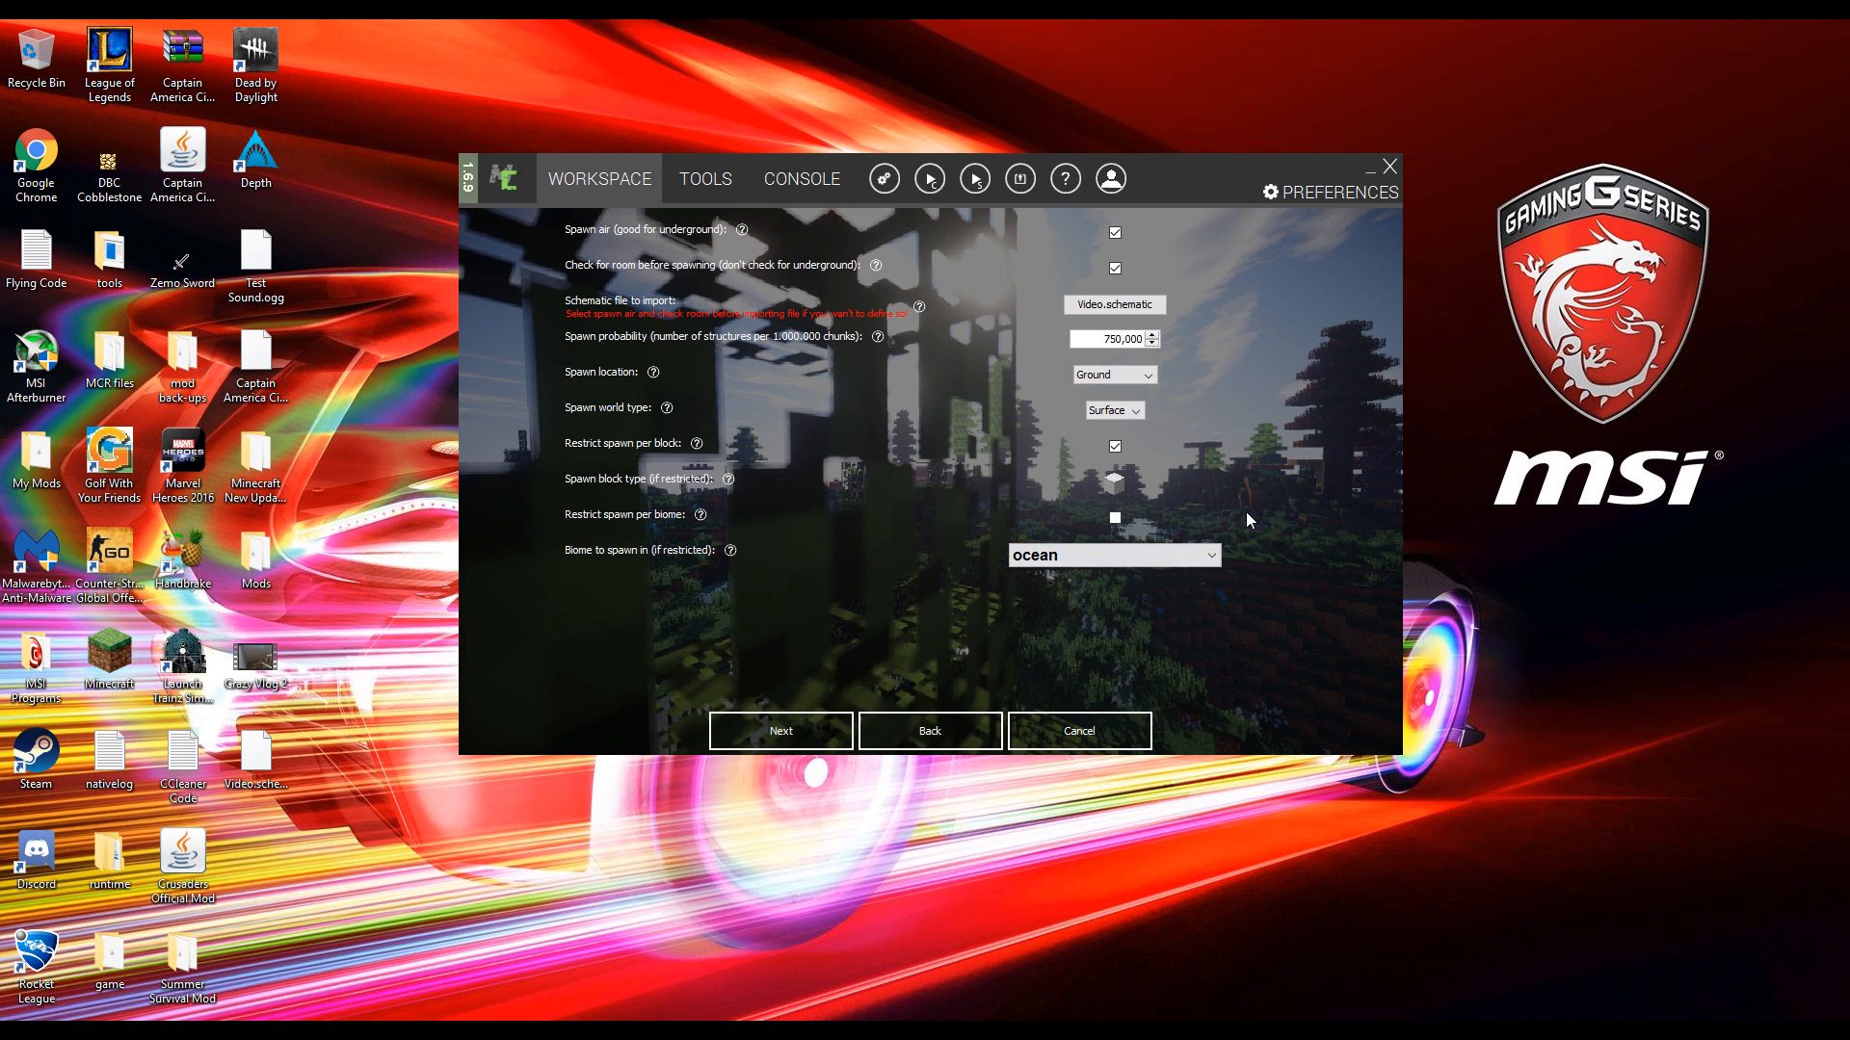
pyautogui.moveTo(1010, 503)
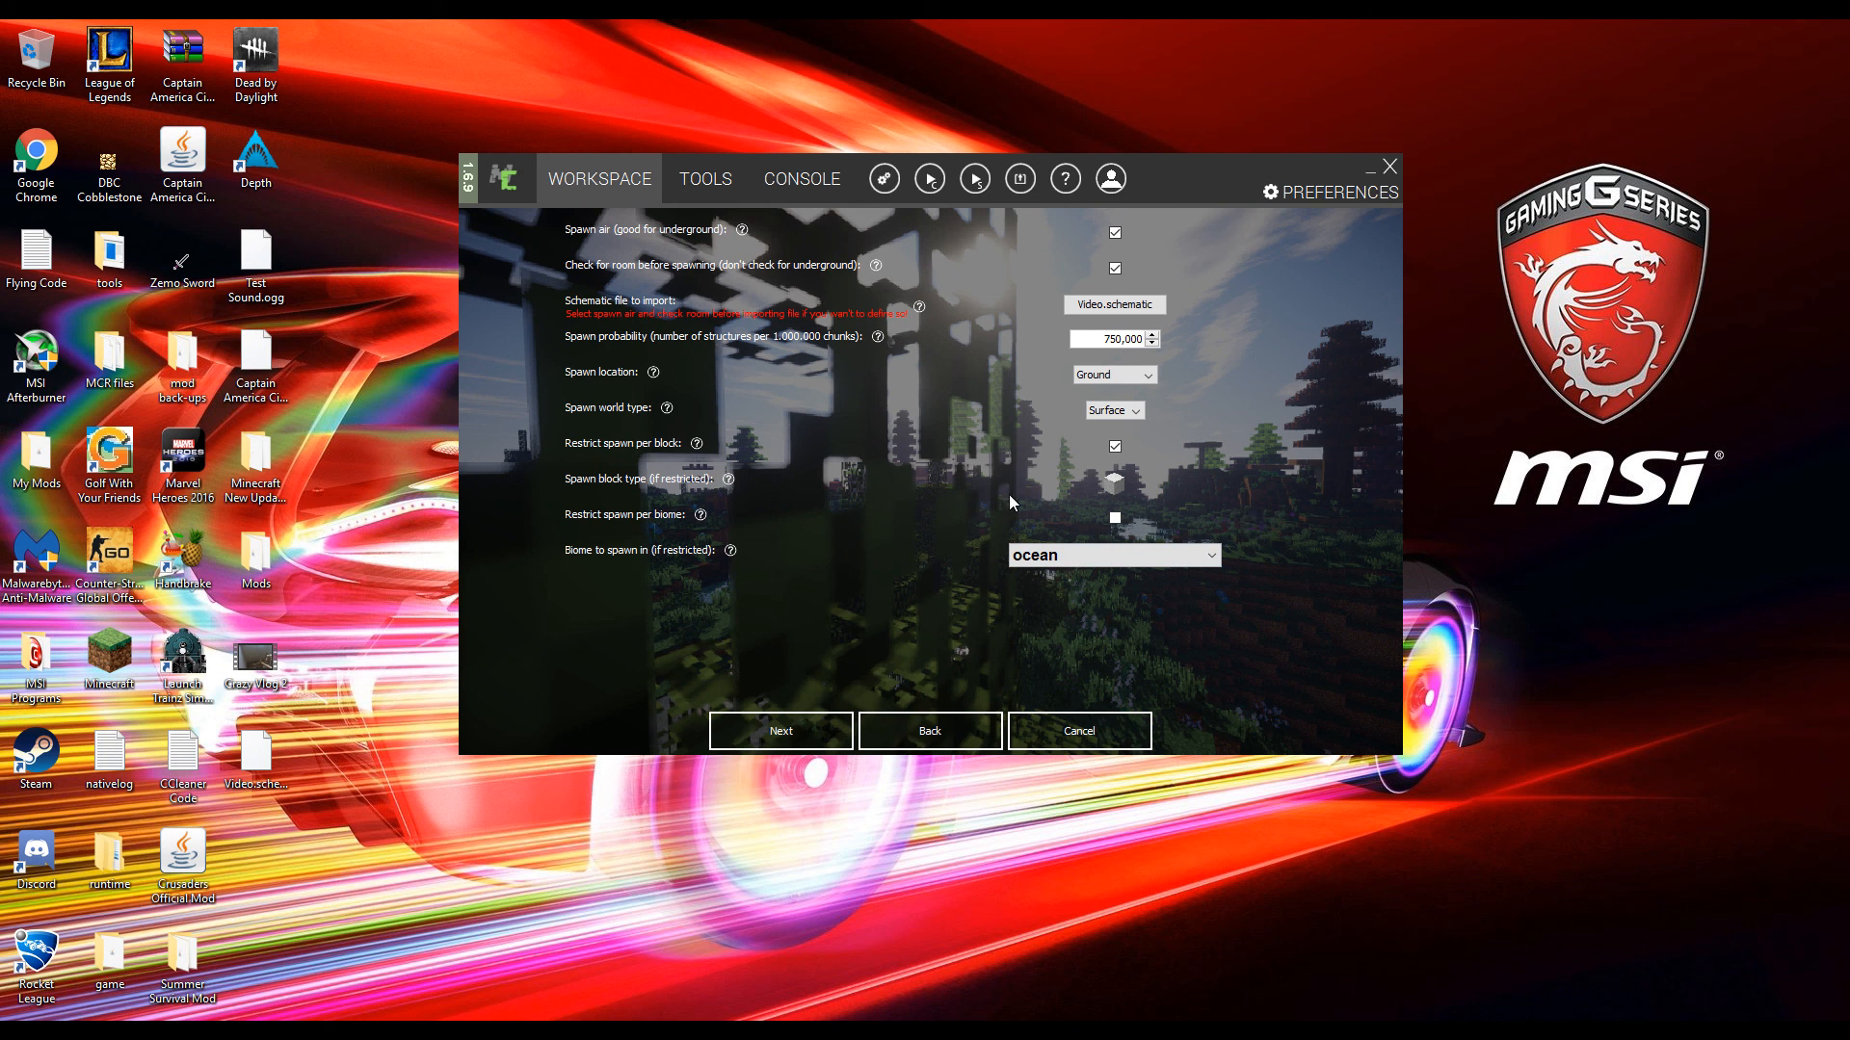
pyautogui.moveTo(780, 730)
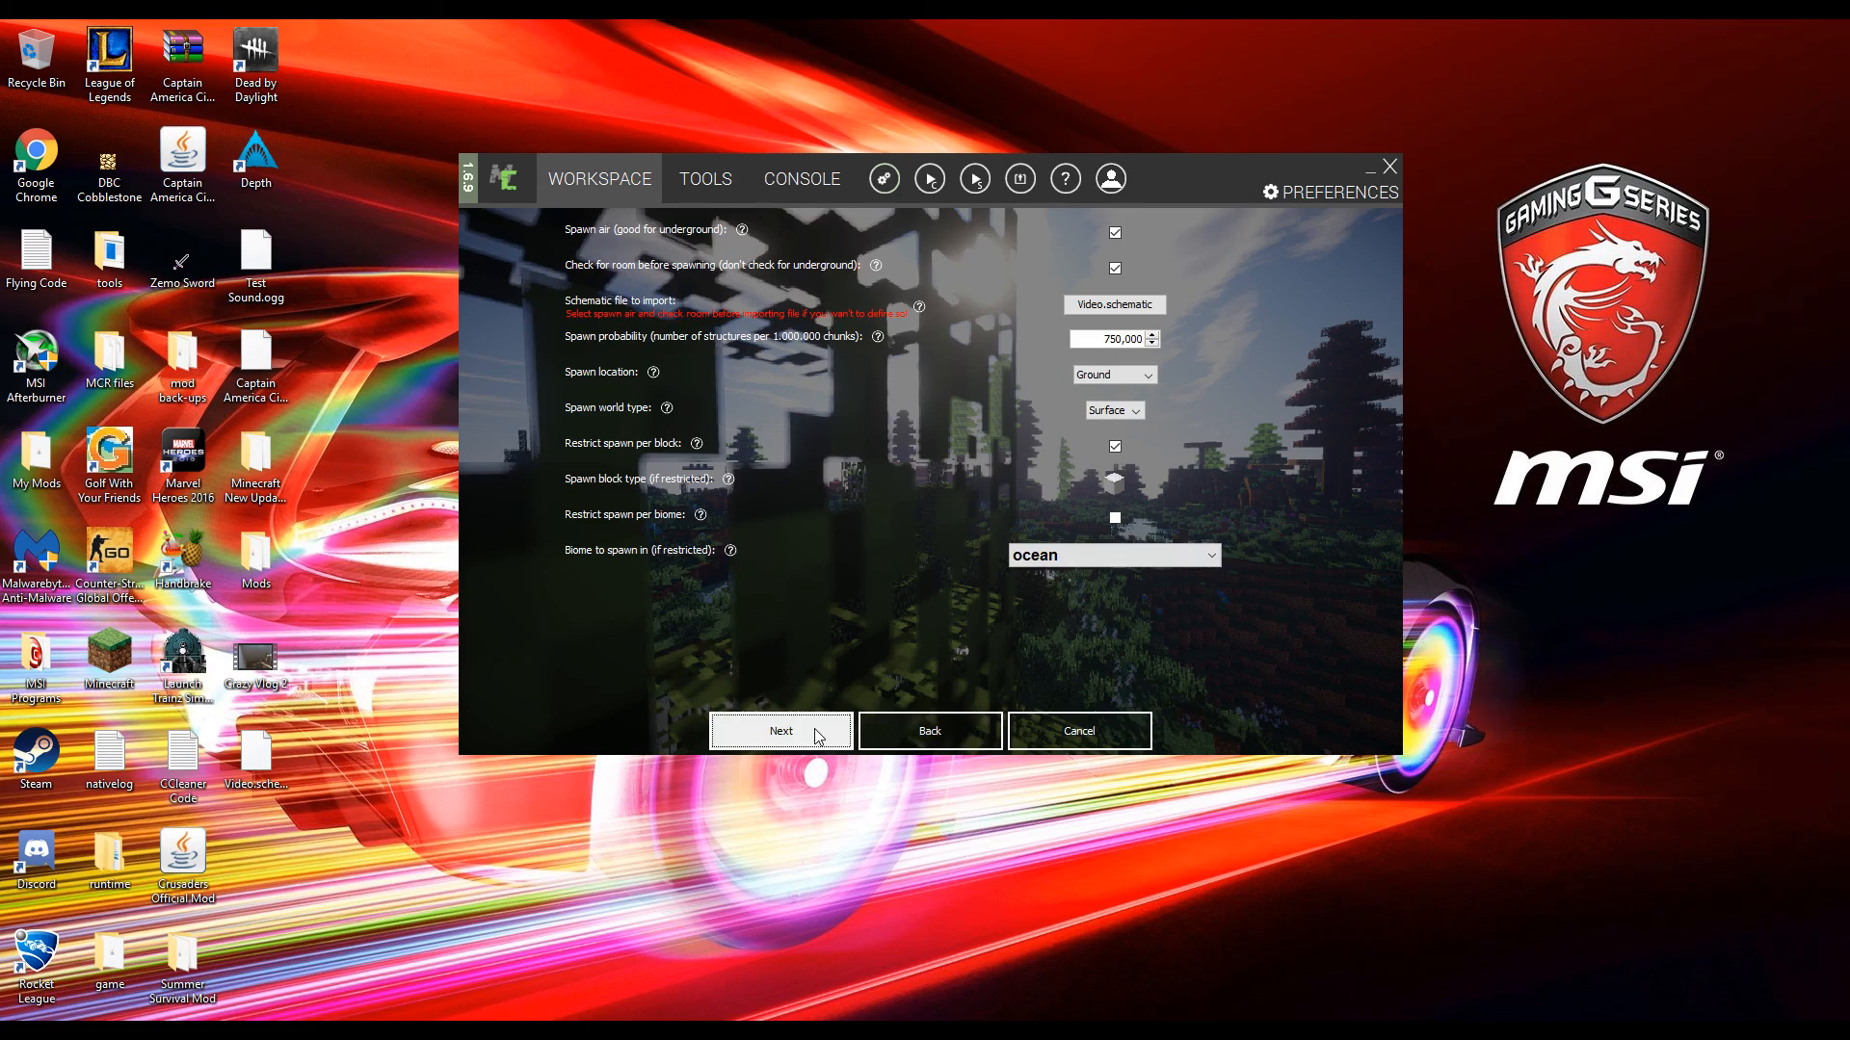
pyautogui.click(802, 178)
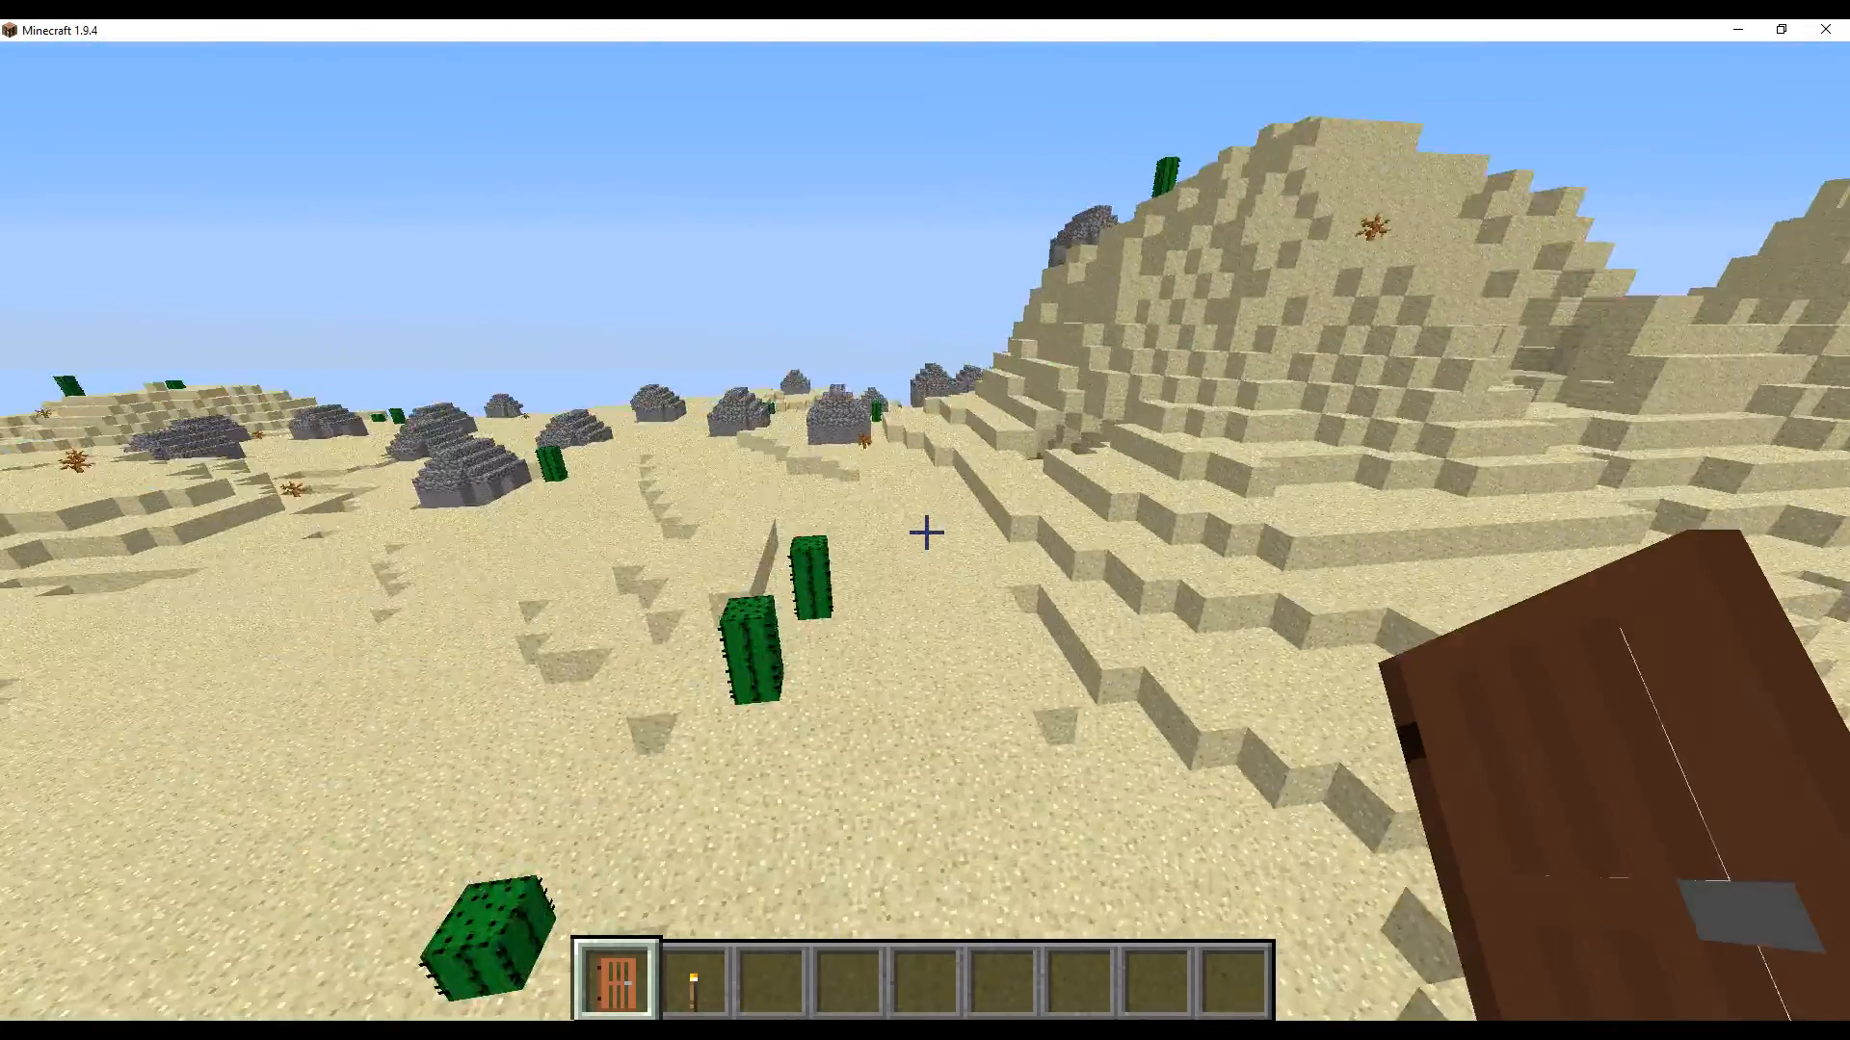
# - Fly up over the desert to survey the many generated cobblestone houses
pyautogui.press('2')
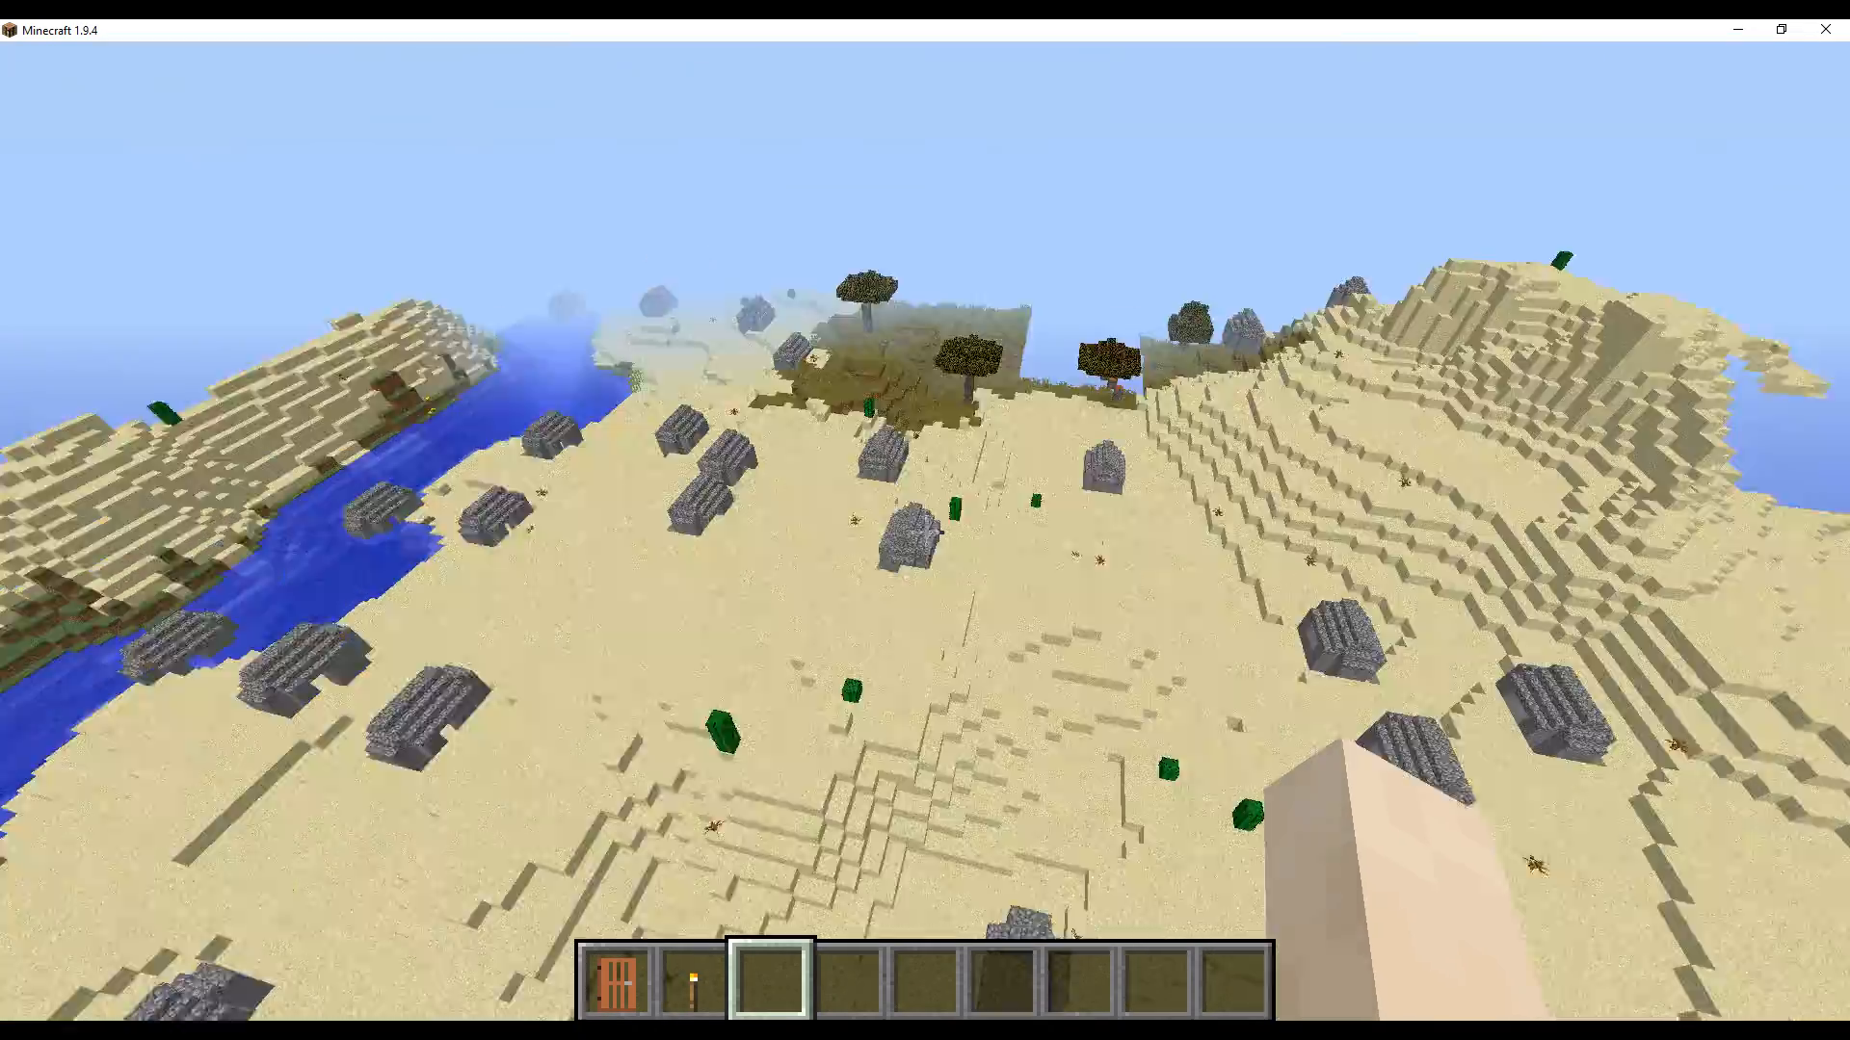
pyautogui.moveTo(925, 532)
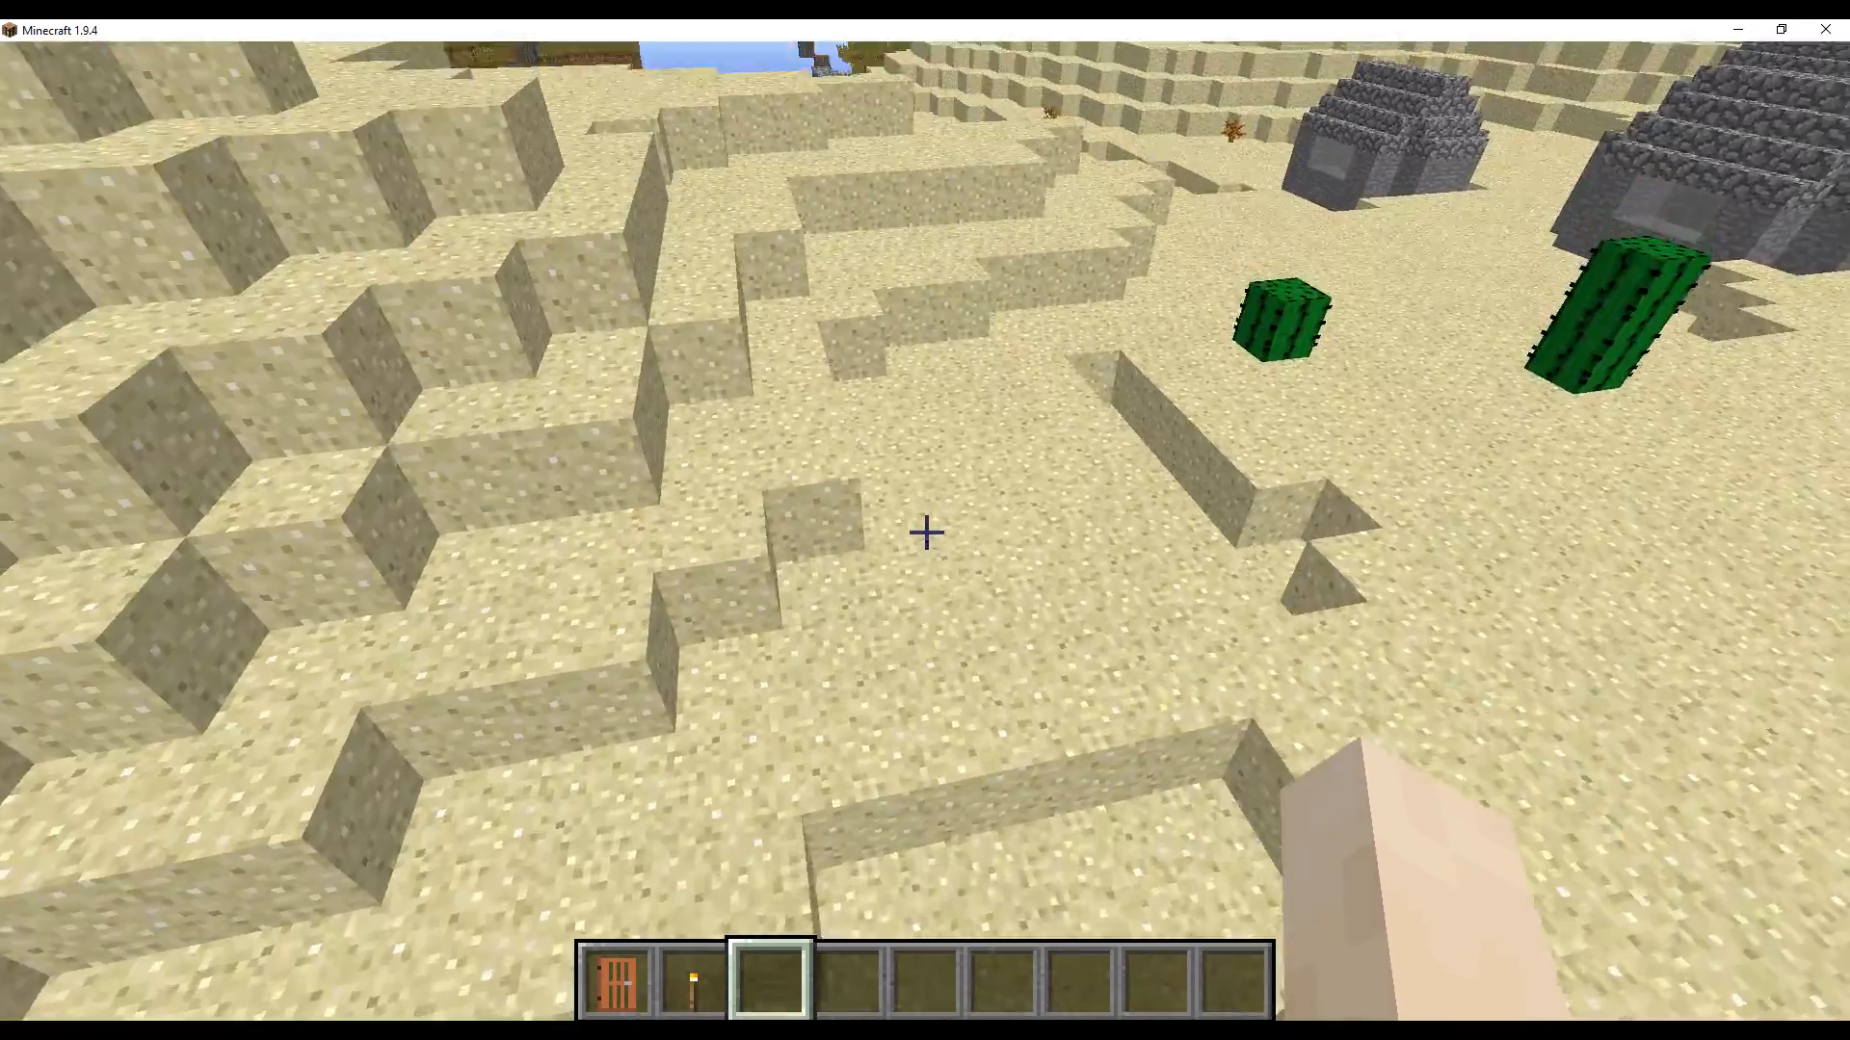
pyautogui.moveTo(925, 531)
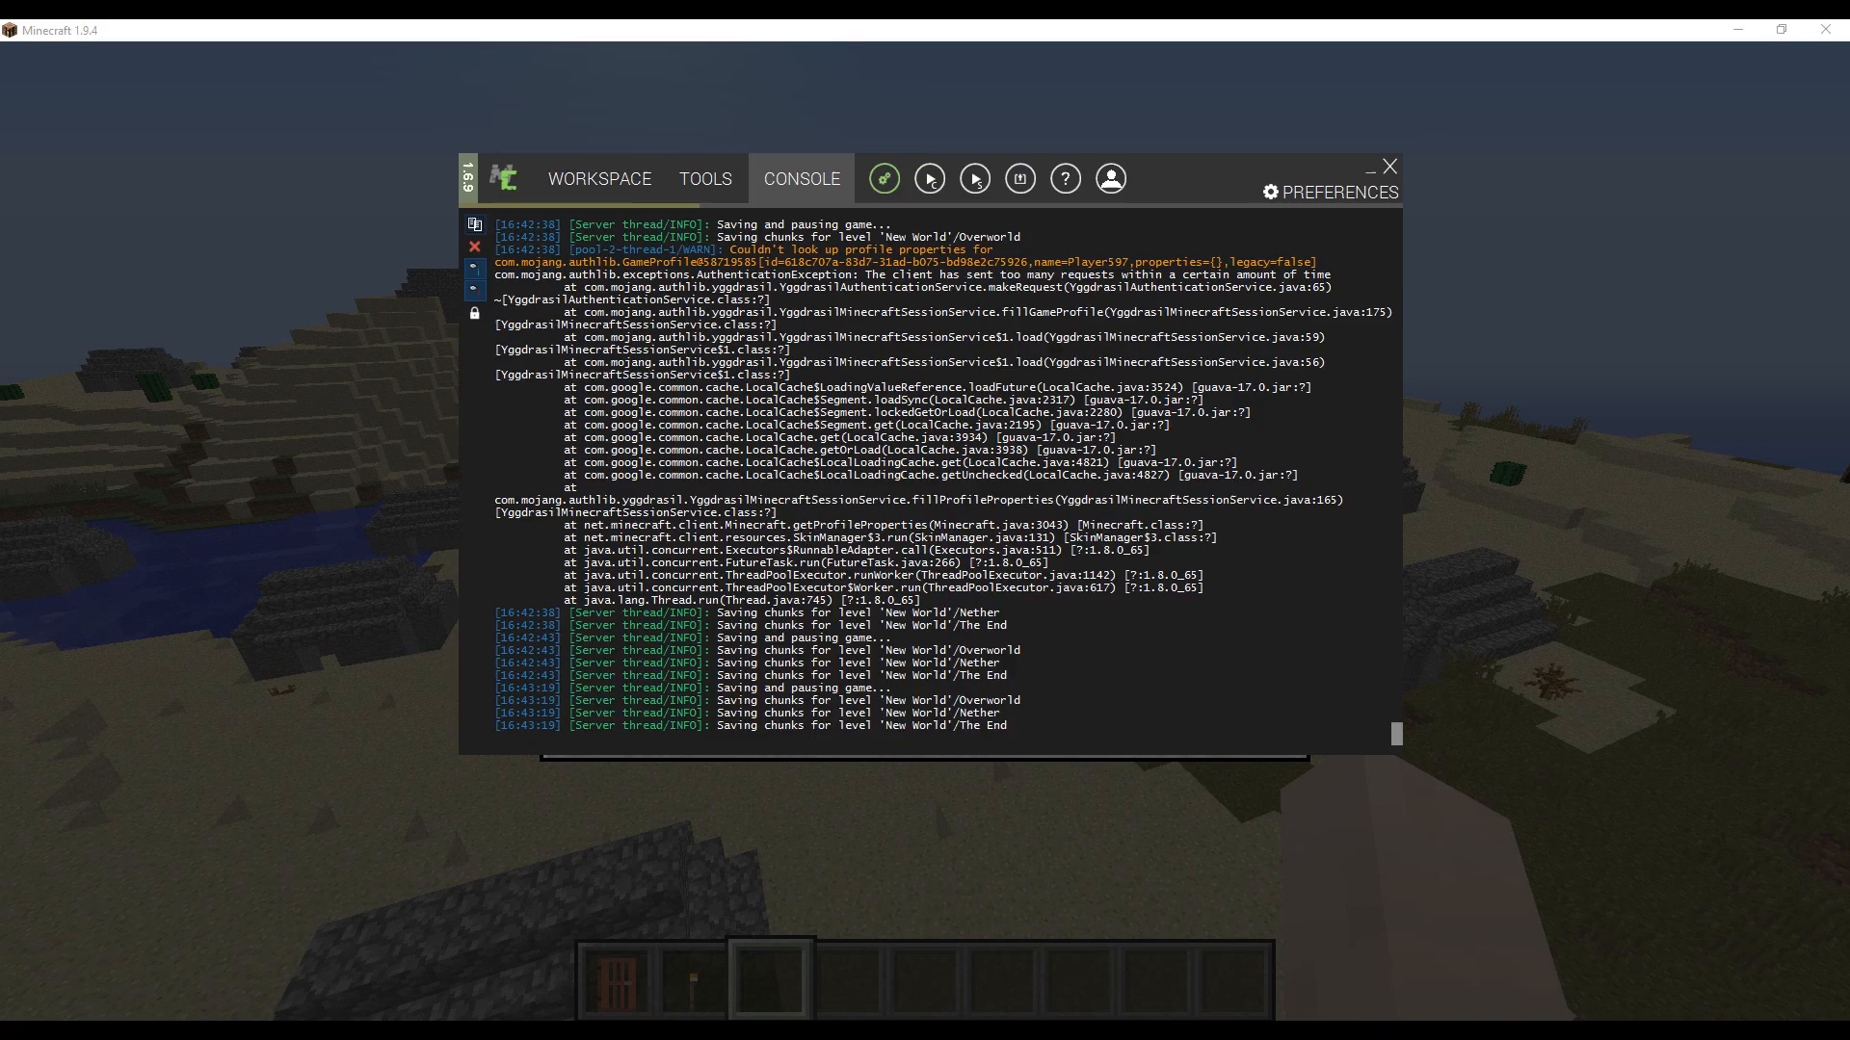
# - Glance at the structure settings in the MCreator Workspace, then return to the Minecraft world
pyautogui.click(598, 177)
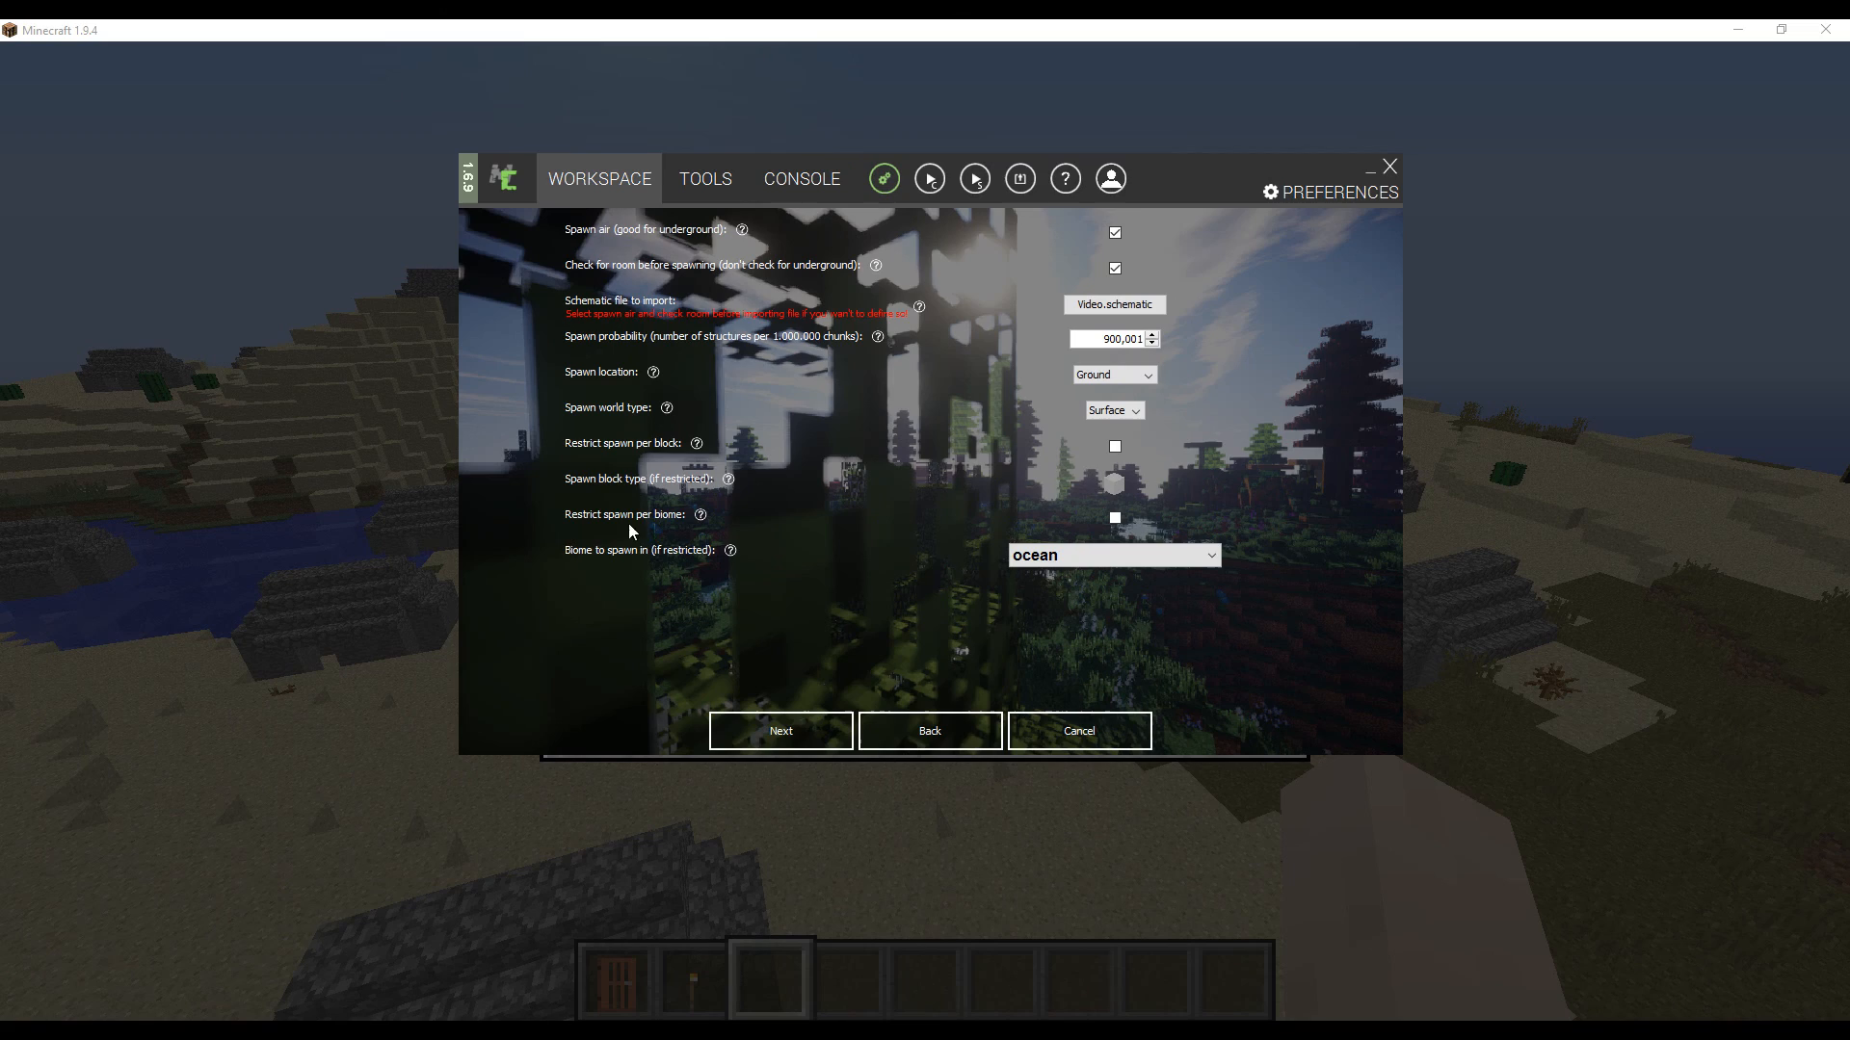
pyautogui.moveTo(634, 466)
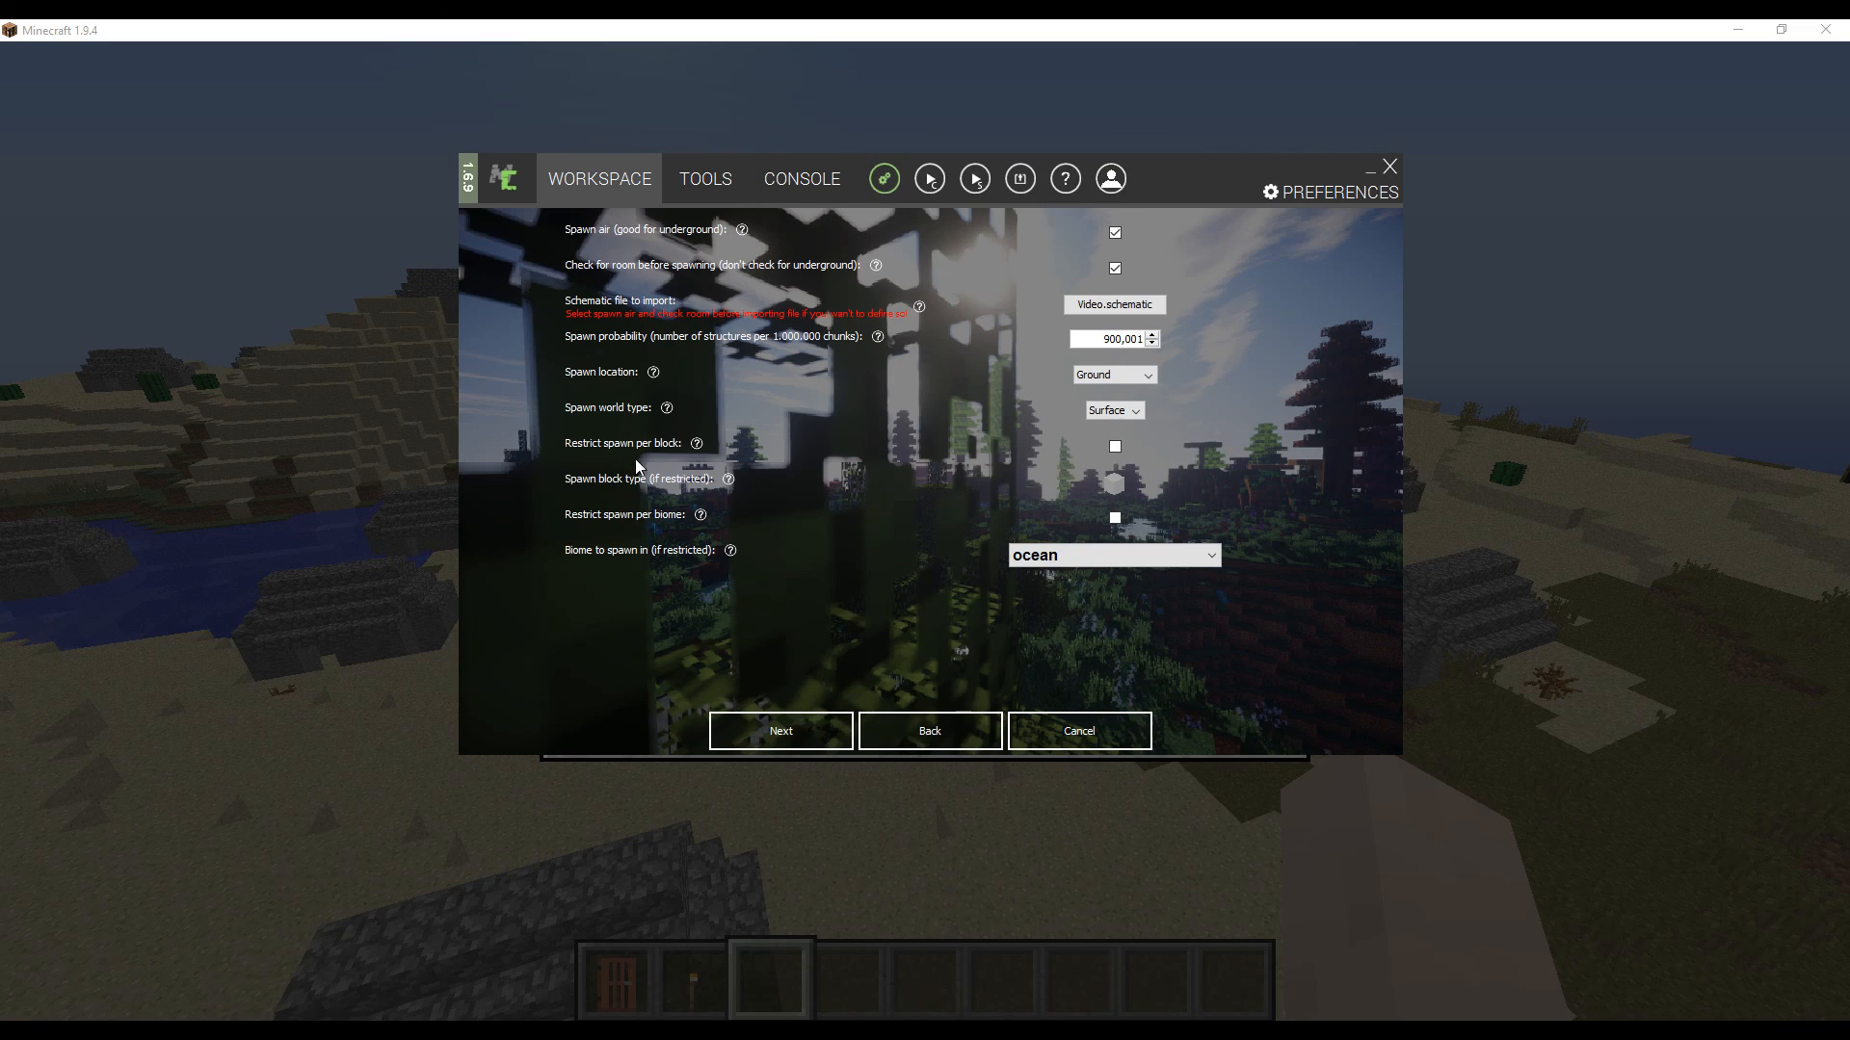
pyautogui.moveTo(316, 495)
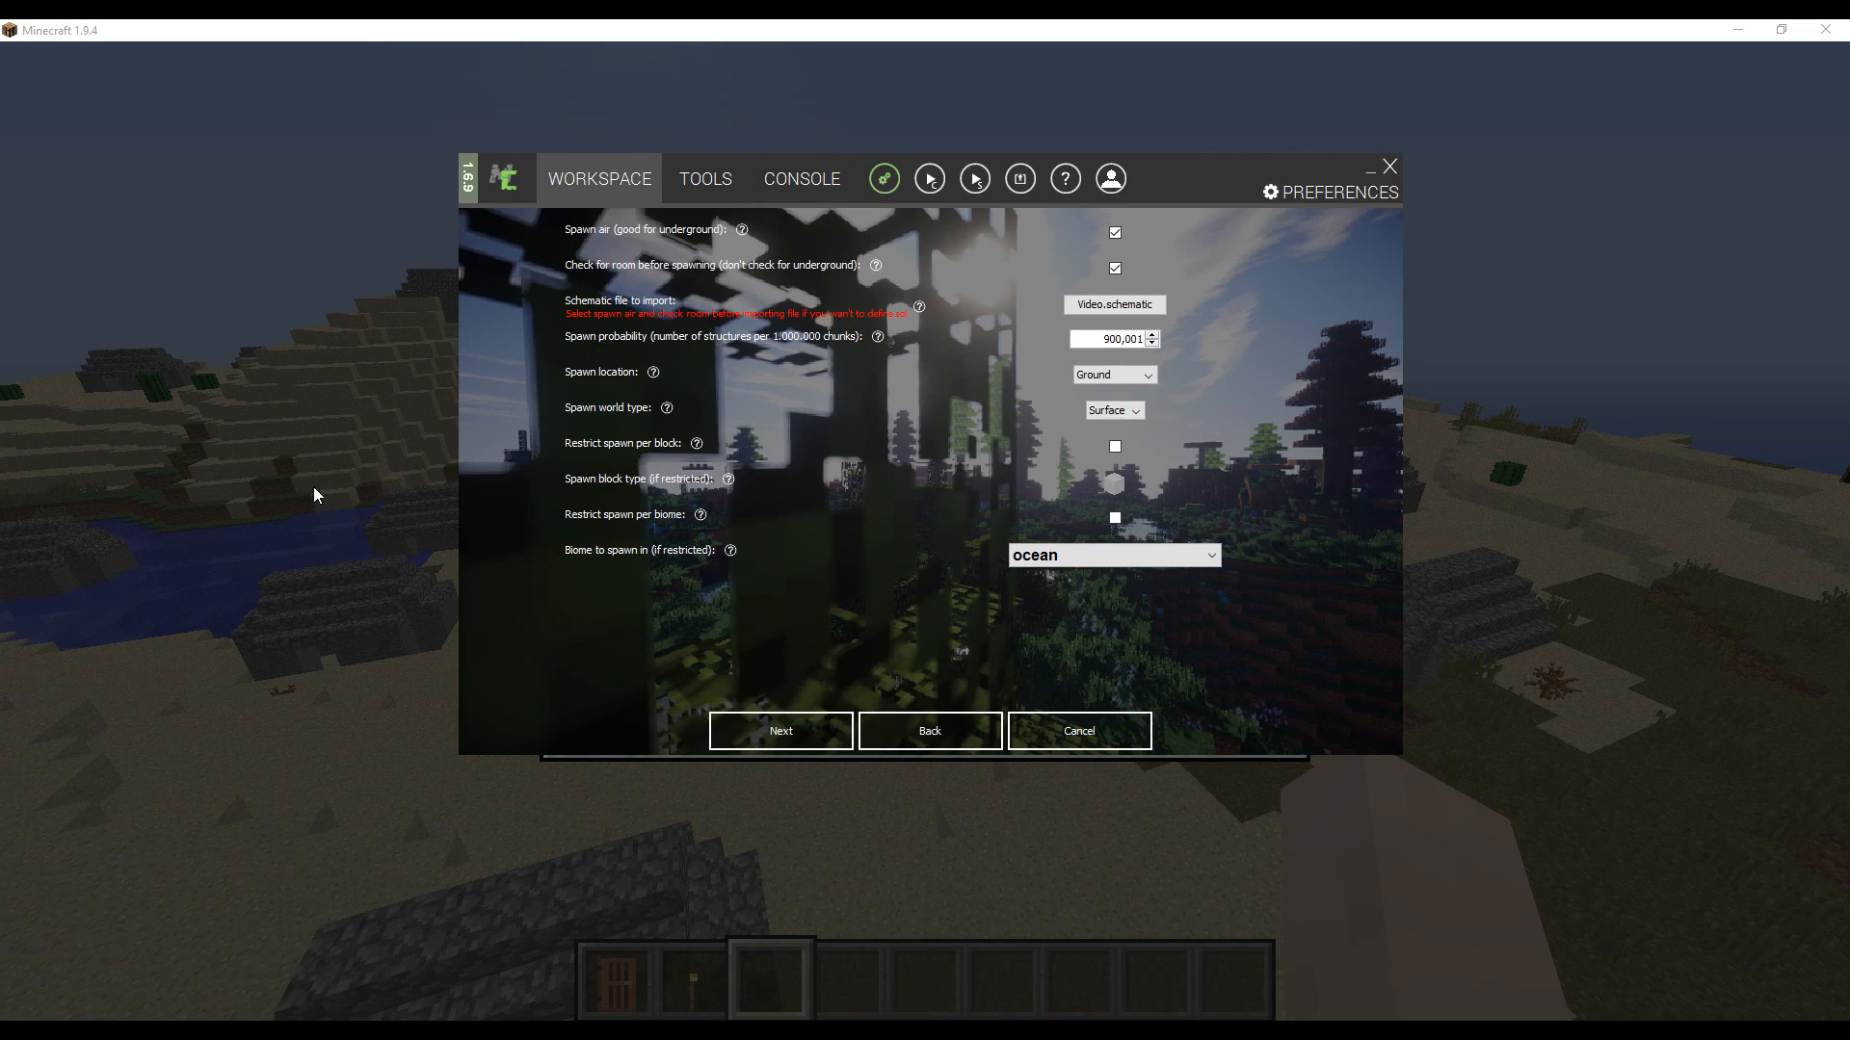
pyautogui.click(1075, 731)
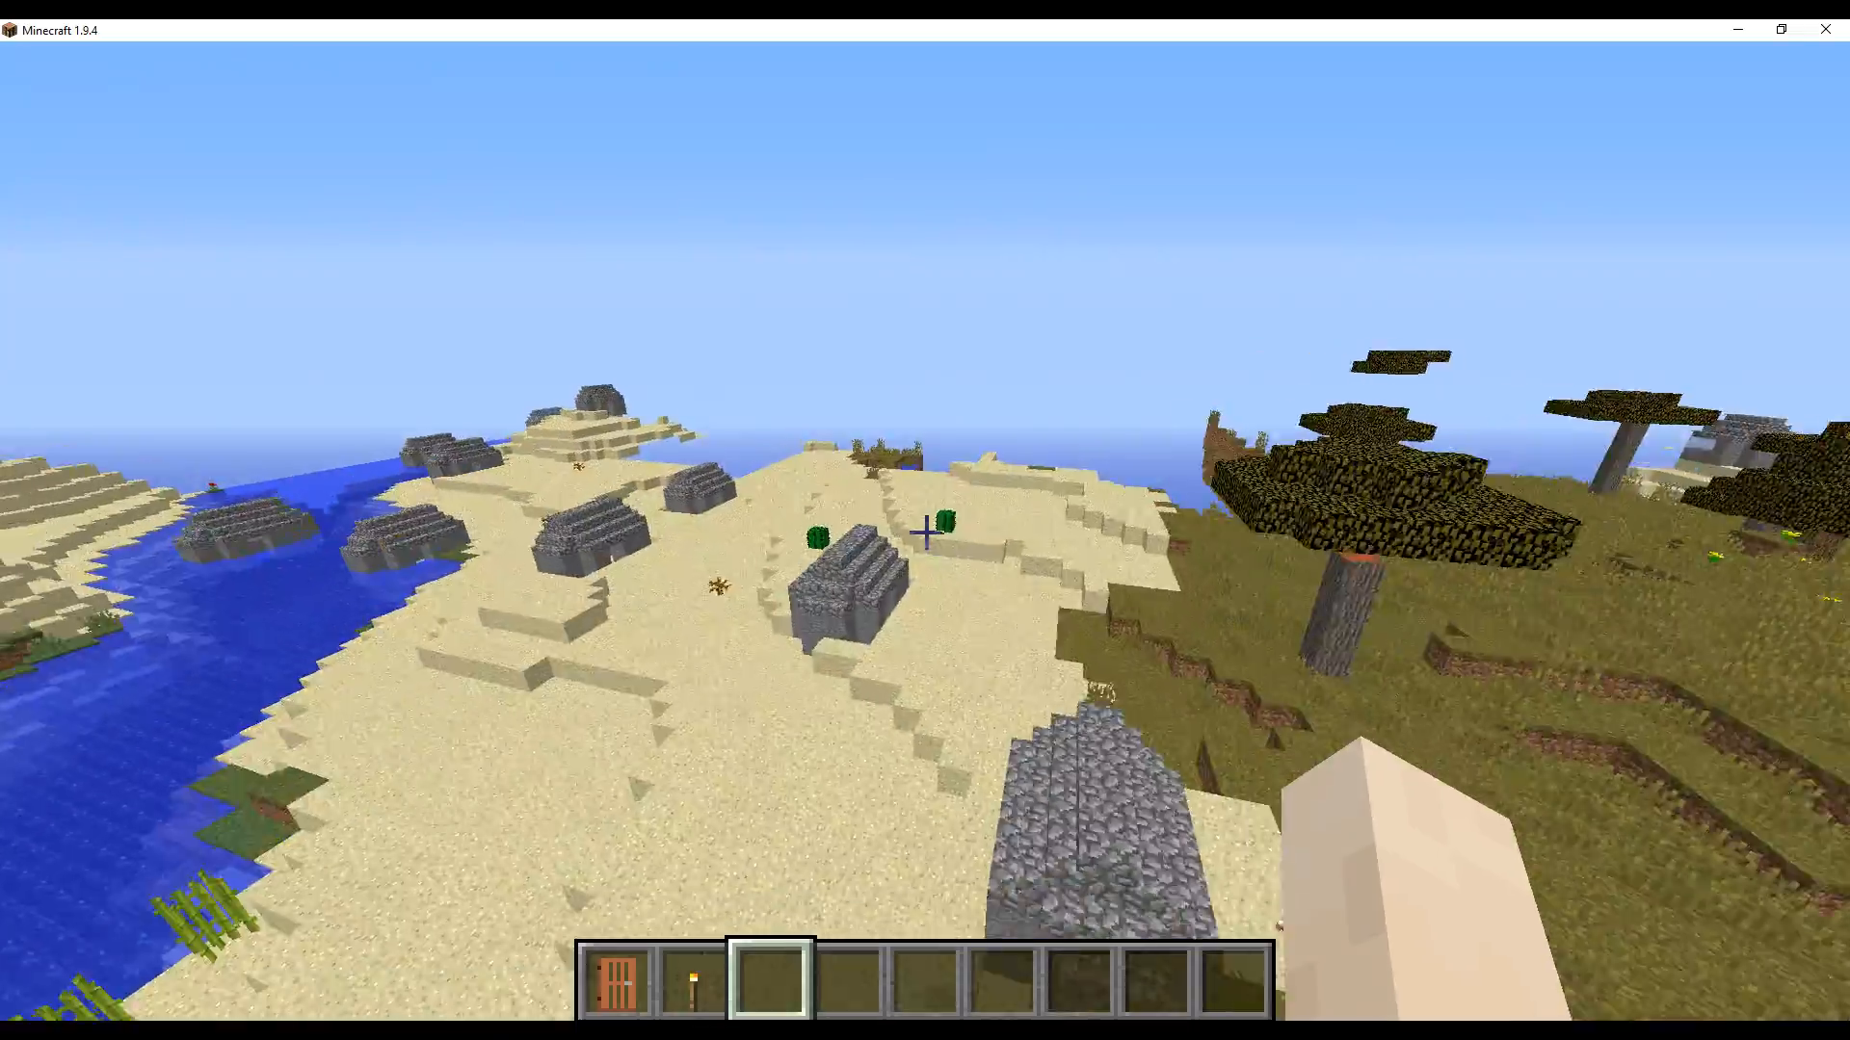
pyautogui.moveTo(924, 520)
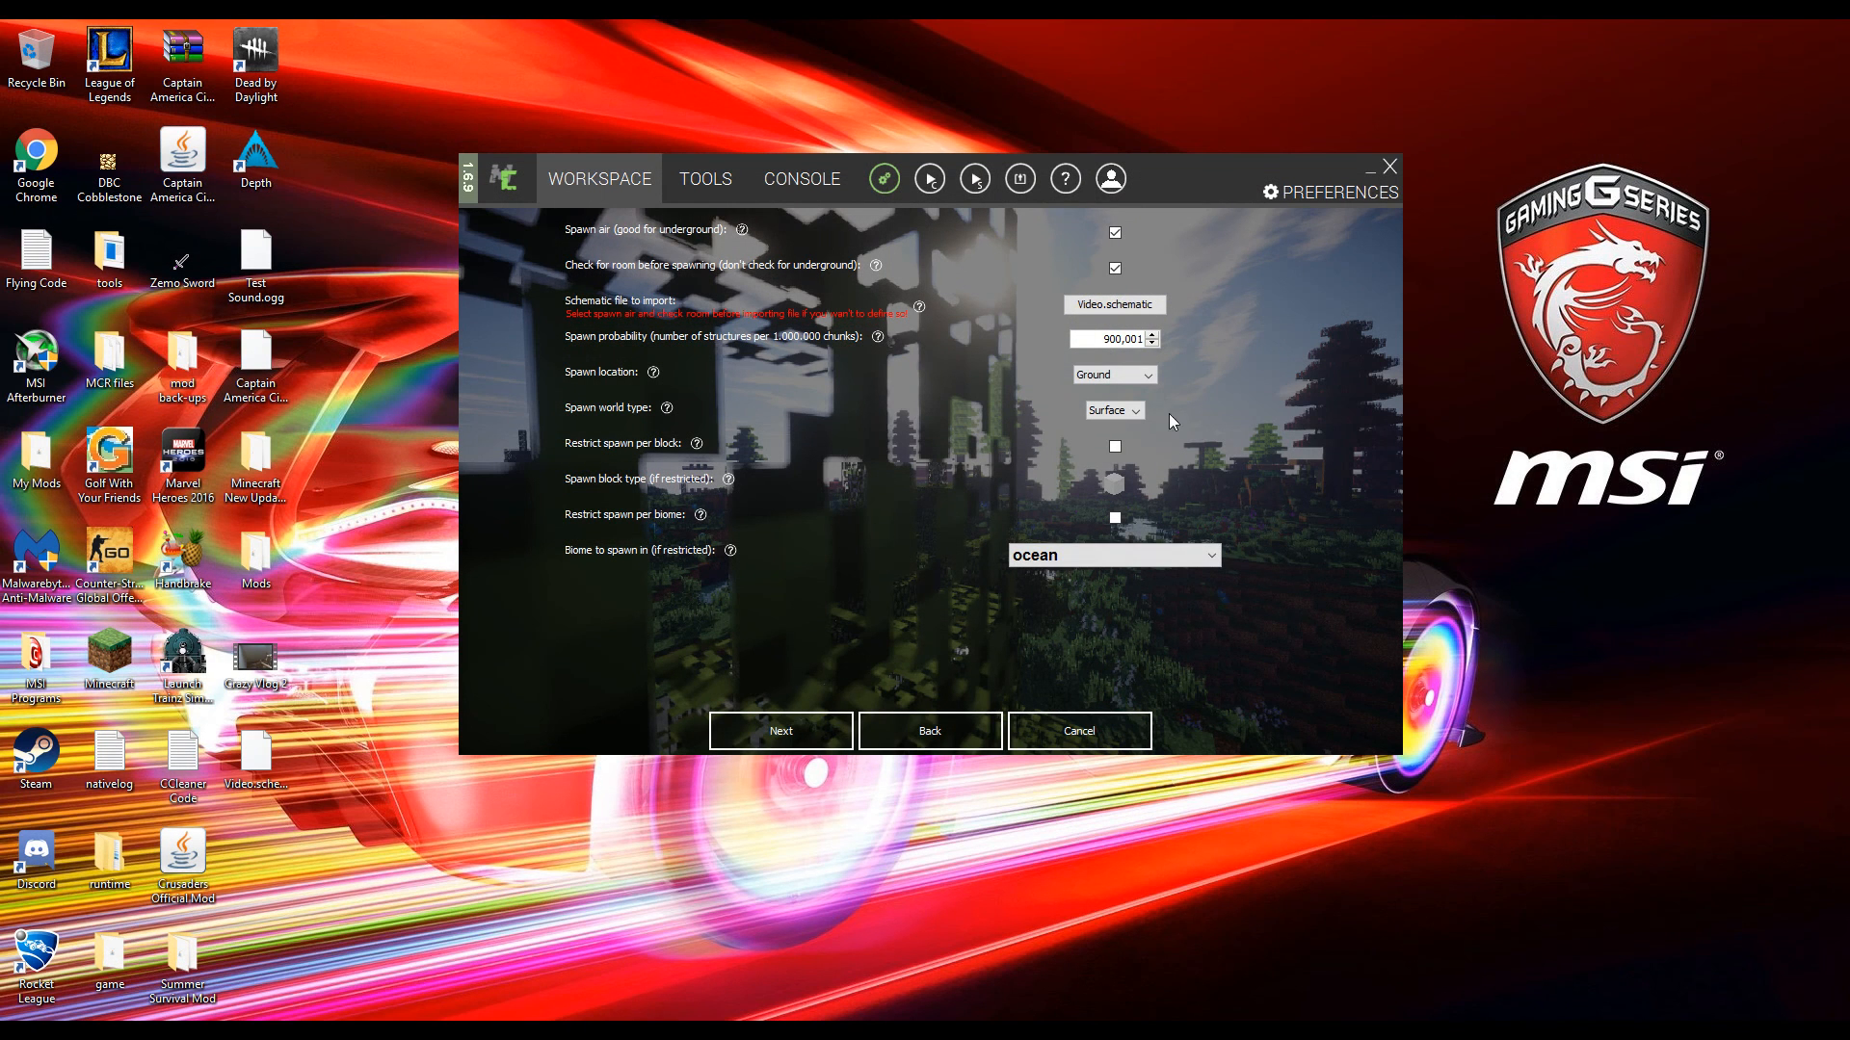
pyautogui.moveTo(1166, 460)
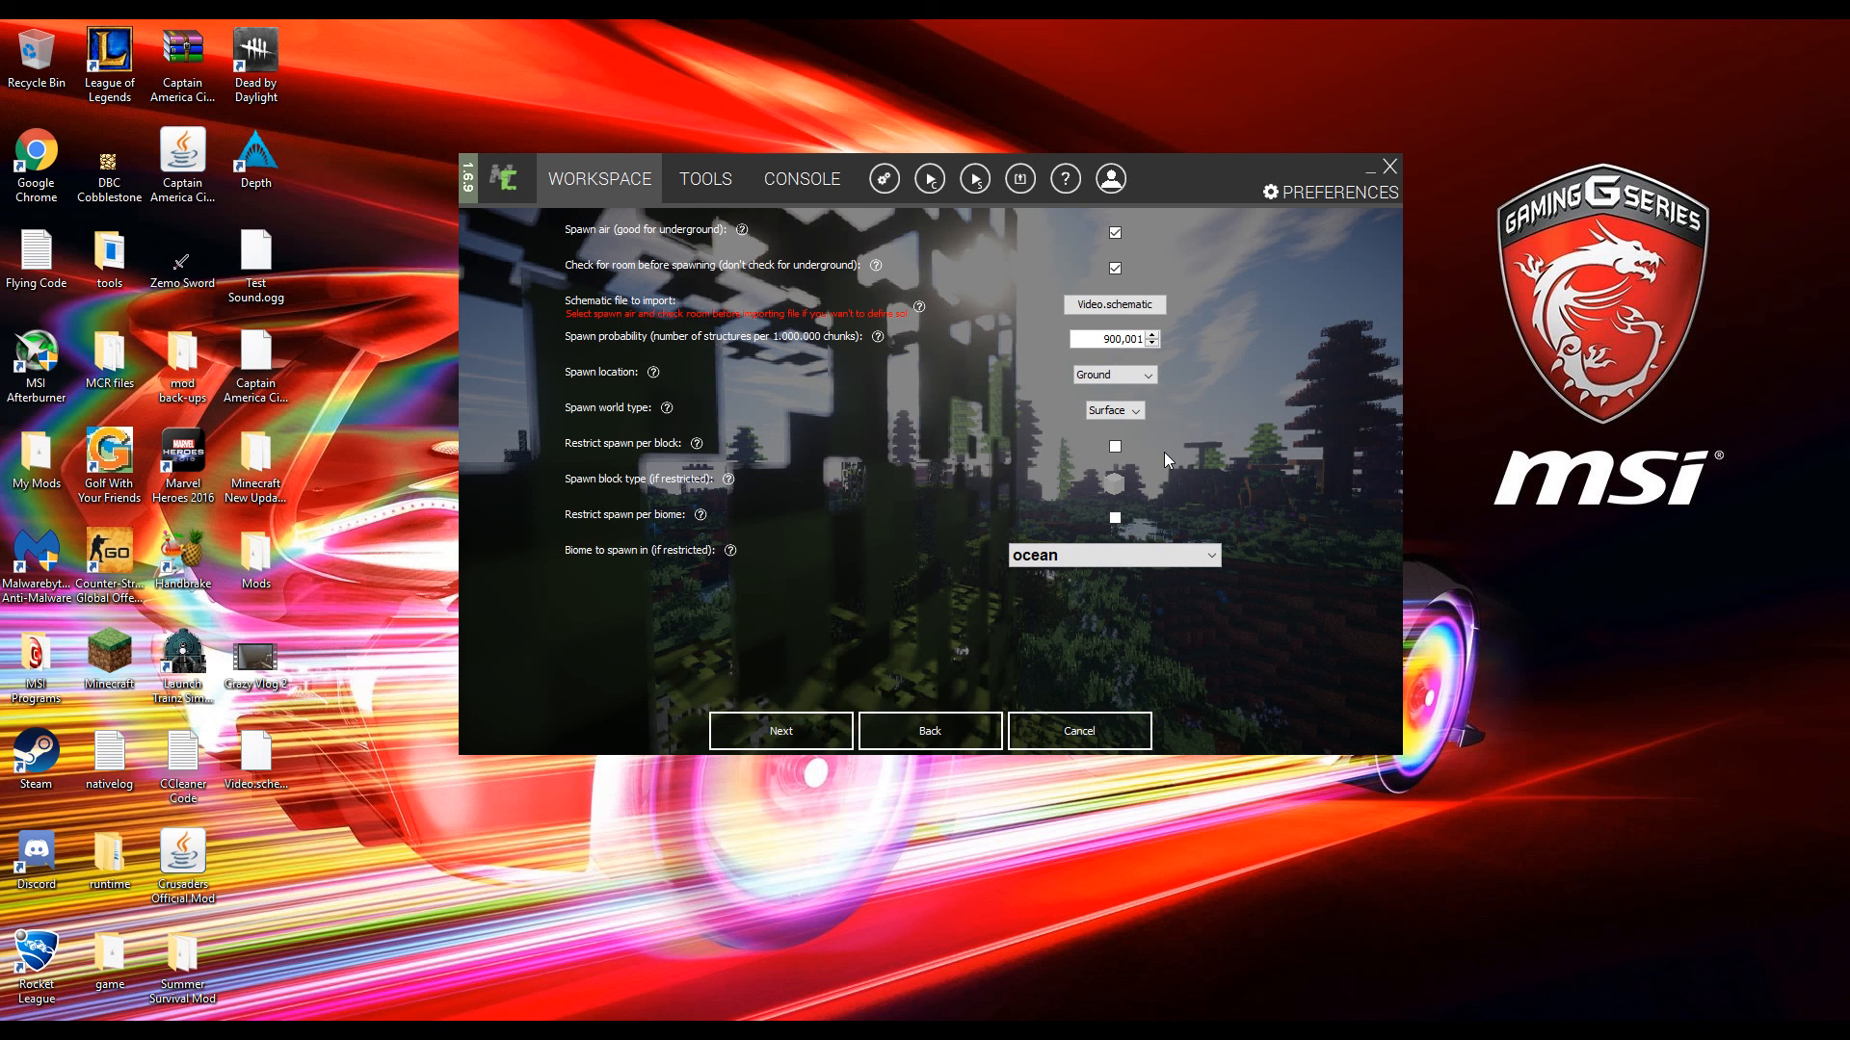
pyautogui.moveTo(501, 162)
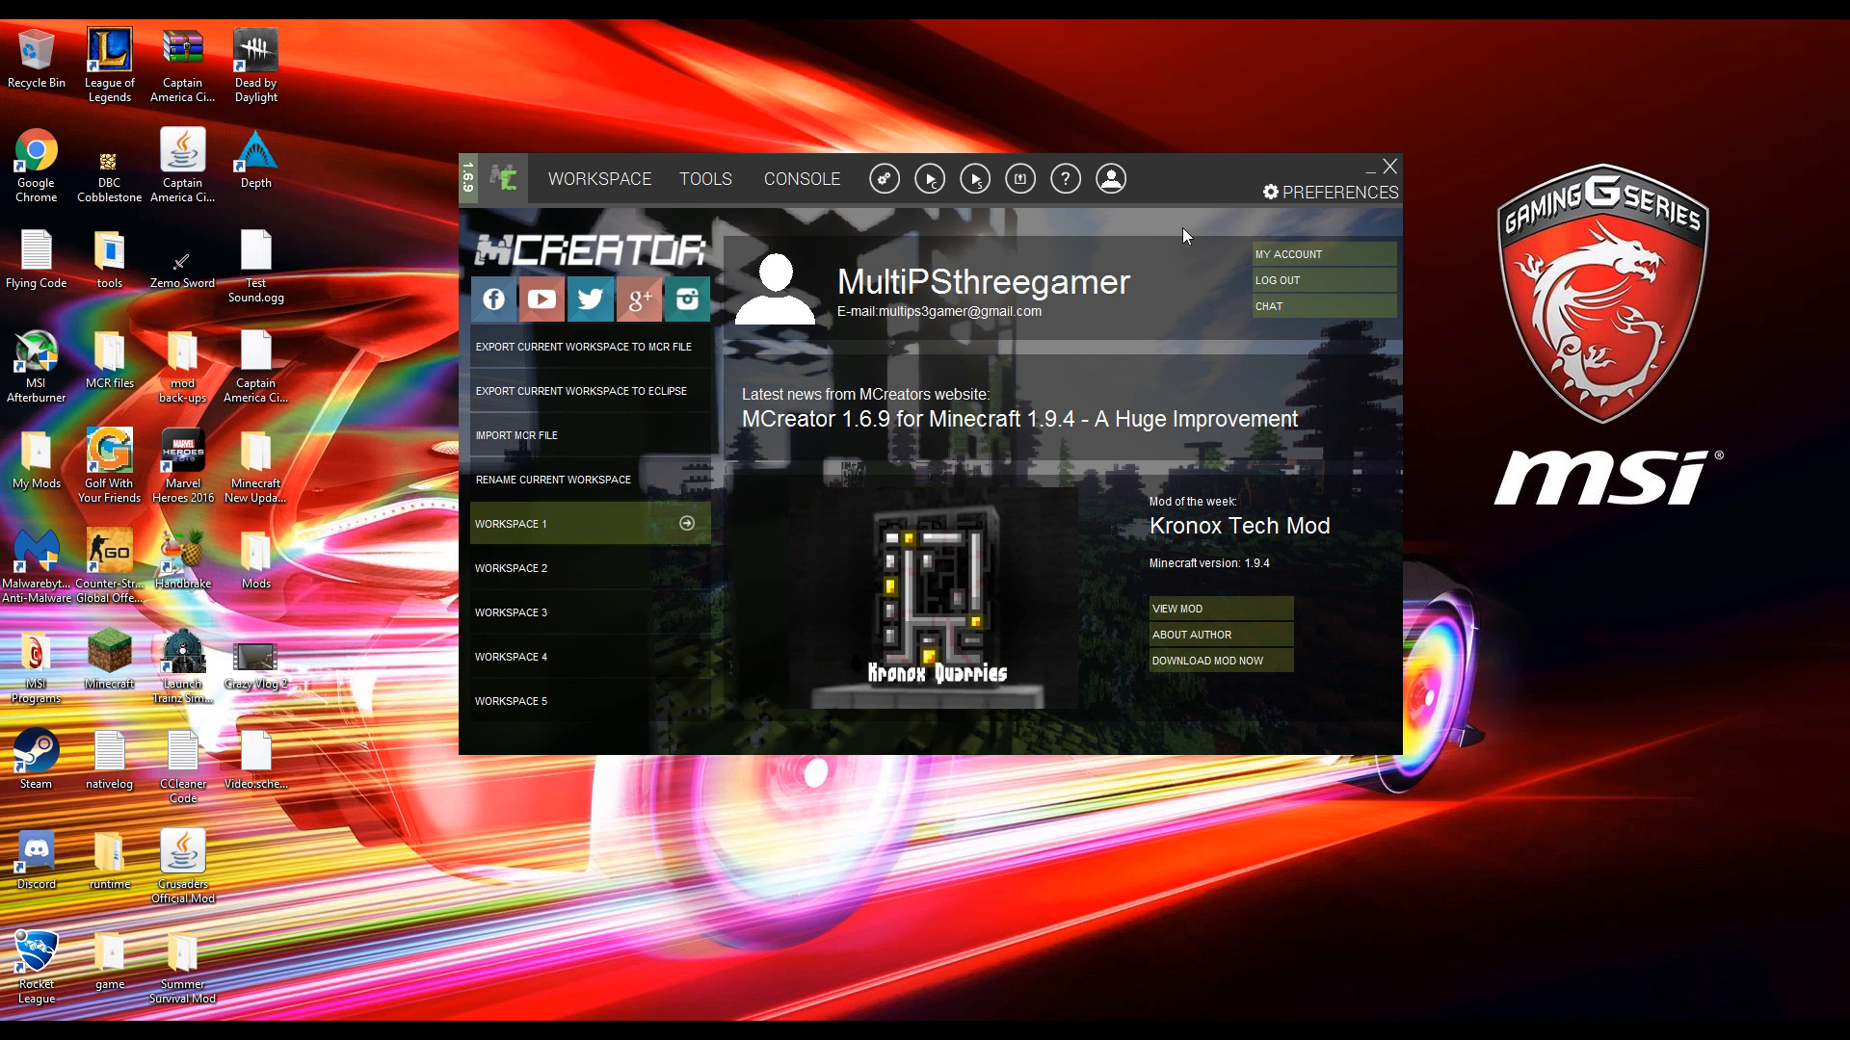
pyautogui.moveTo(1206, 179)
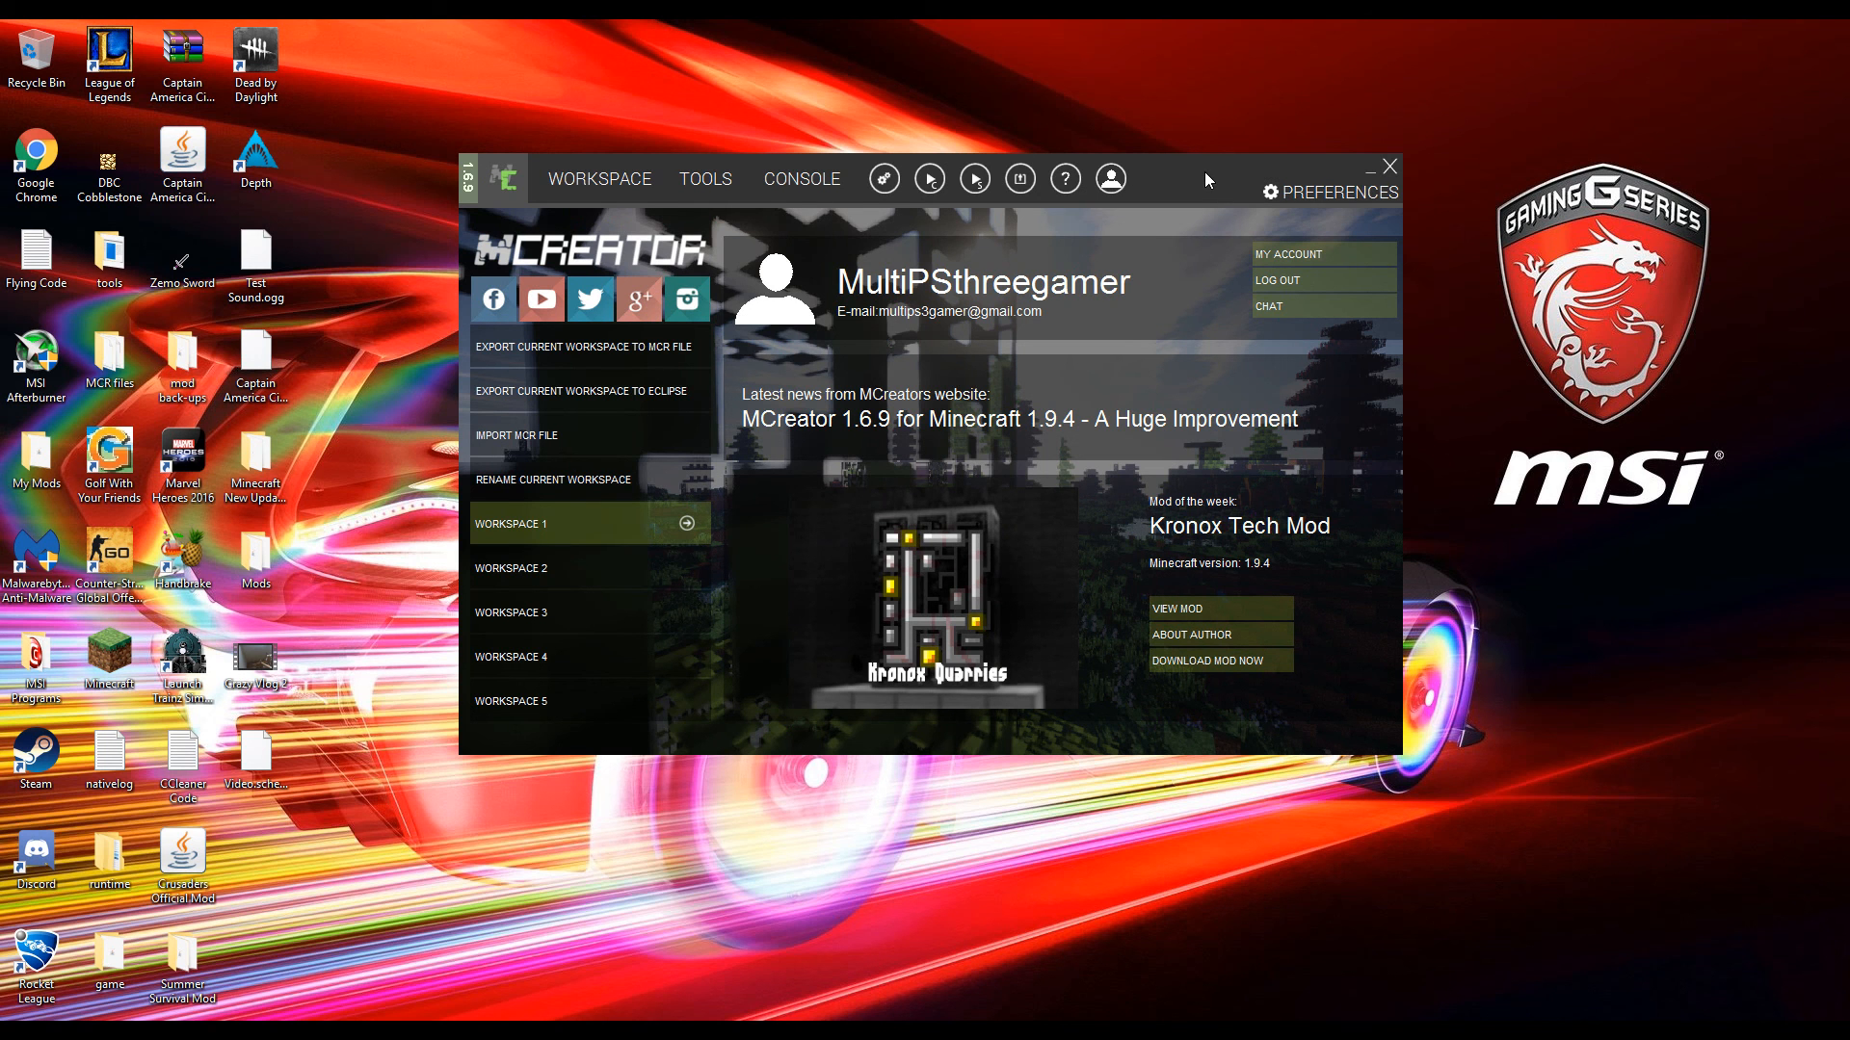